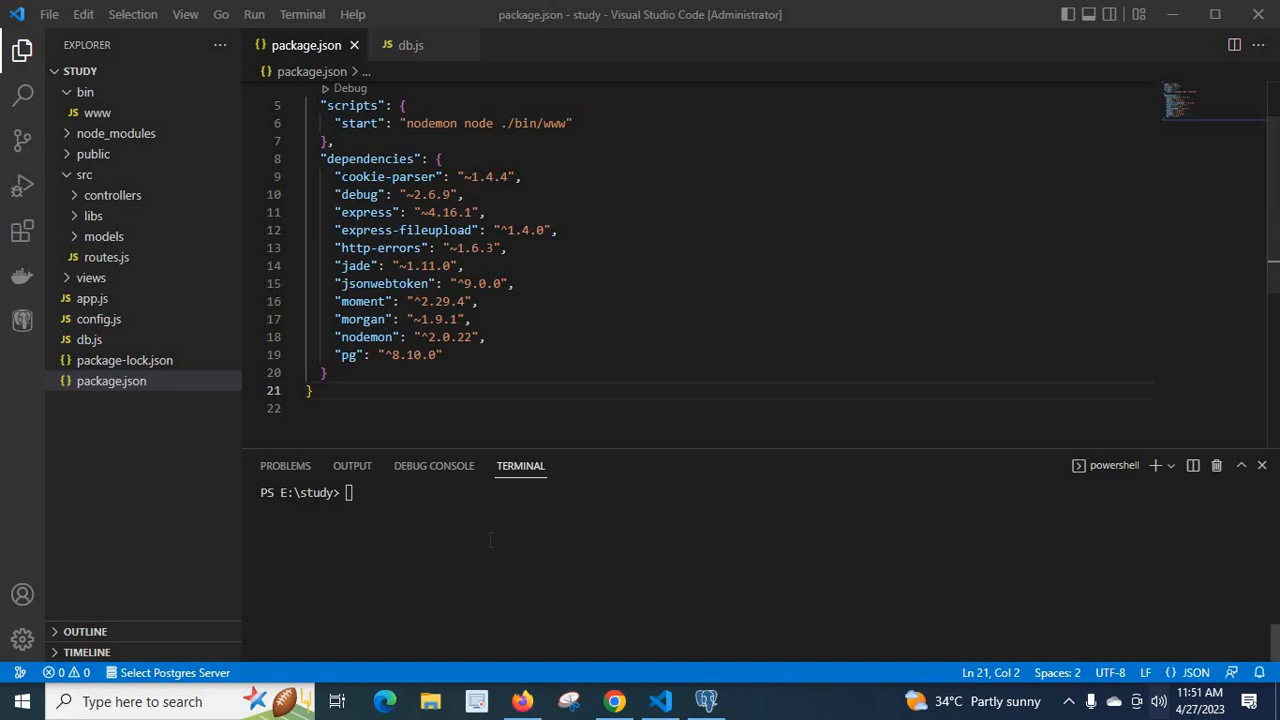
Bring up the npmjs page for the pg package in Chrome
left_click(614, 701)
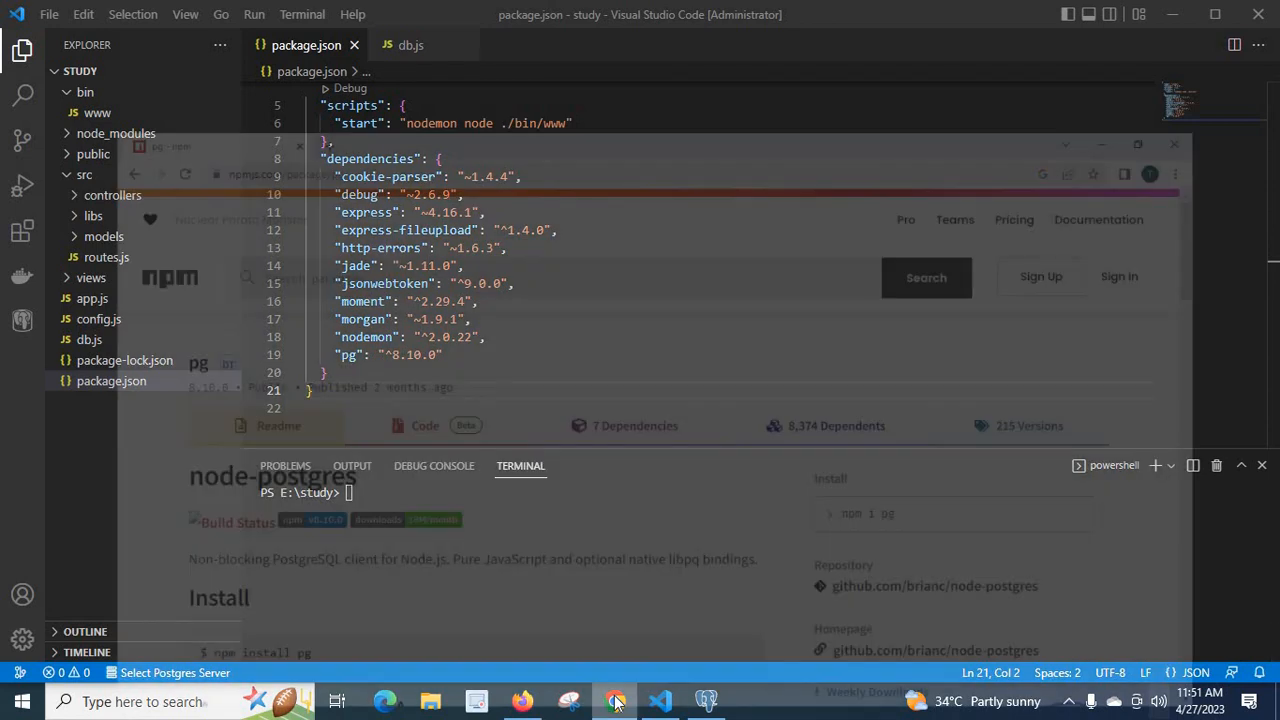
left_click(615, 701)
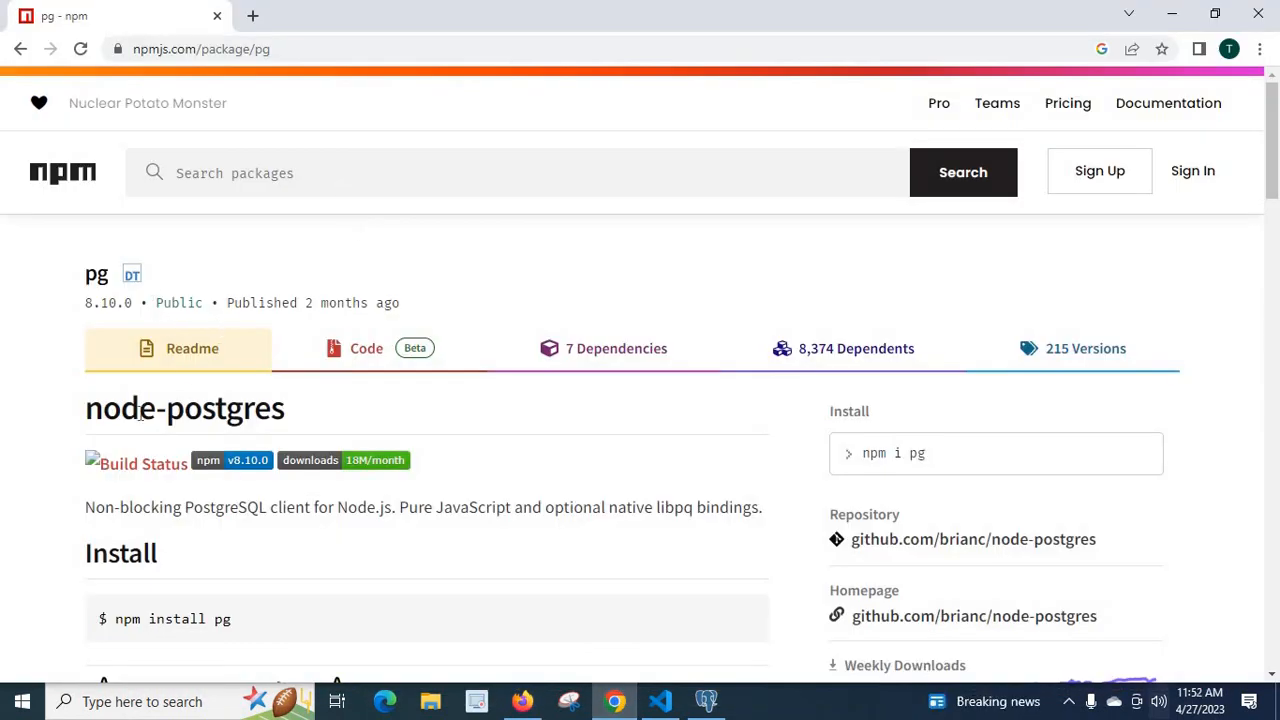
double_click(184, 408)
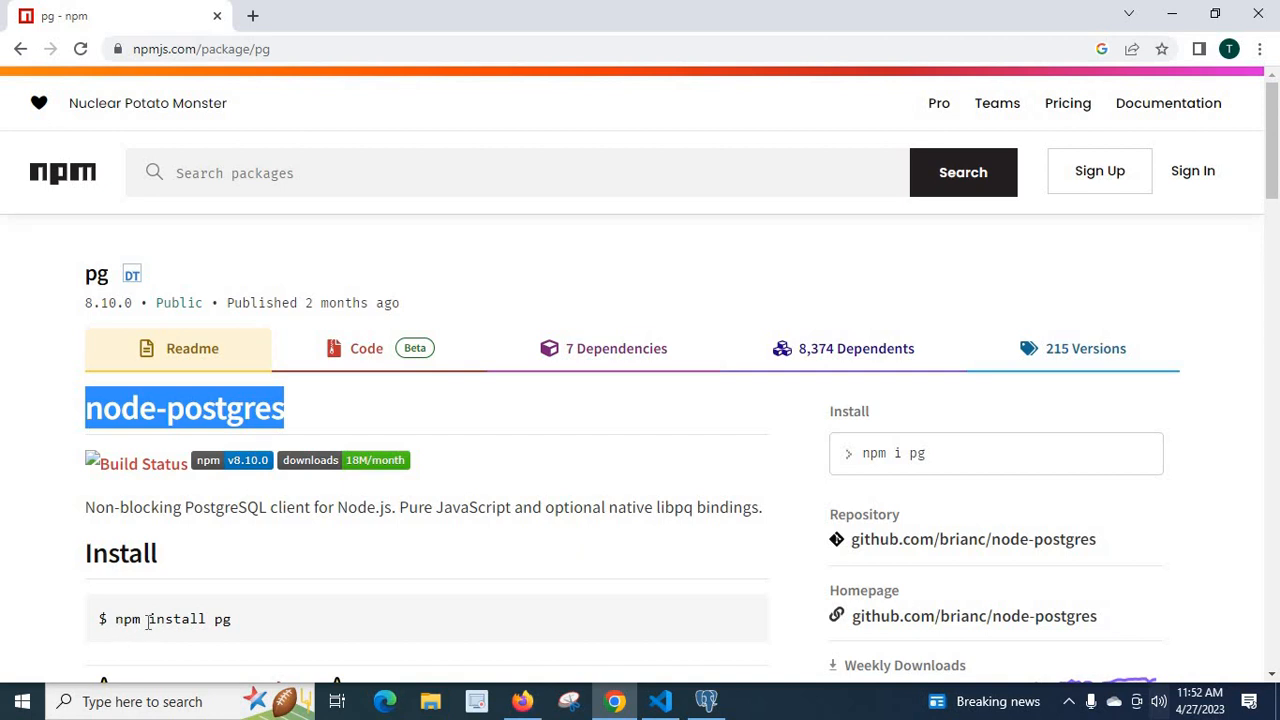
triple_click(170, 619)
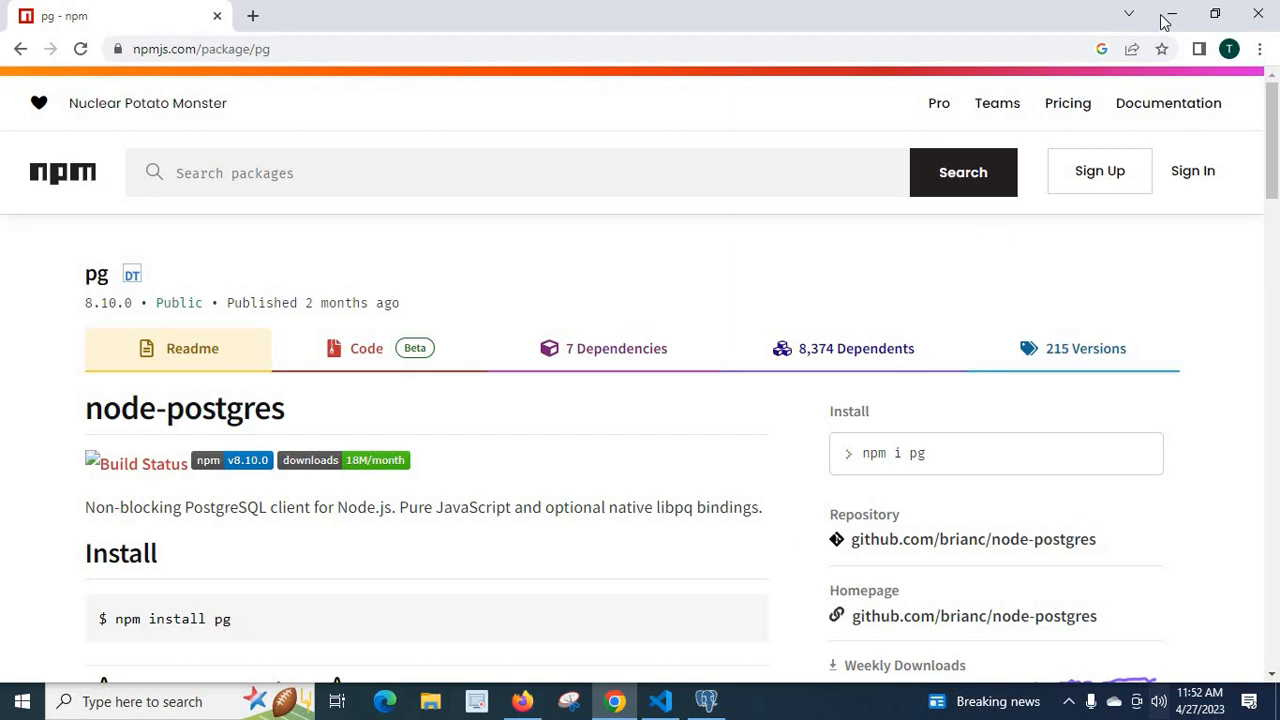
Return to VS Code and type 'npm install p' in the terminal
left_click(660, 701)
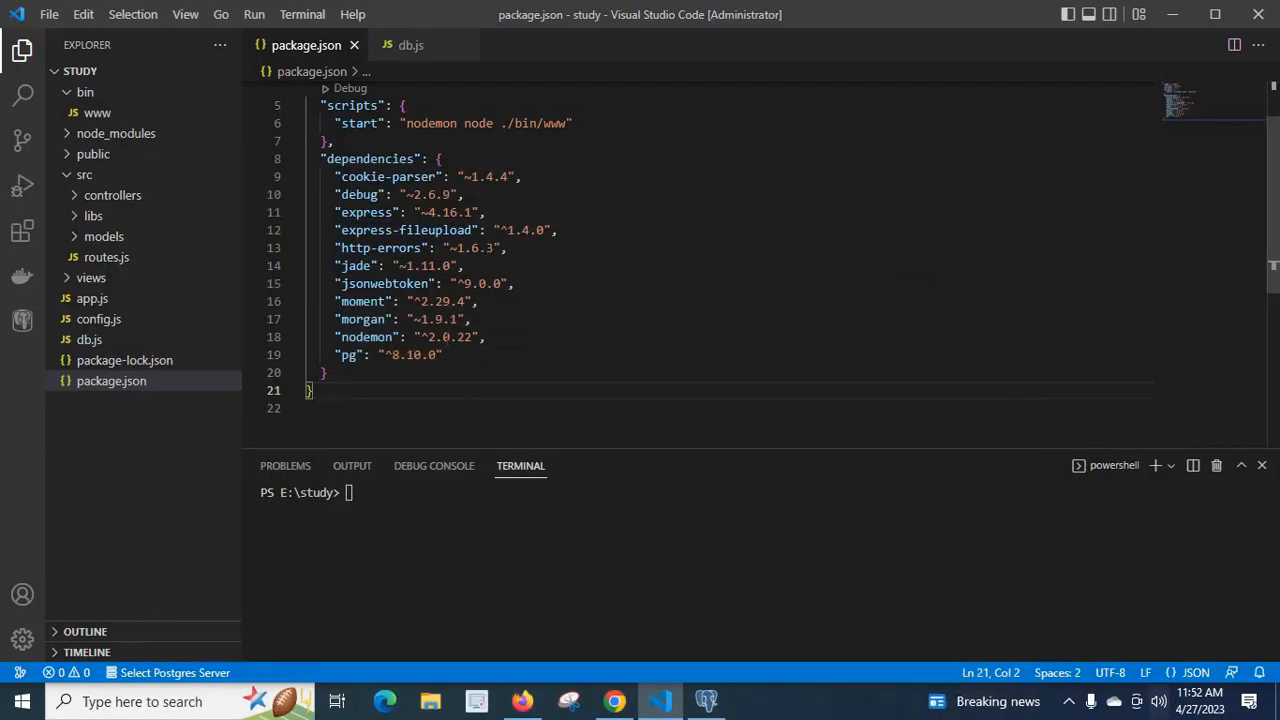
mouse_move(365, 337)
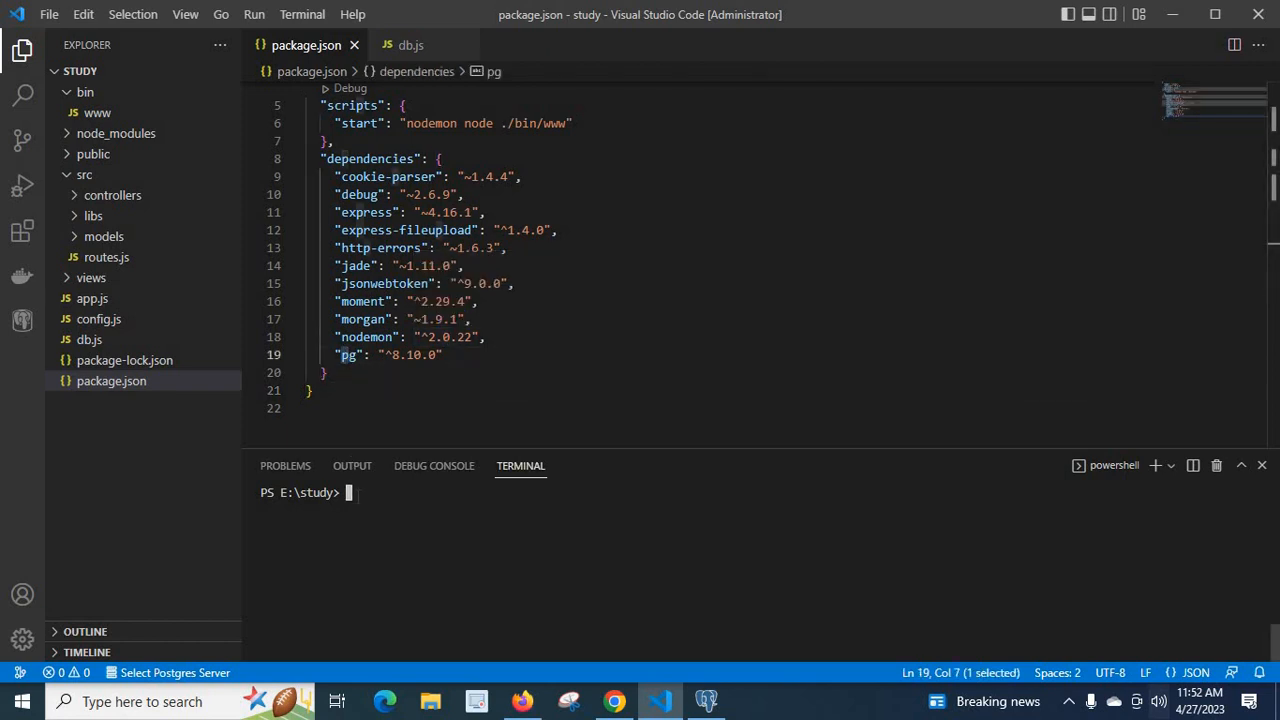
type("npm i")
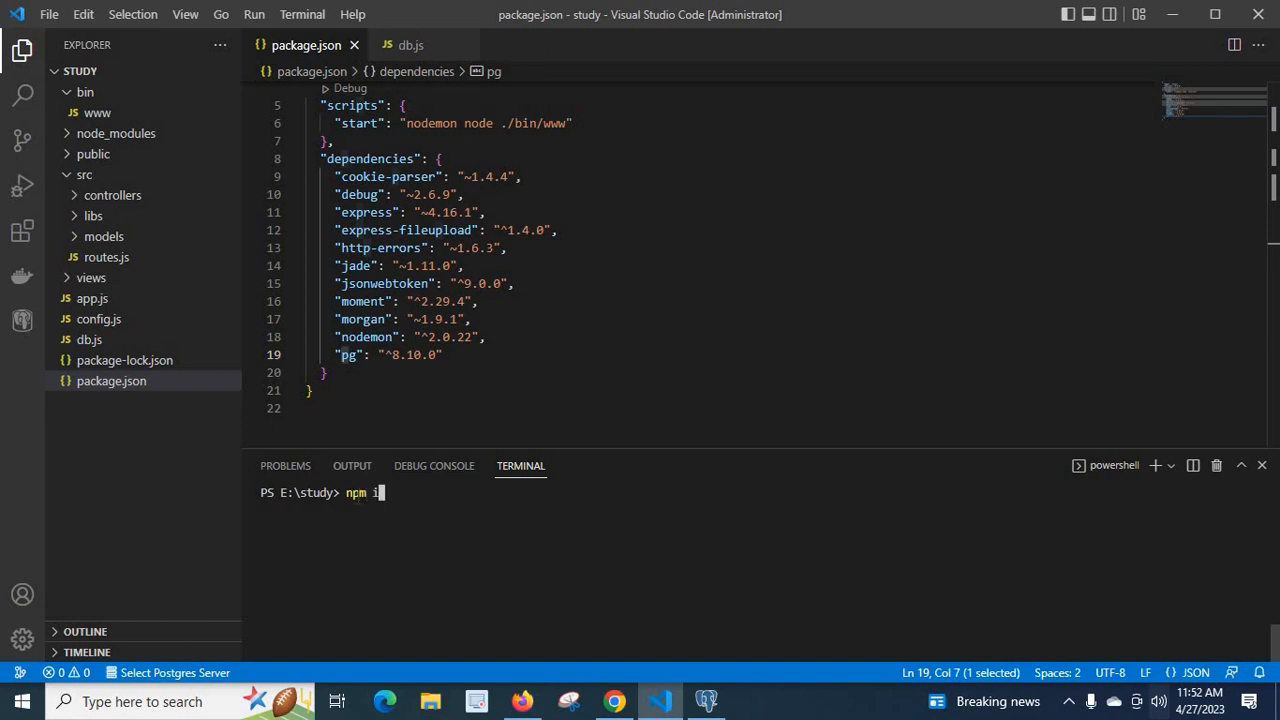
type("nstall p")
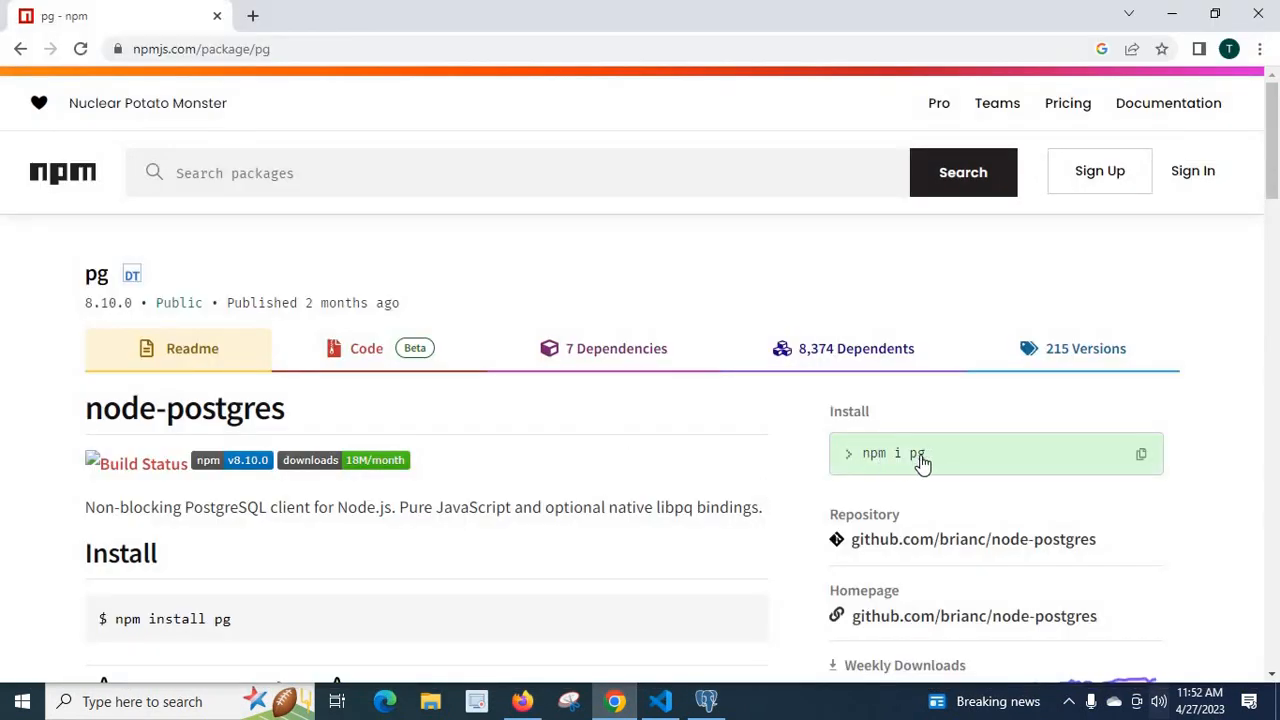
mouse_move(903, 461)
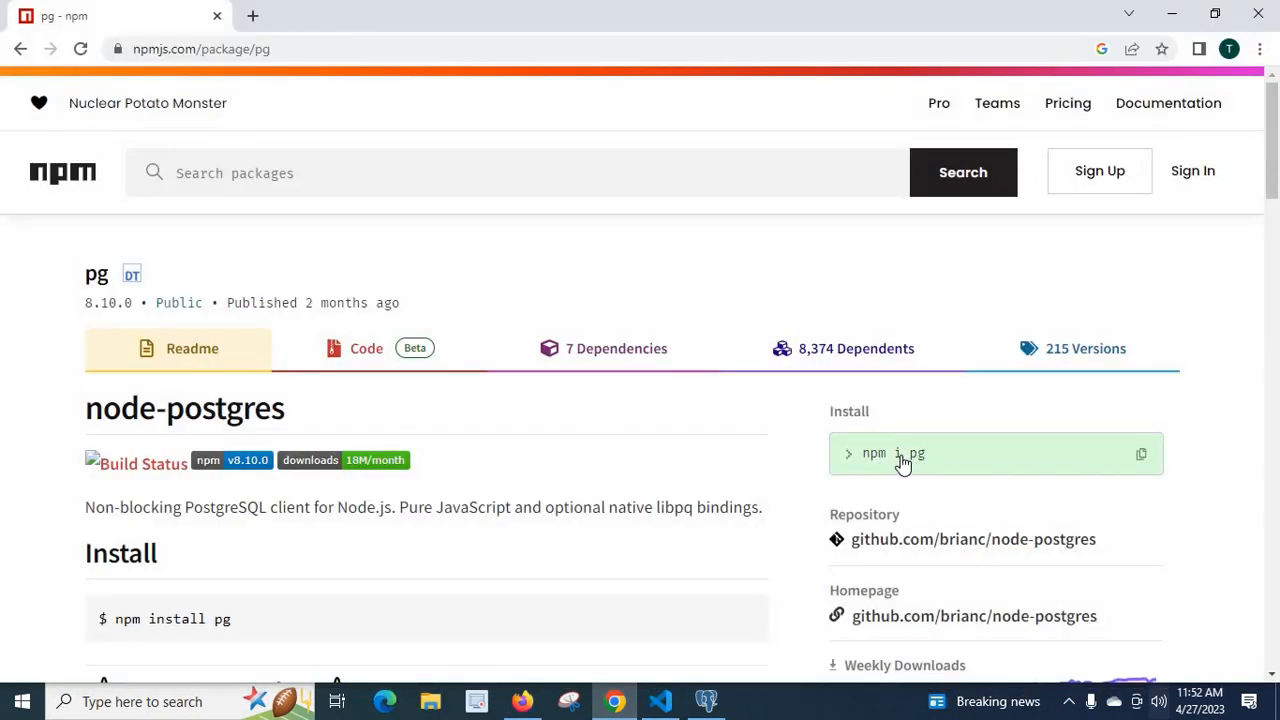
Copy the 'npm i pg' install command from the npm page
left_click(659, 701)
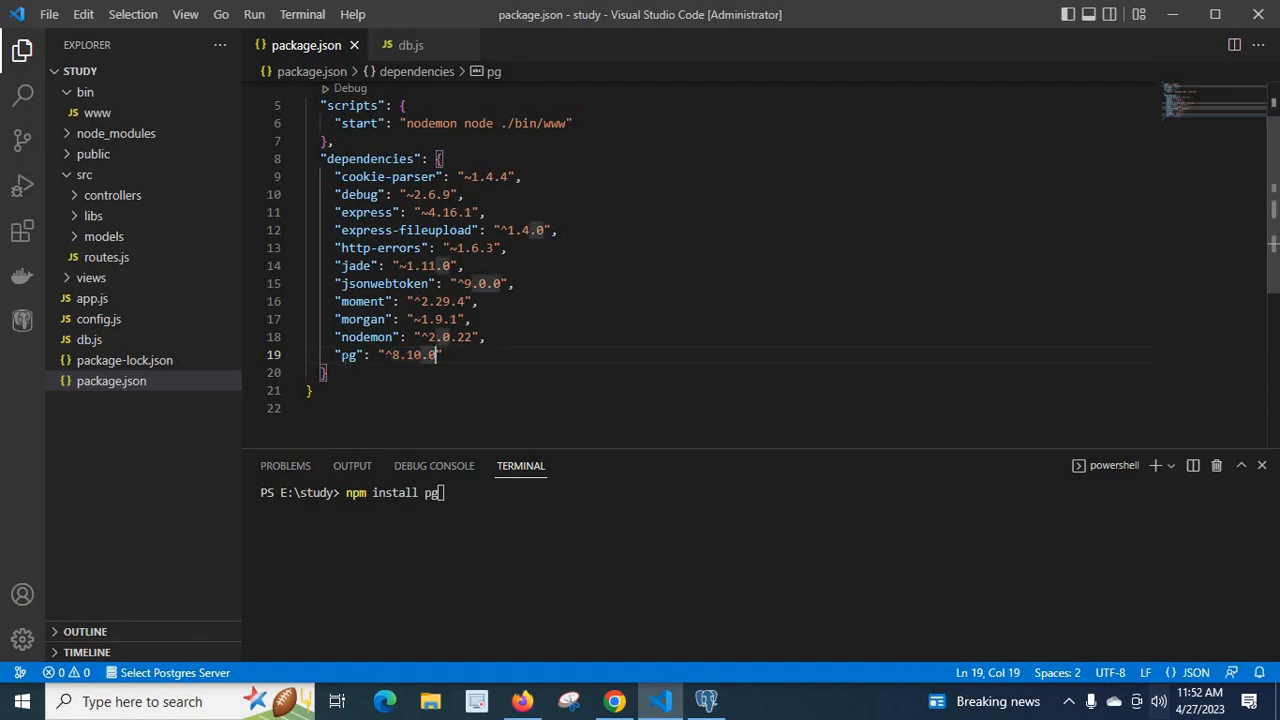
Highlight the pg dependency in package.json and collapse the src folder
double_click(347, 354)
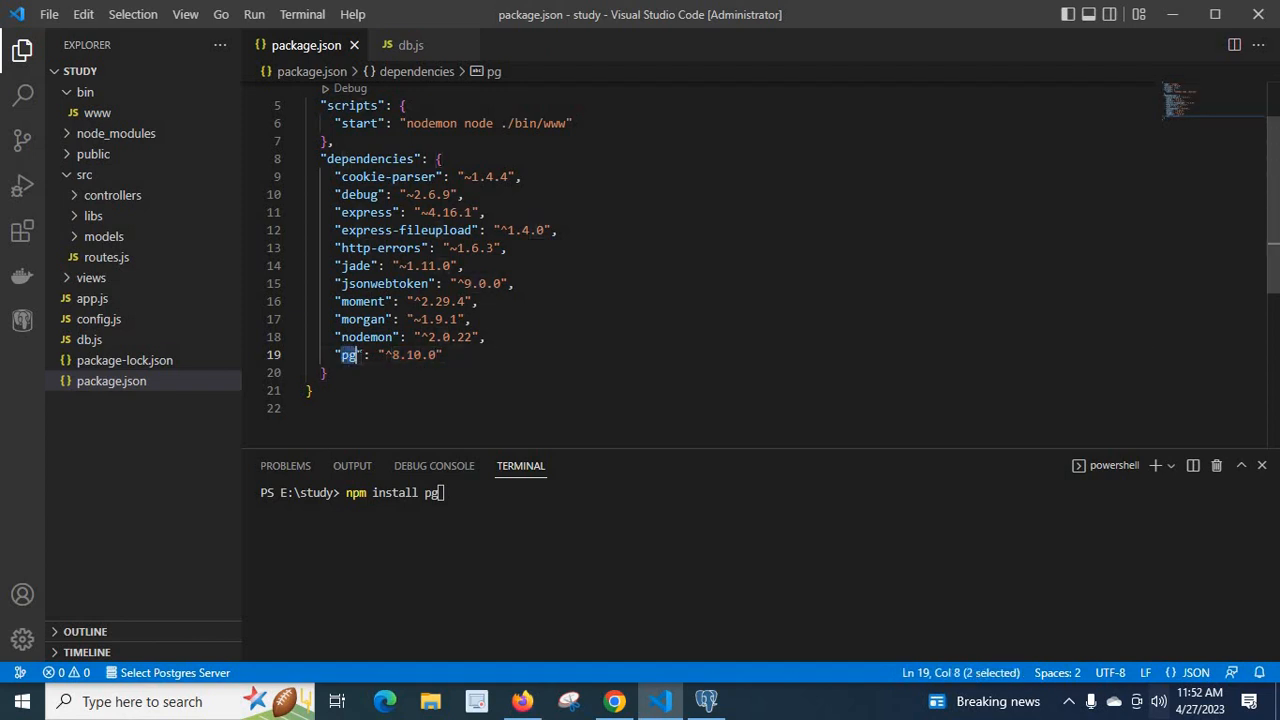
mouse_move(348, 354)
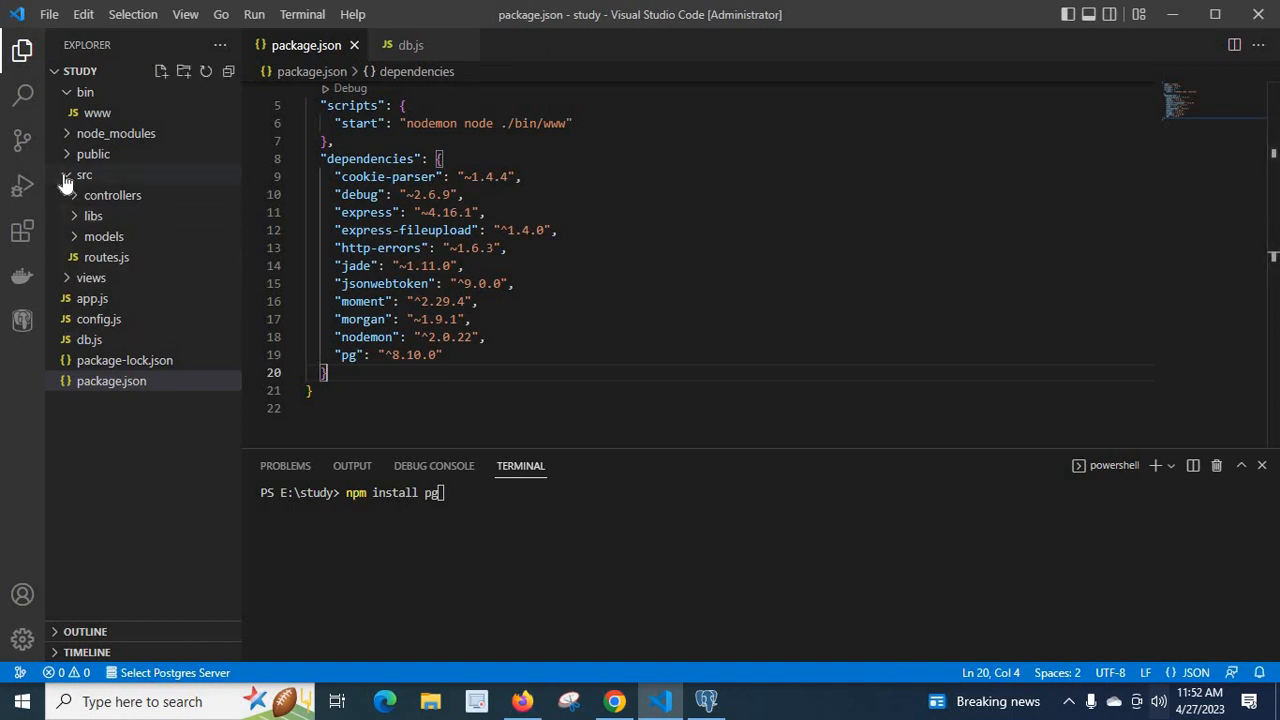
left_click(84, 175)
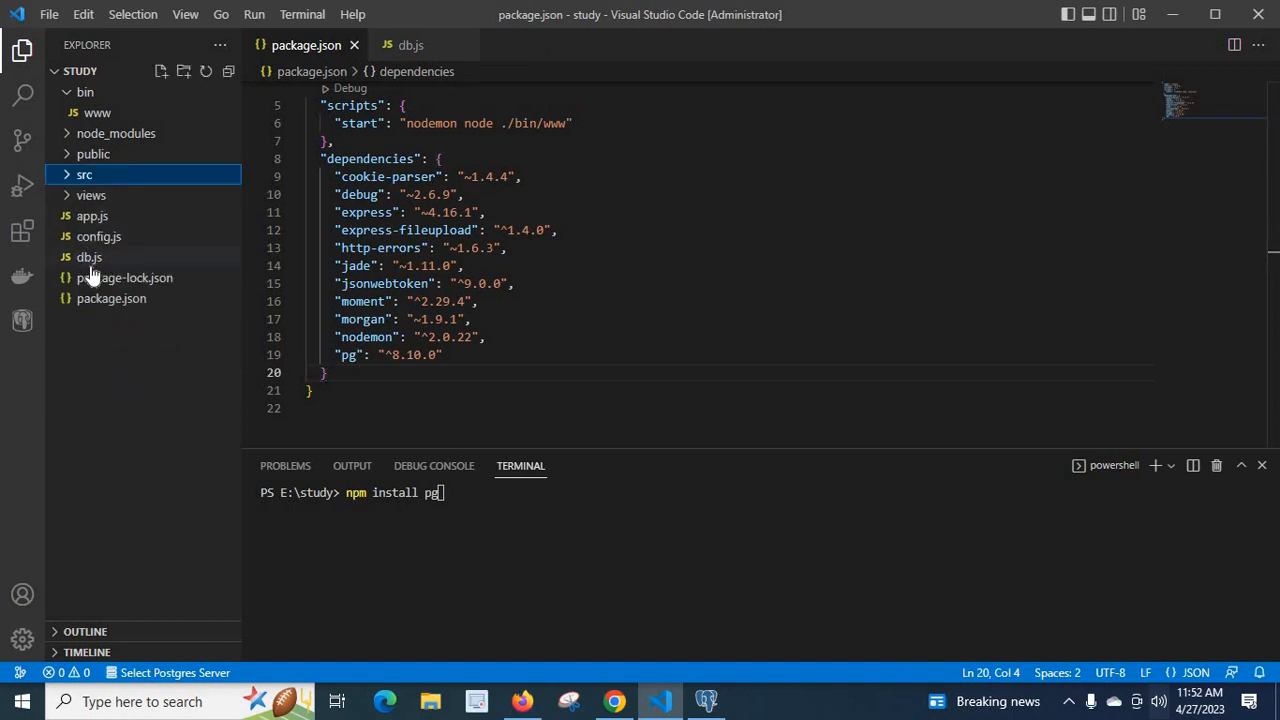
Open db.js and highlight its host, user and password connection settings
left_click(89, 257)
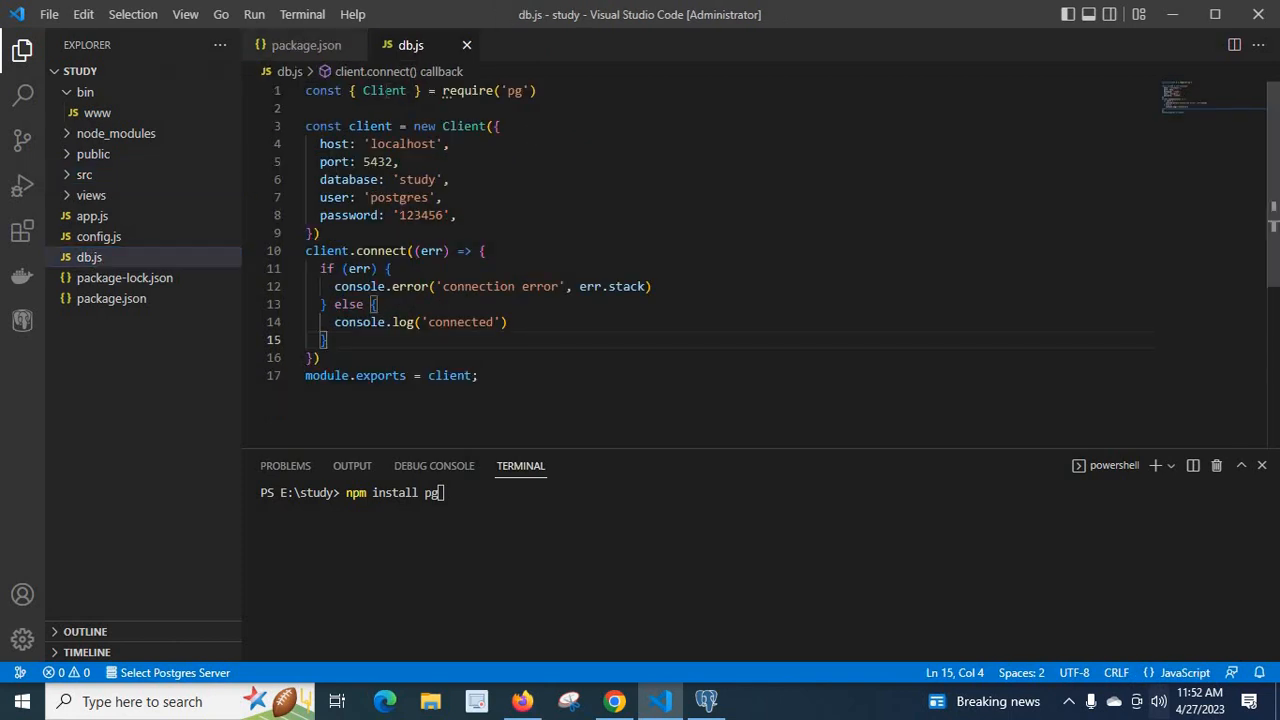
double_click(383, 90)
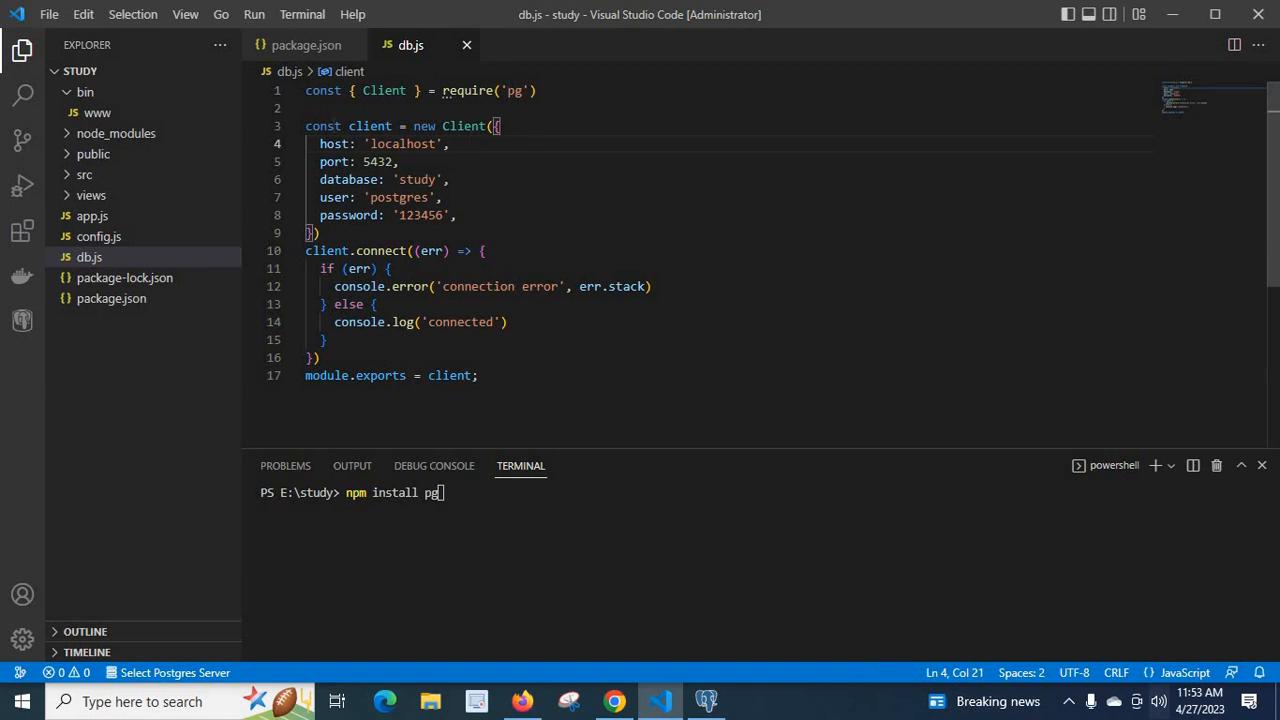
double_click(334, 161)
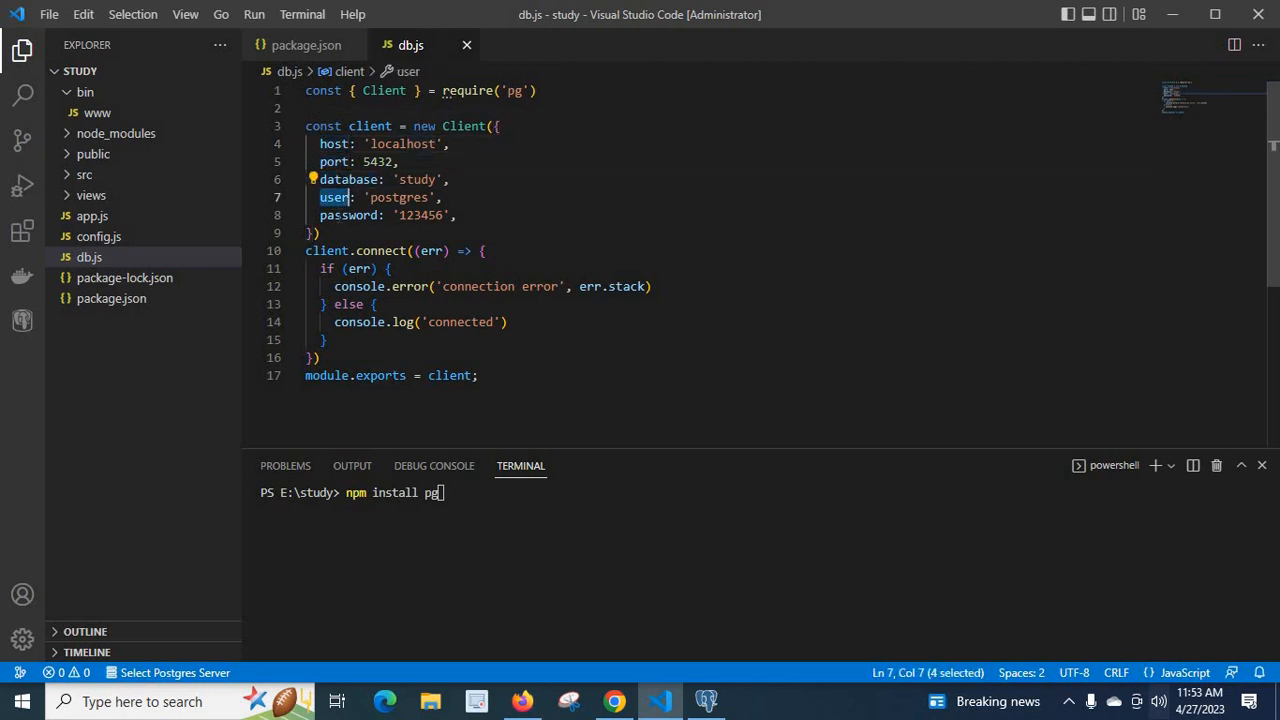
double_click(347, 215)
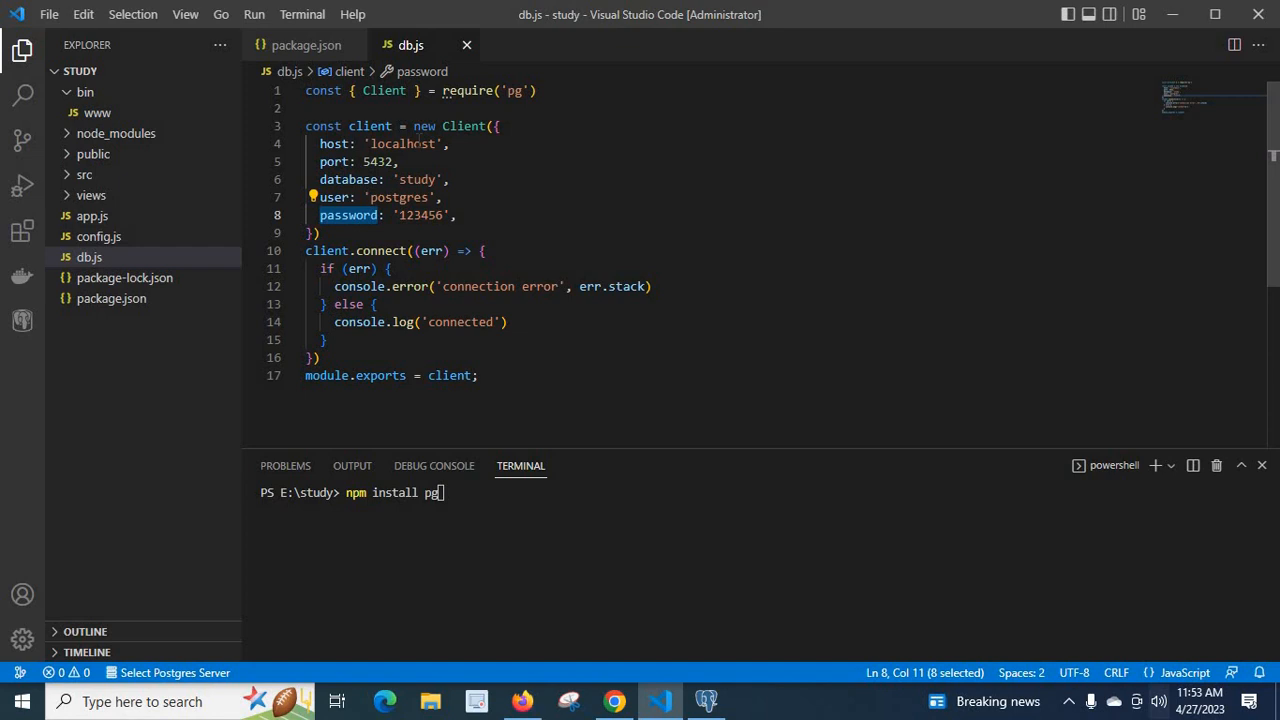
double_click(402, 143)
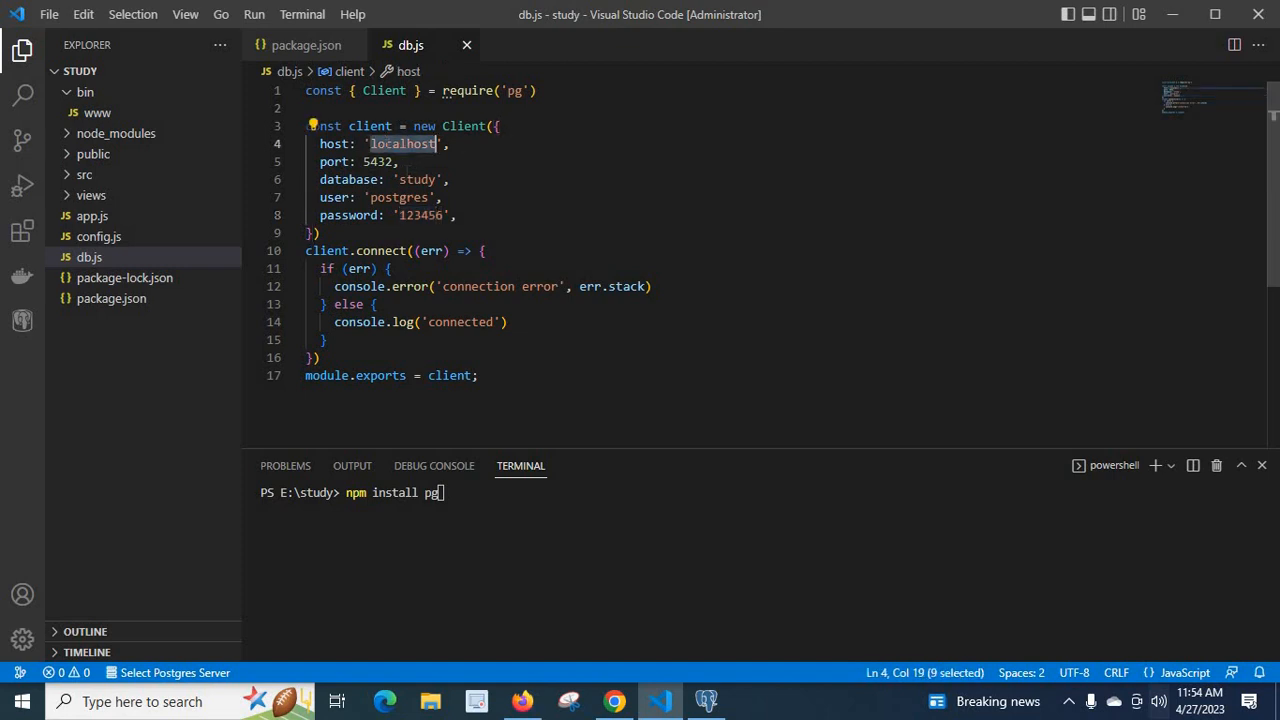
double_click(416, 179)
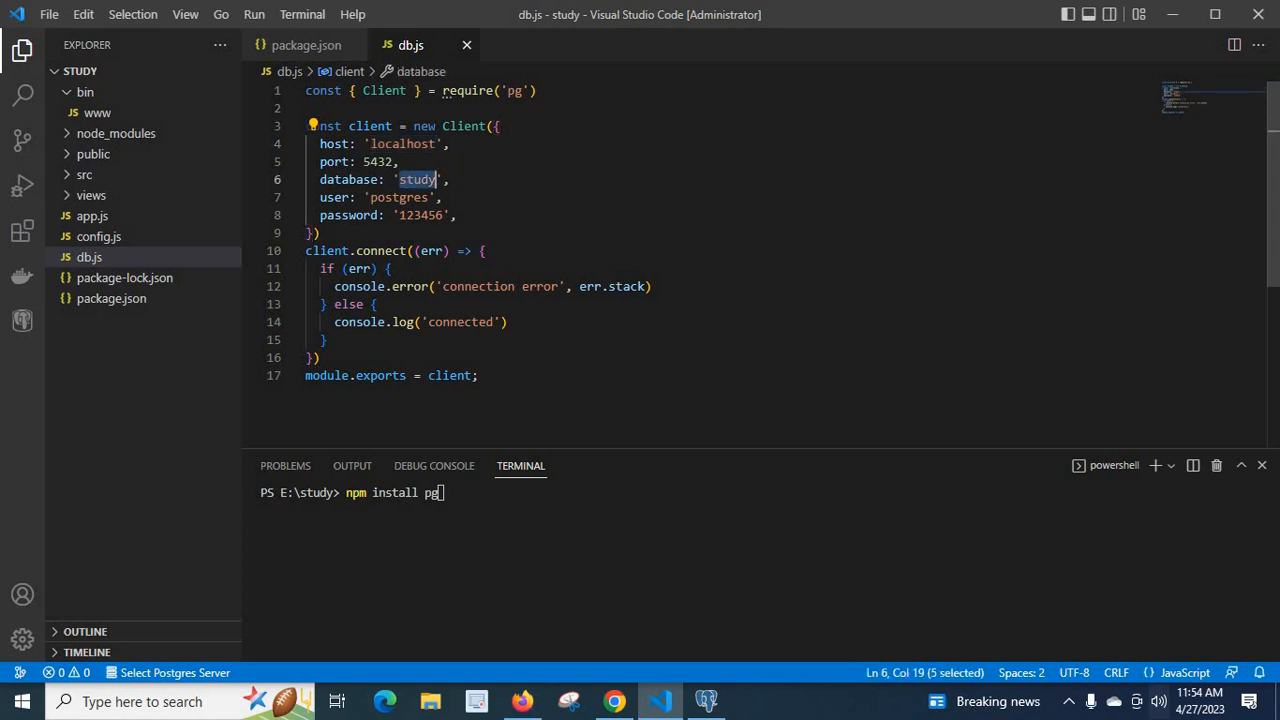
double_click(397, 197)
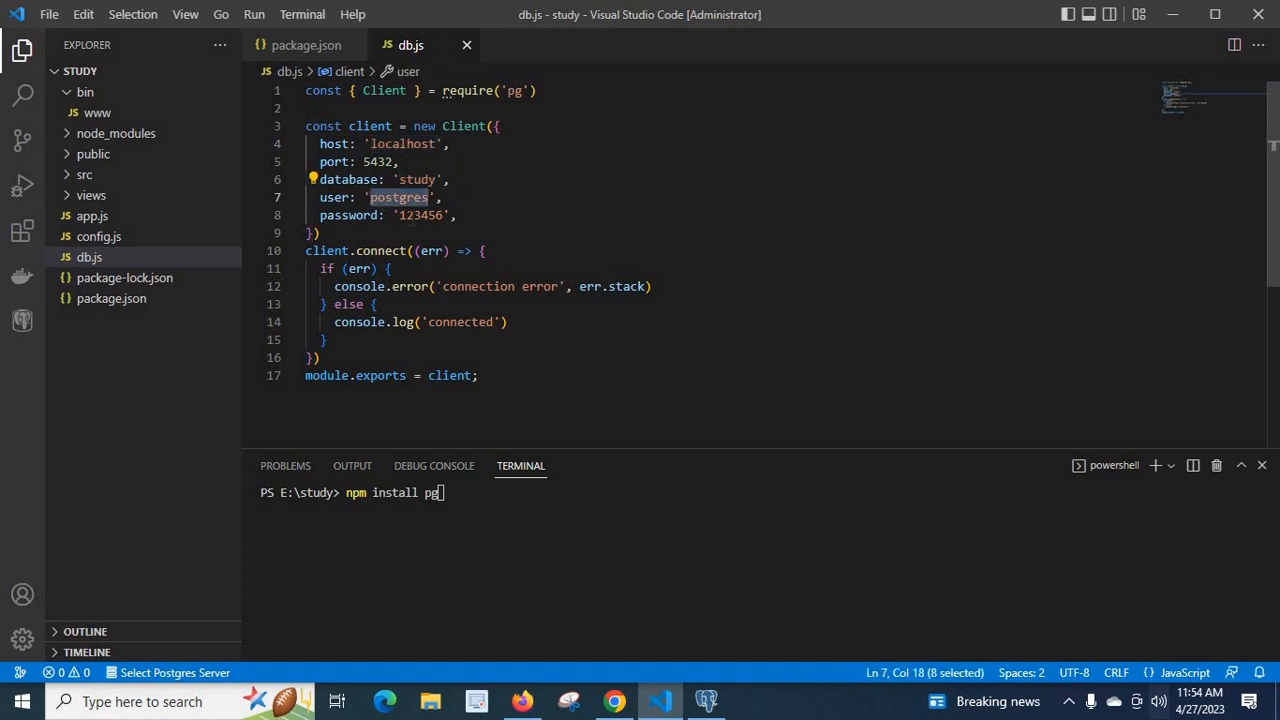
double_click(421, 215)
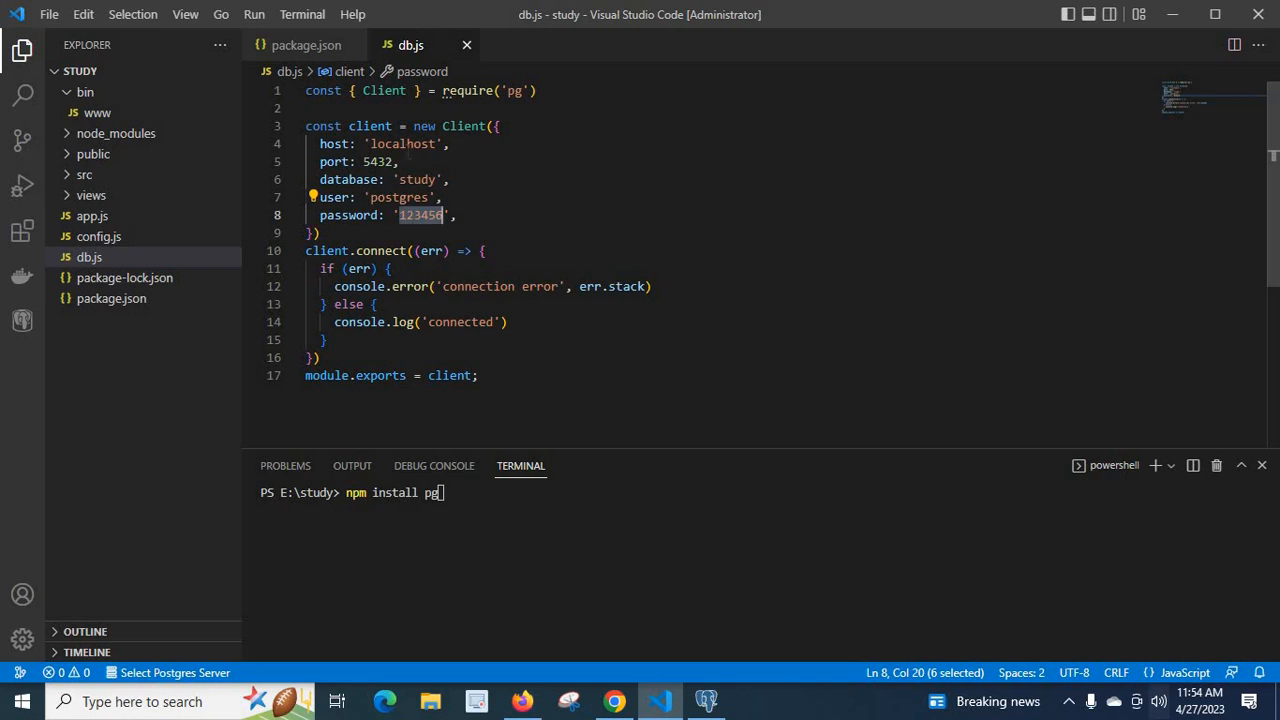
double_click(377, 161)
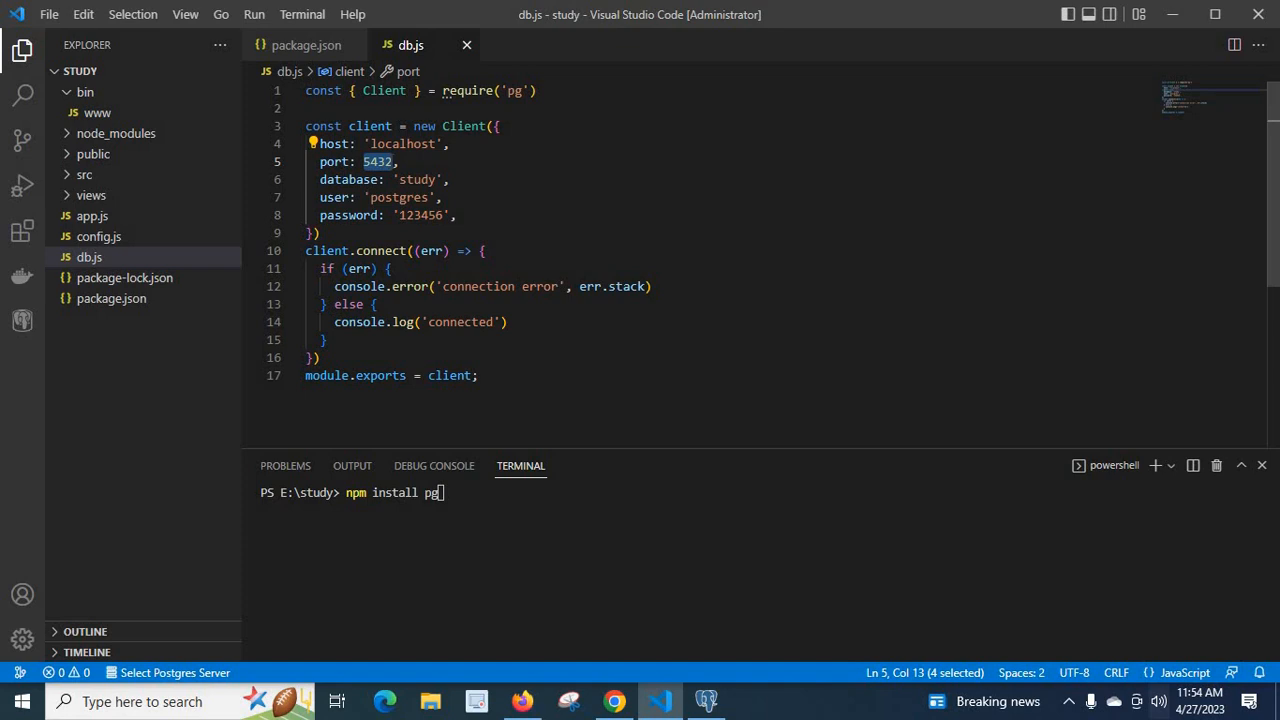
left_click(440, 197)
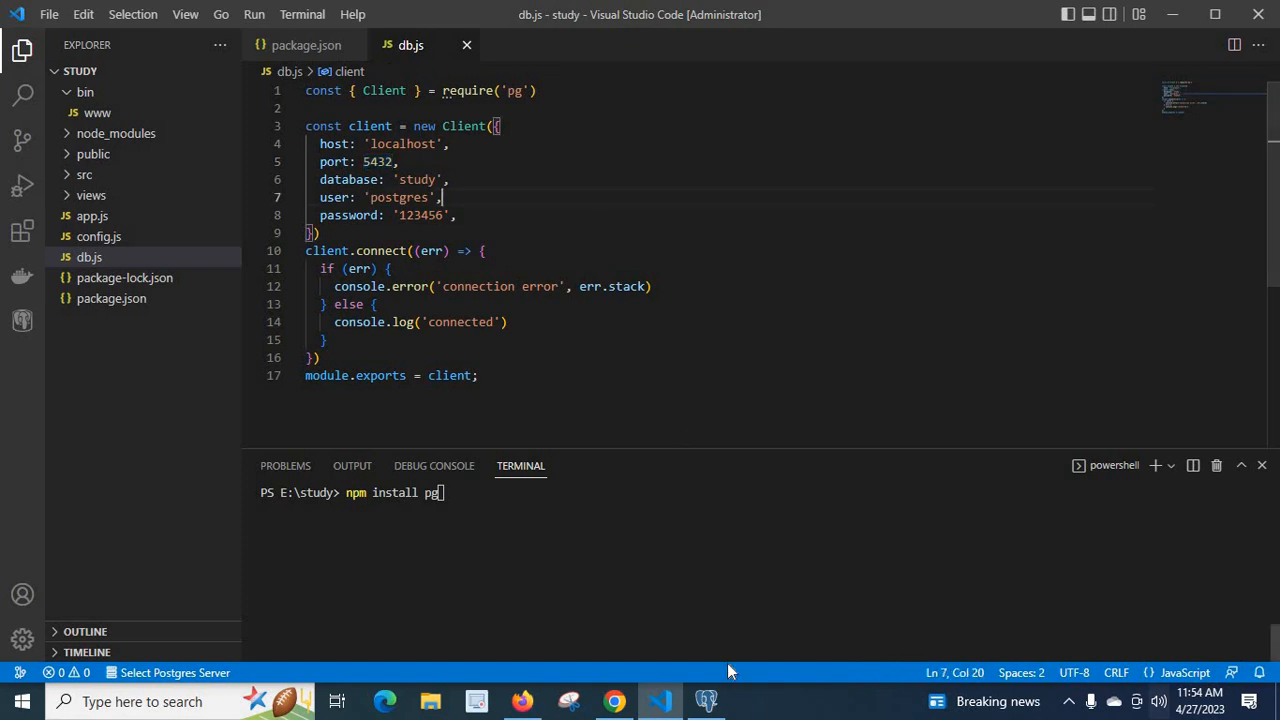
left_click(705, 701)
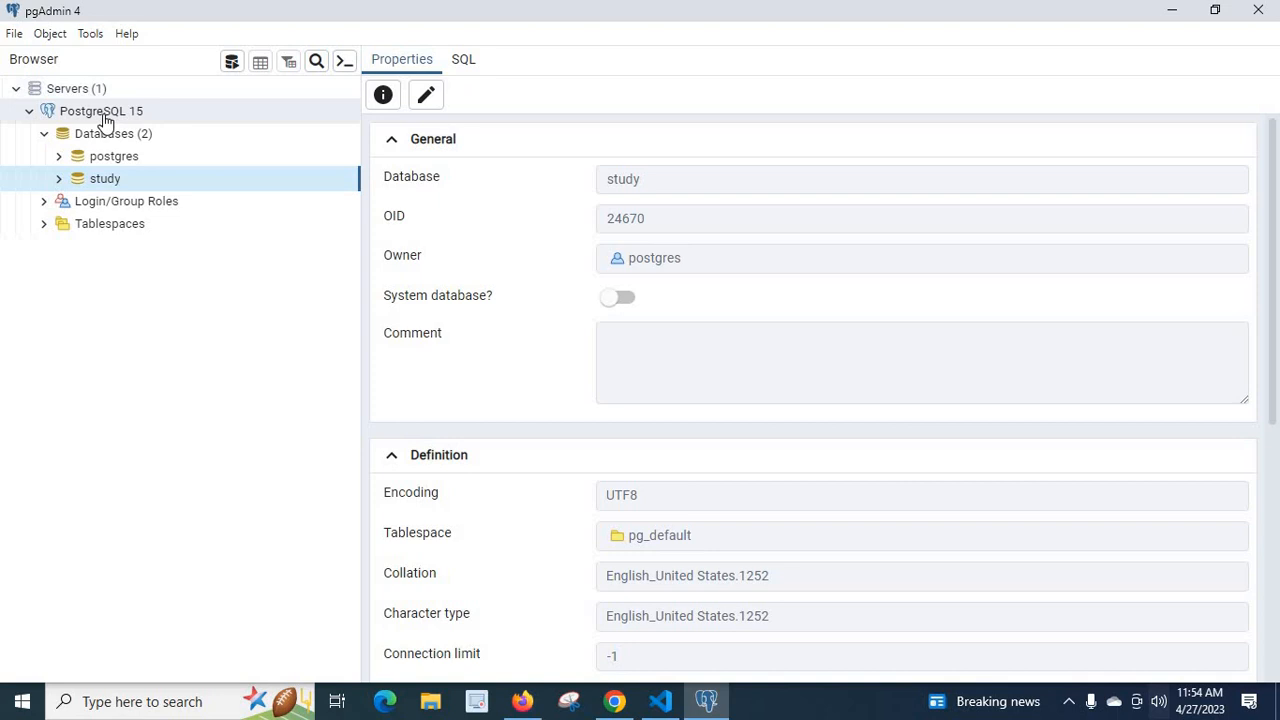
mouse_move(118, 82)
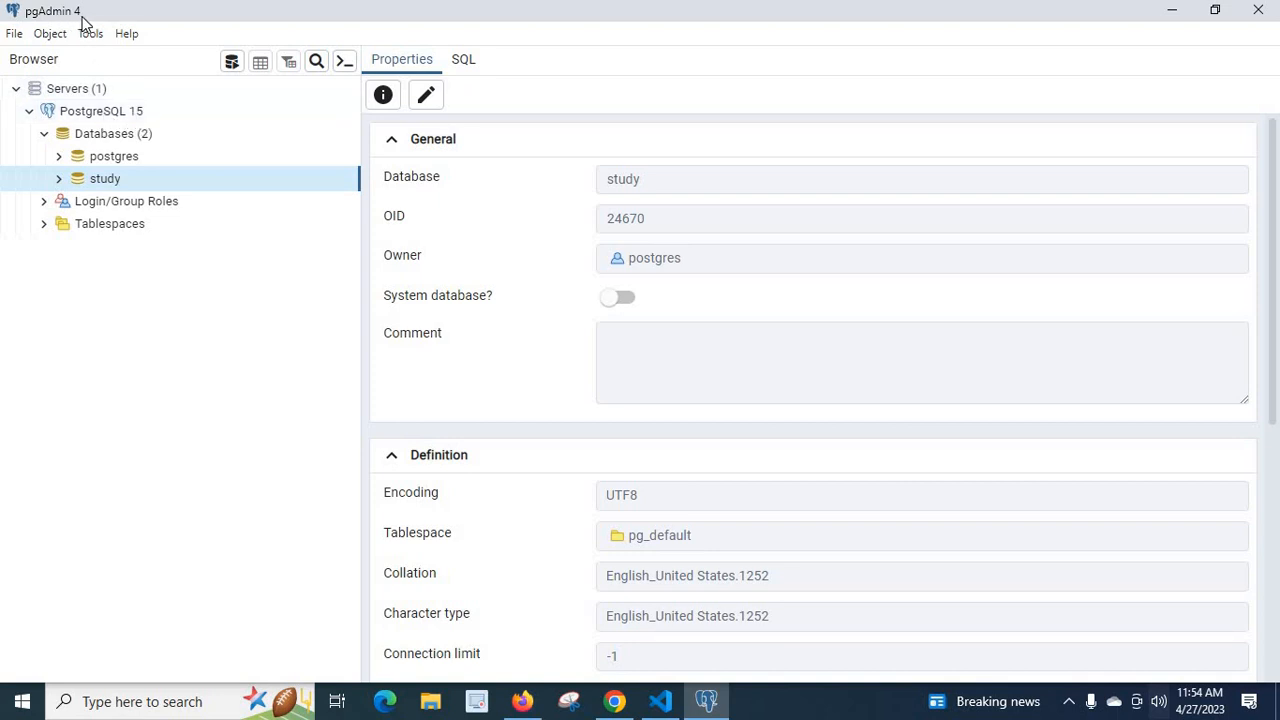
mouse_move(155, 145)
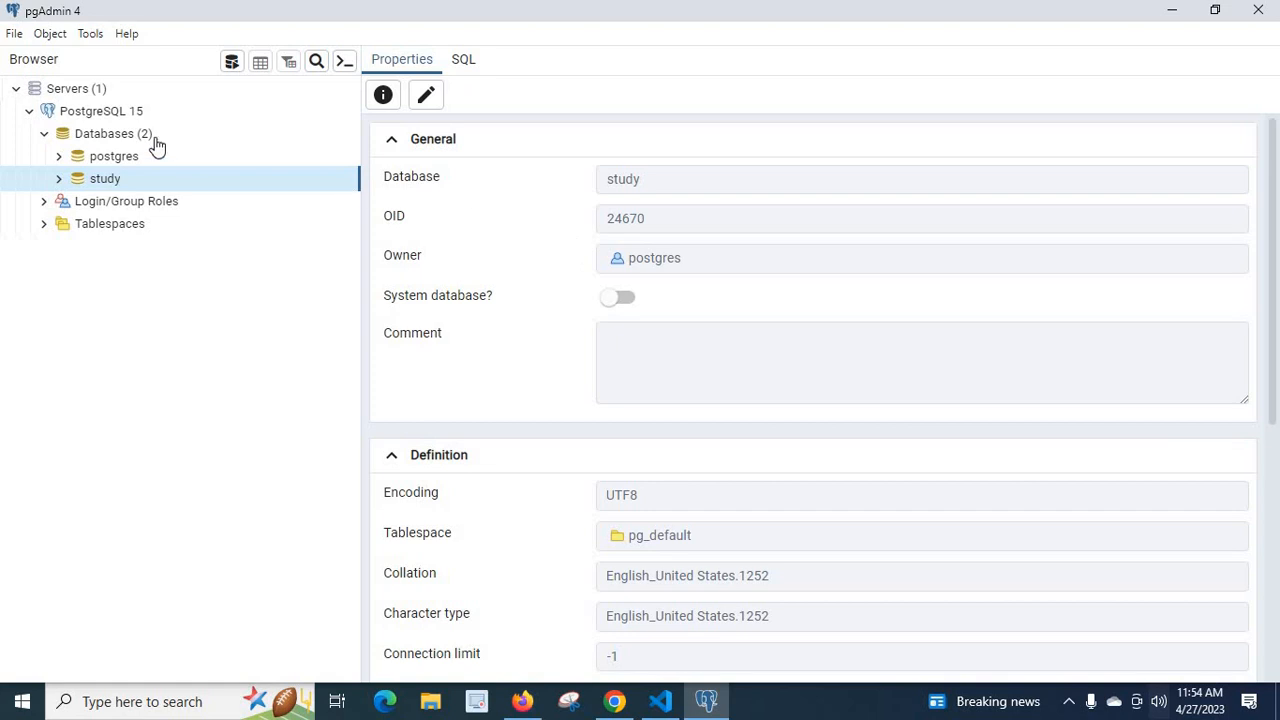
Select PostgreSQL 15 and scroll its Properties to the localhost, port 5432 connection details
left_click(101, 110)
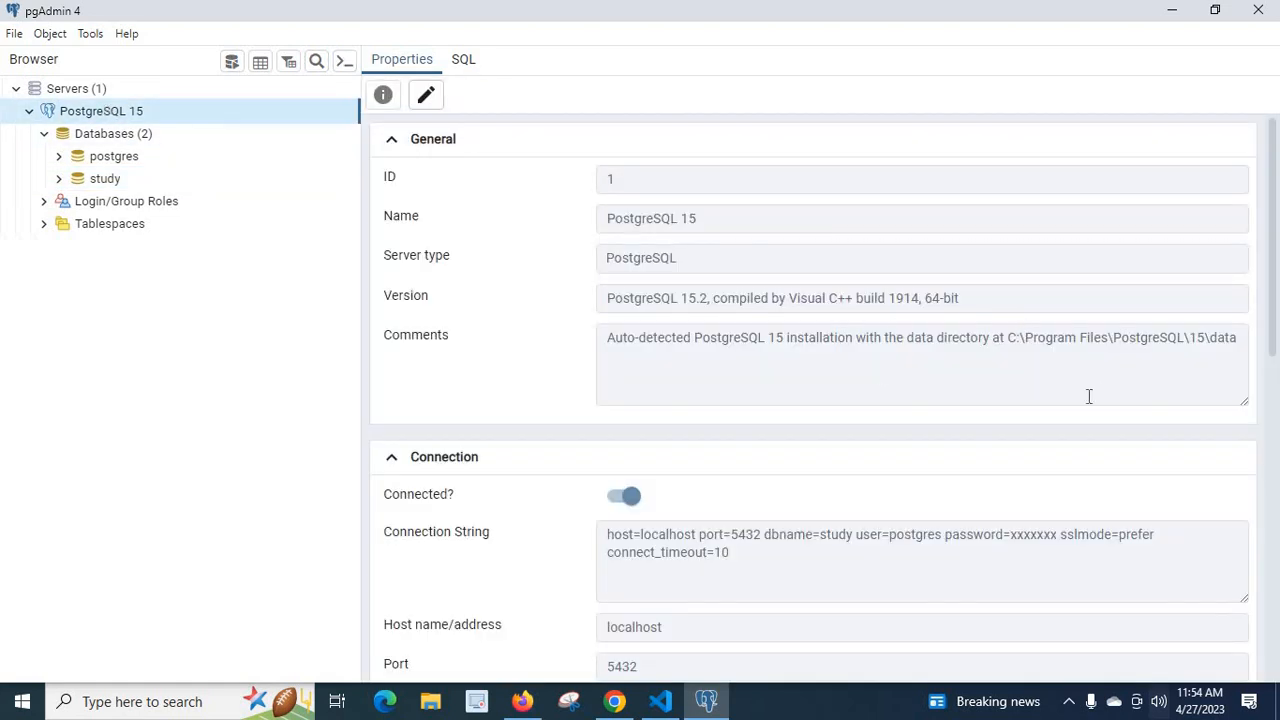
scroll("down", 3)
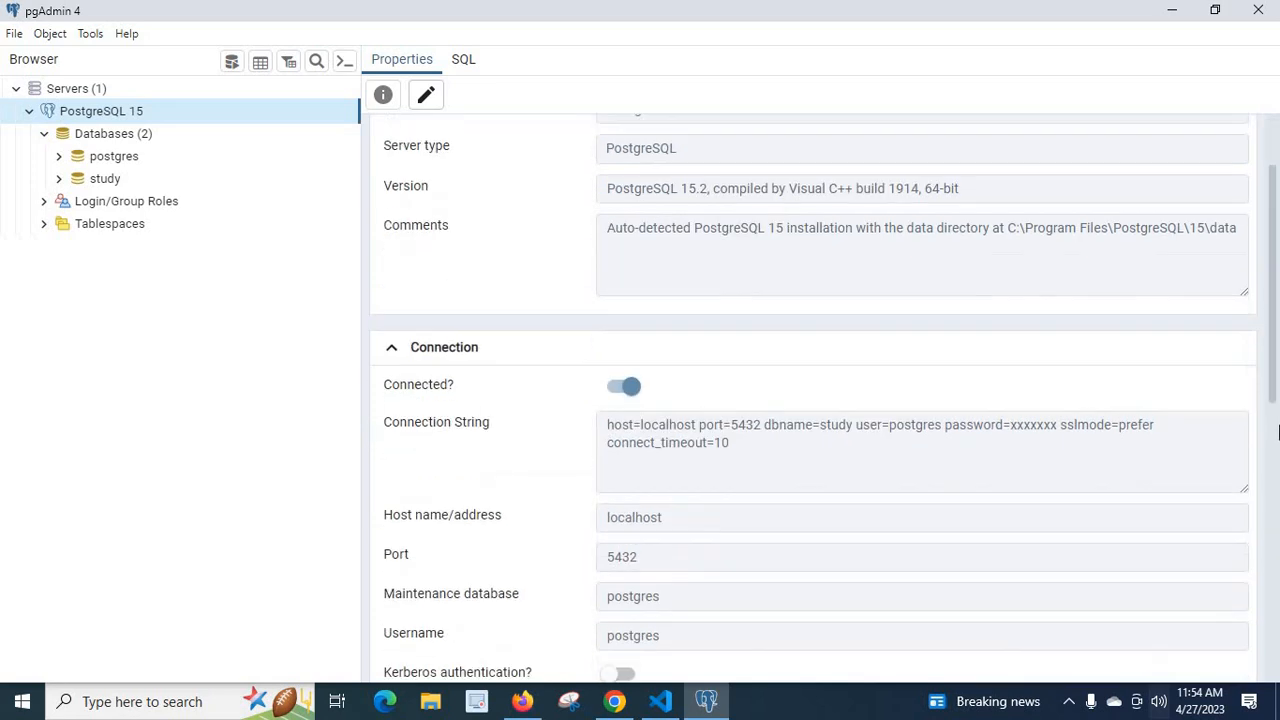
scroll("down", 3)
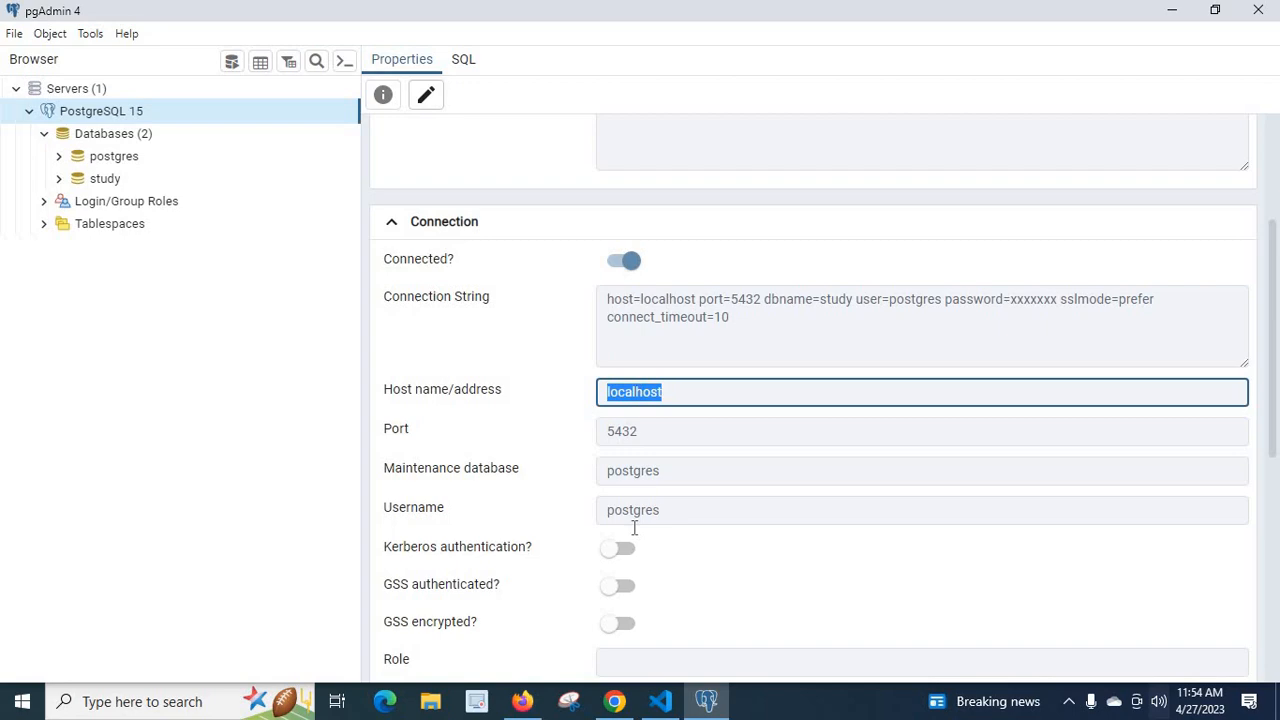
left_click(660, 700)
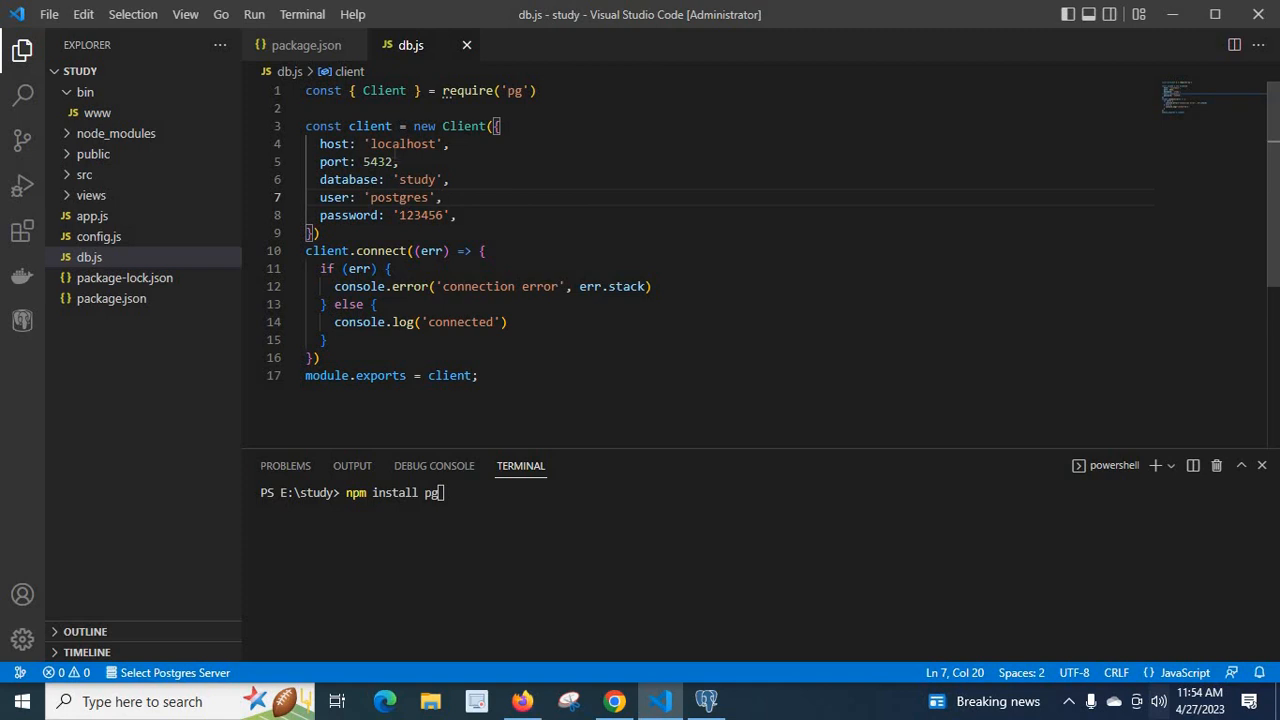
double_click(402, 143)
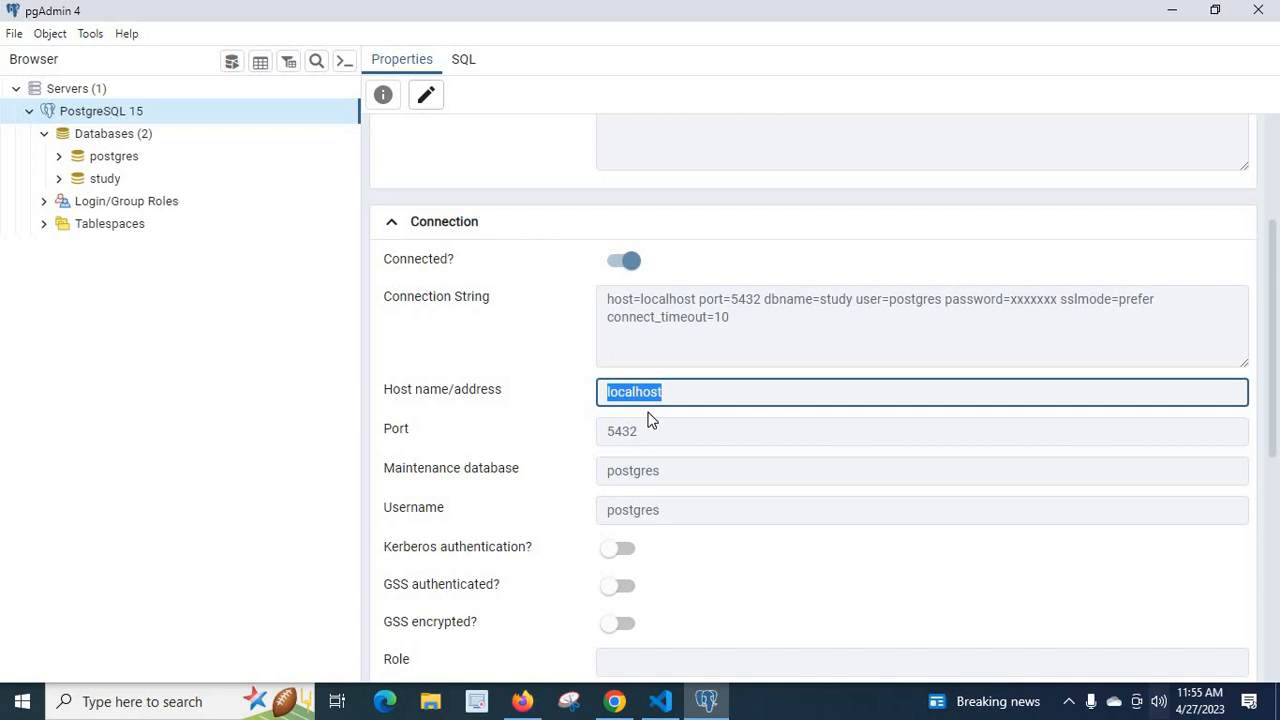
left_click(920, 431)
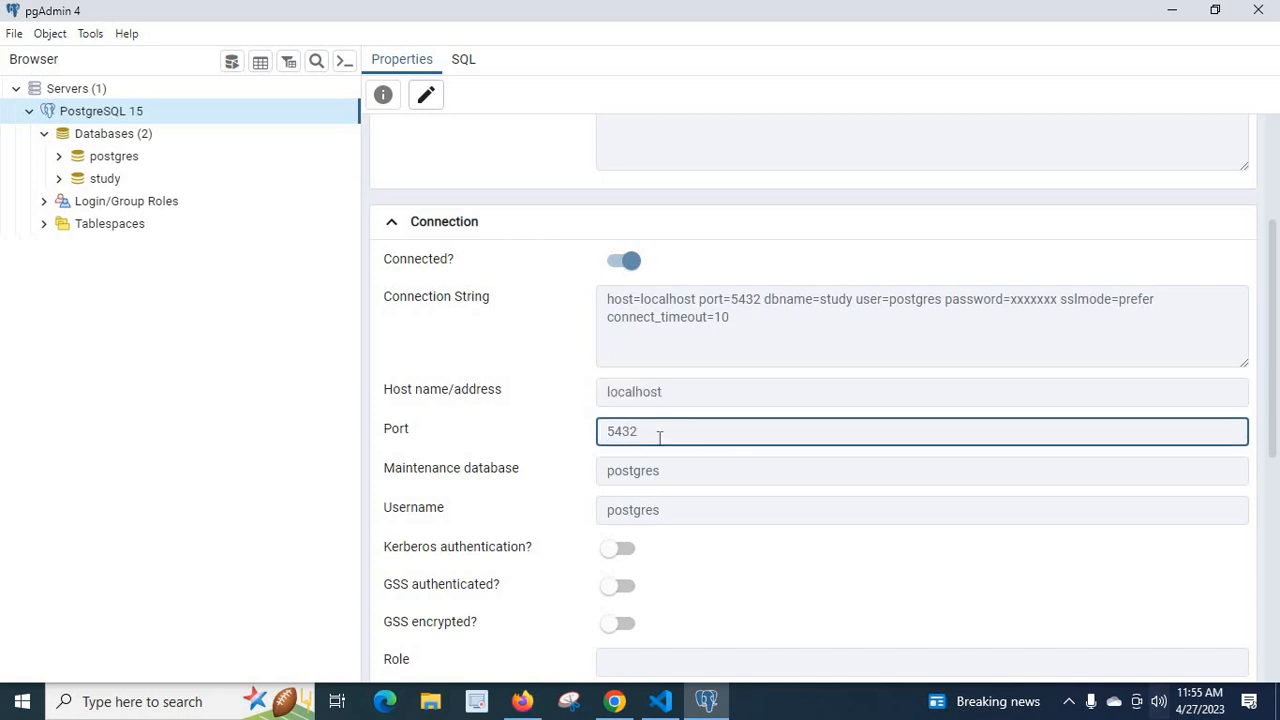
triple_click(622, 431)
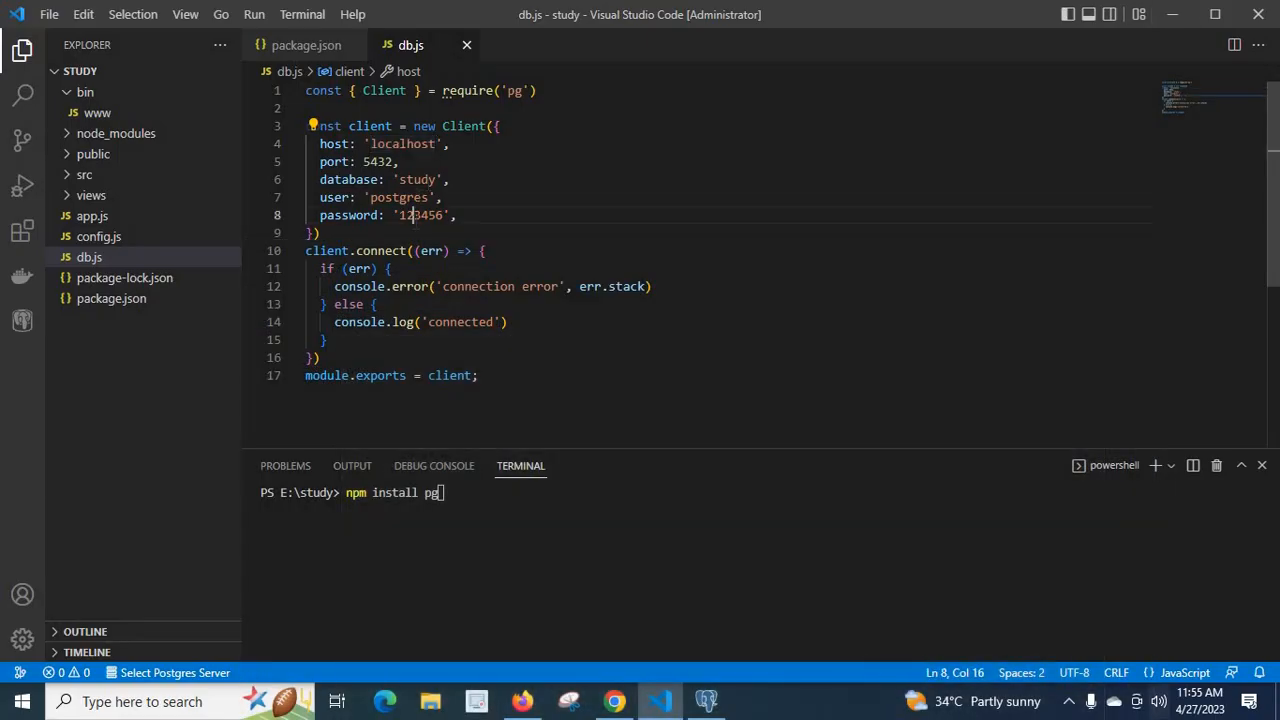
double_click(421, 215)
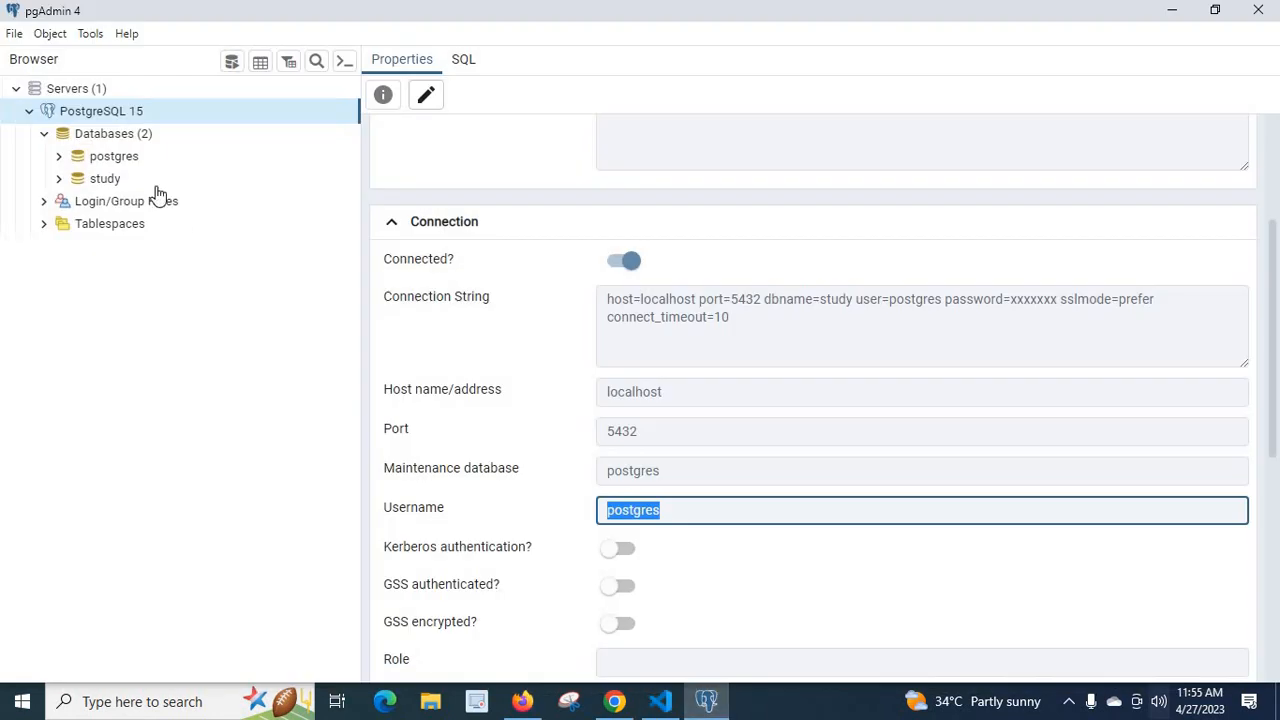
List the server's databases and view the postgres and study database properties
left_click(113, 133)
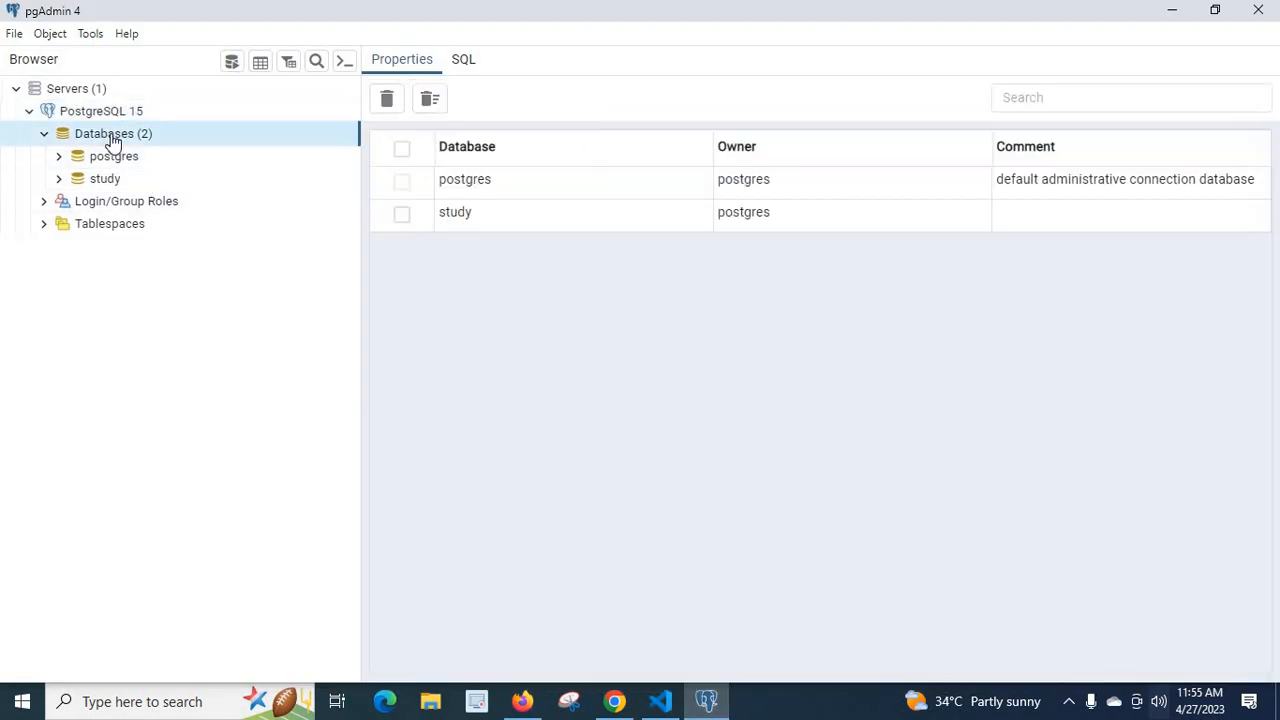
left_click(114, 156)
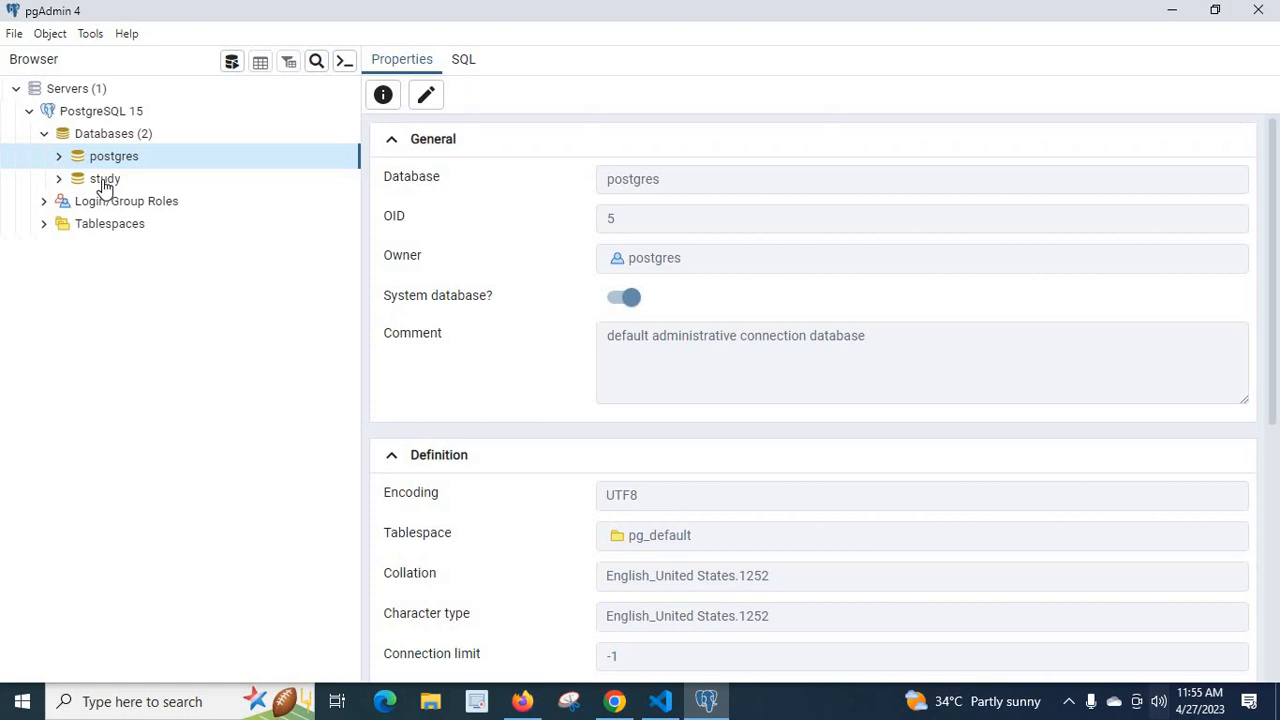
left_click(105, 178)
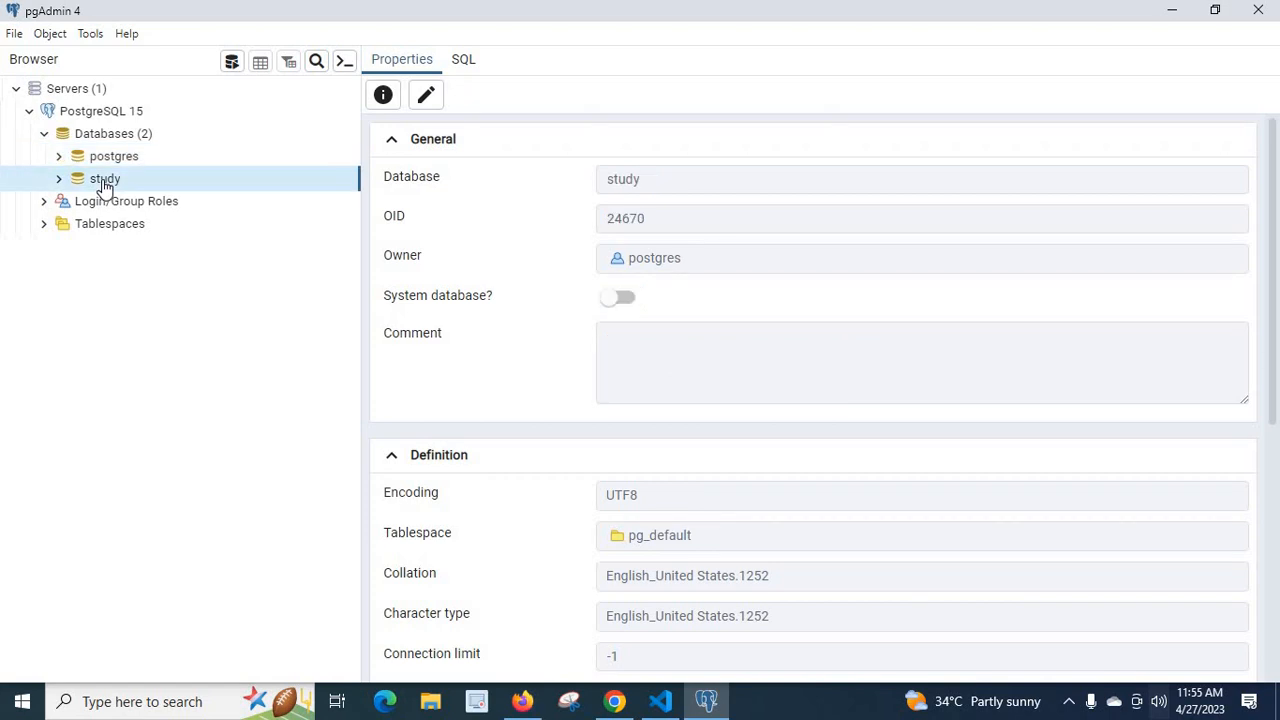
mouse_move(112, 172)
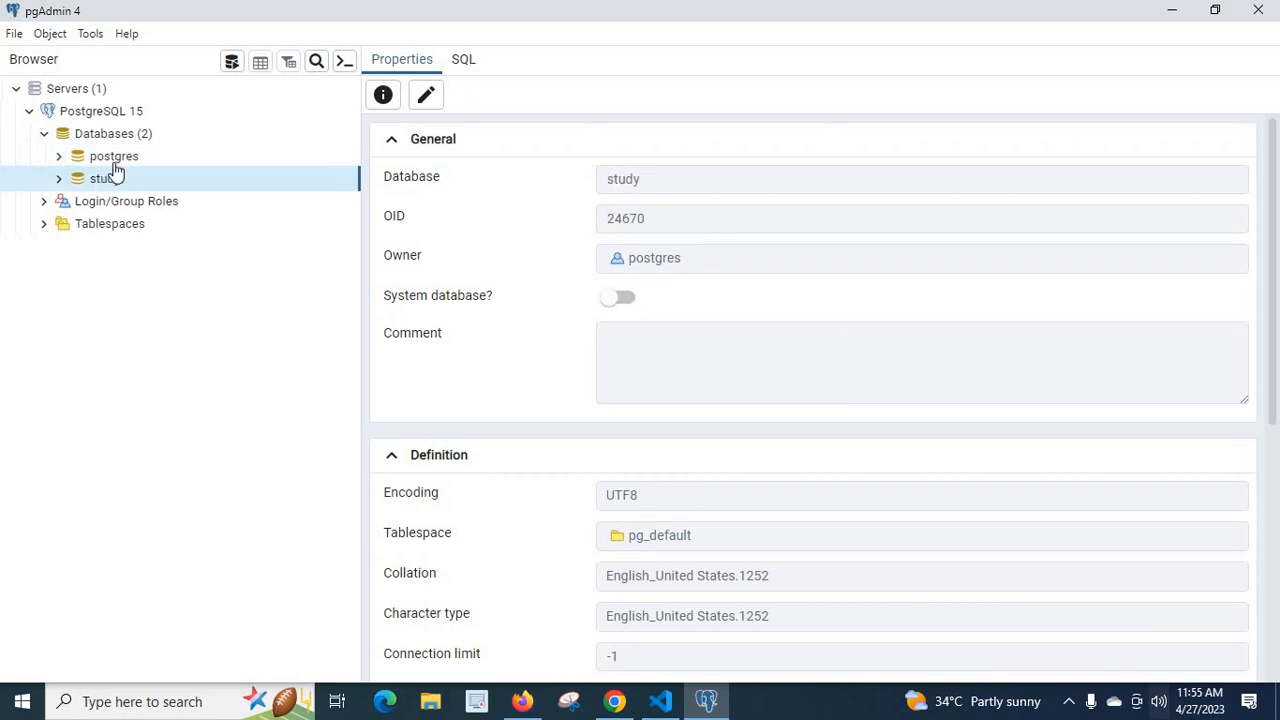
mouse_move(130, 157)
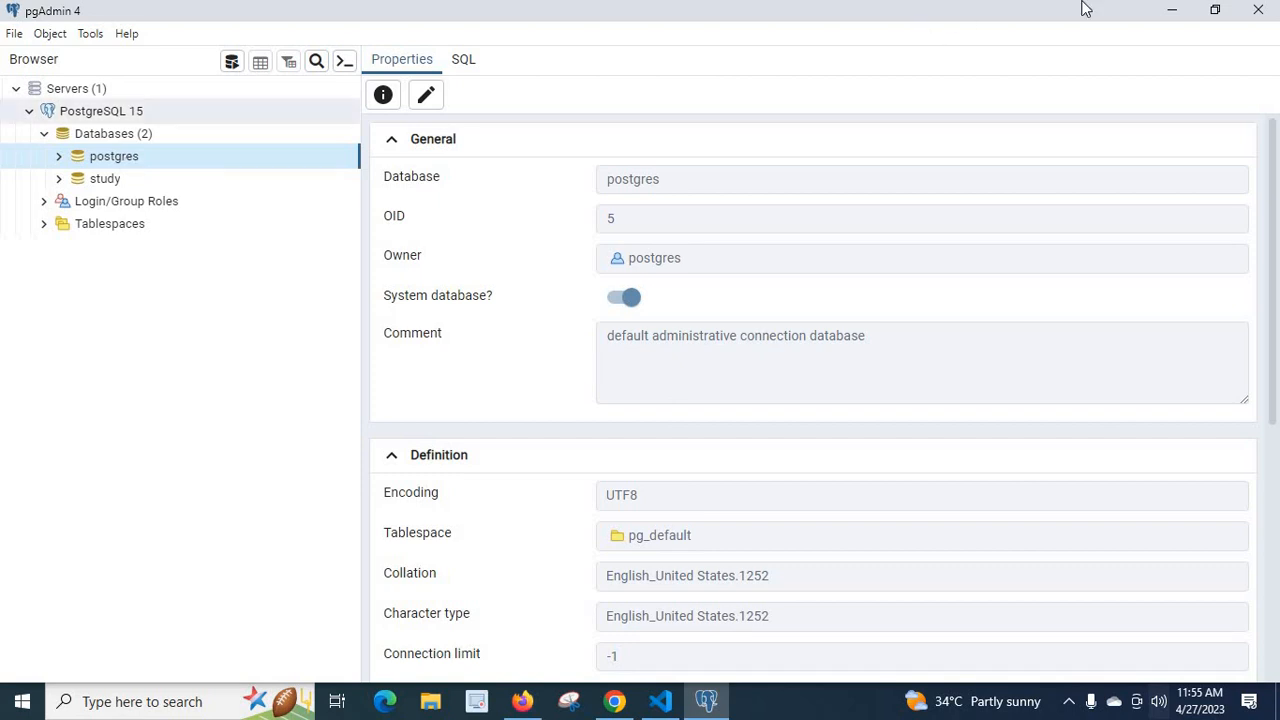
left_click(658, 701)
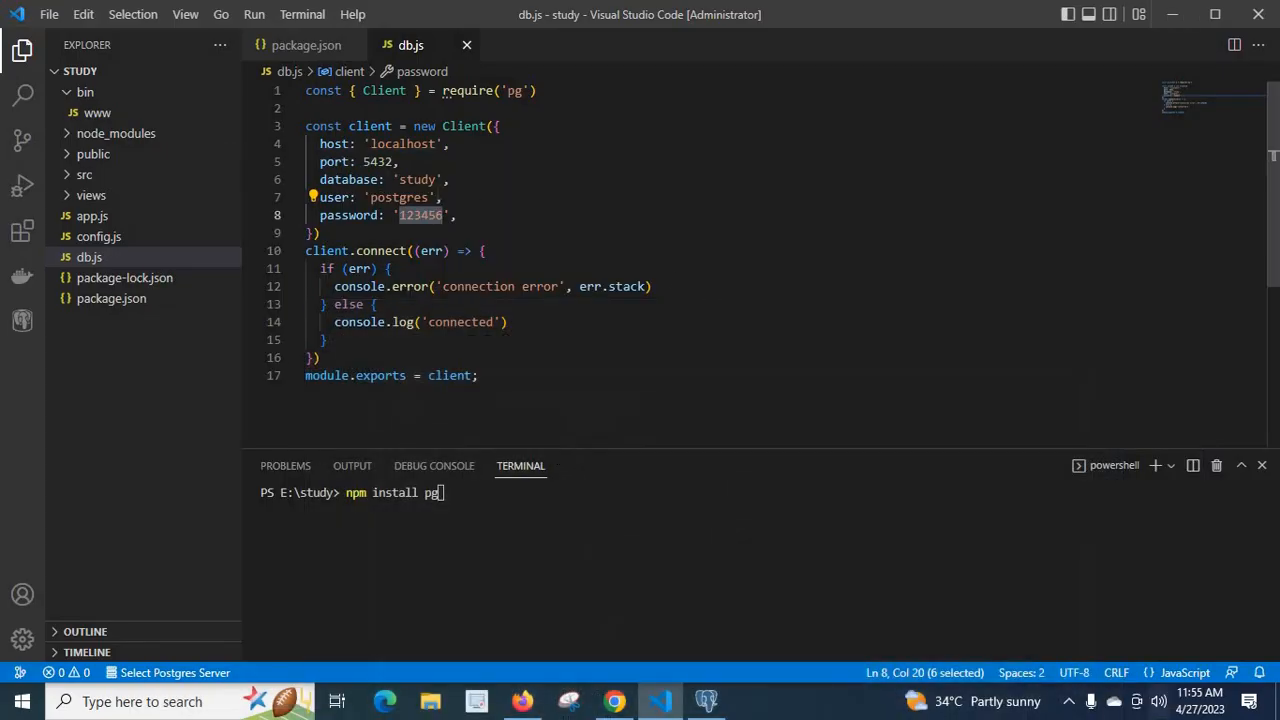
mouse_move(330, 214)
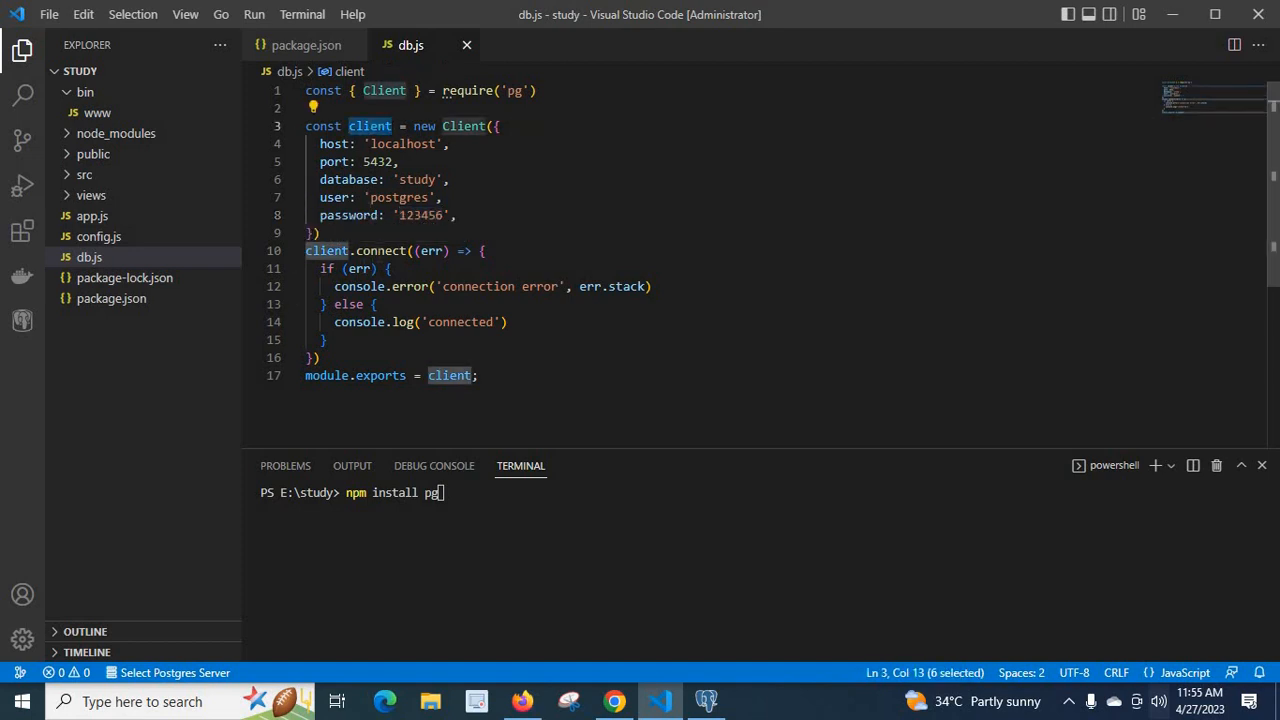
double_click(379, 250)
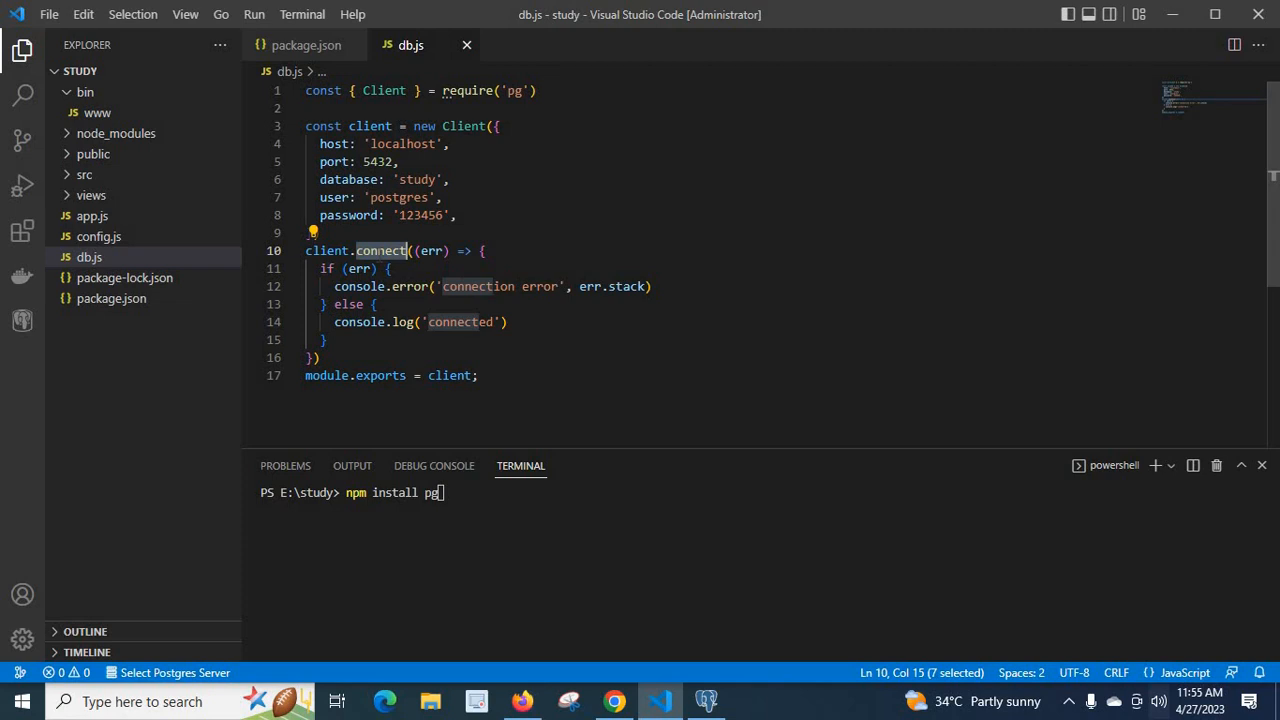
double_click(326, 250)
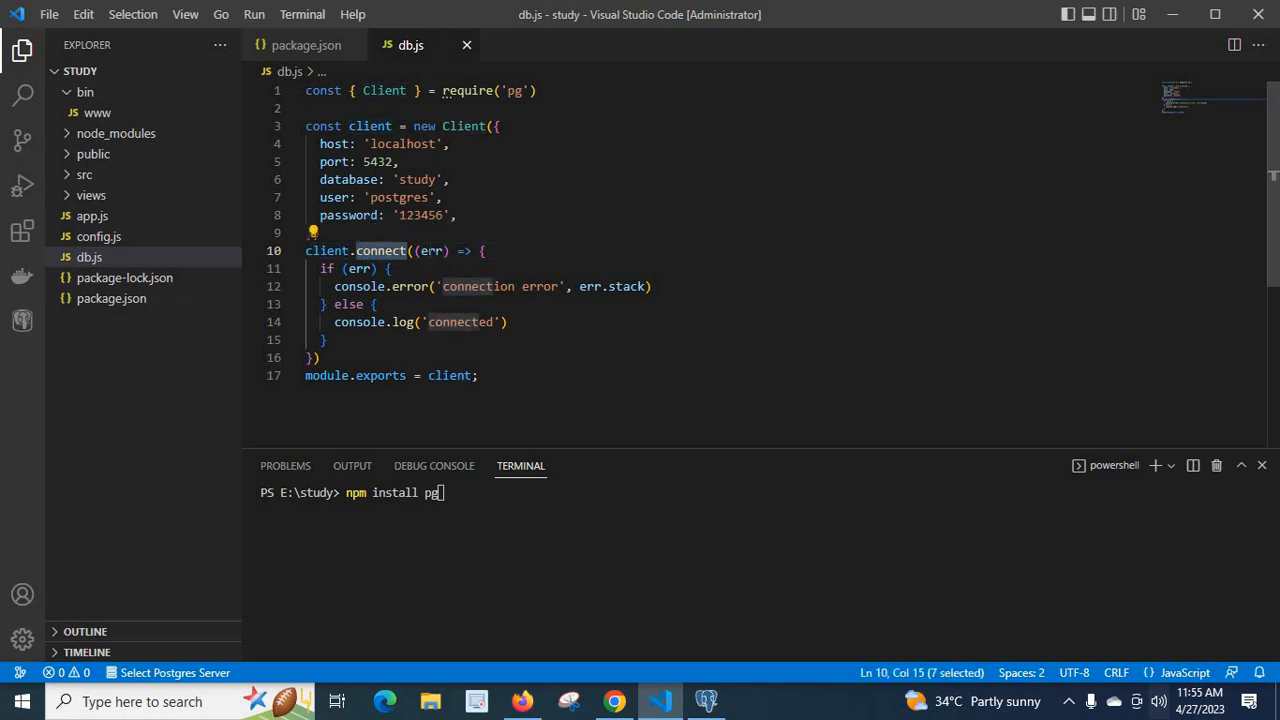
double_click(430, 250)
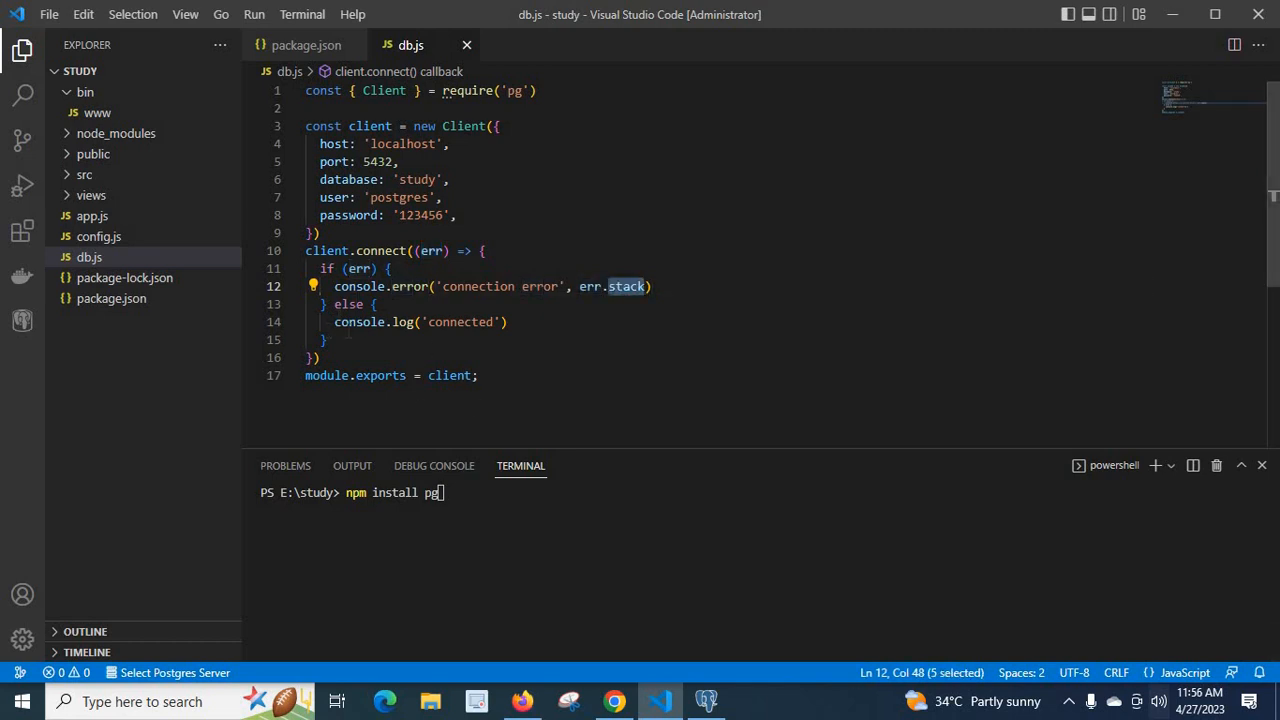
left_click(507, 321)
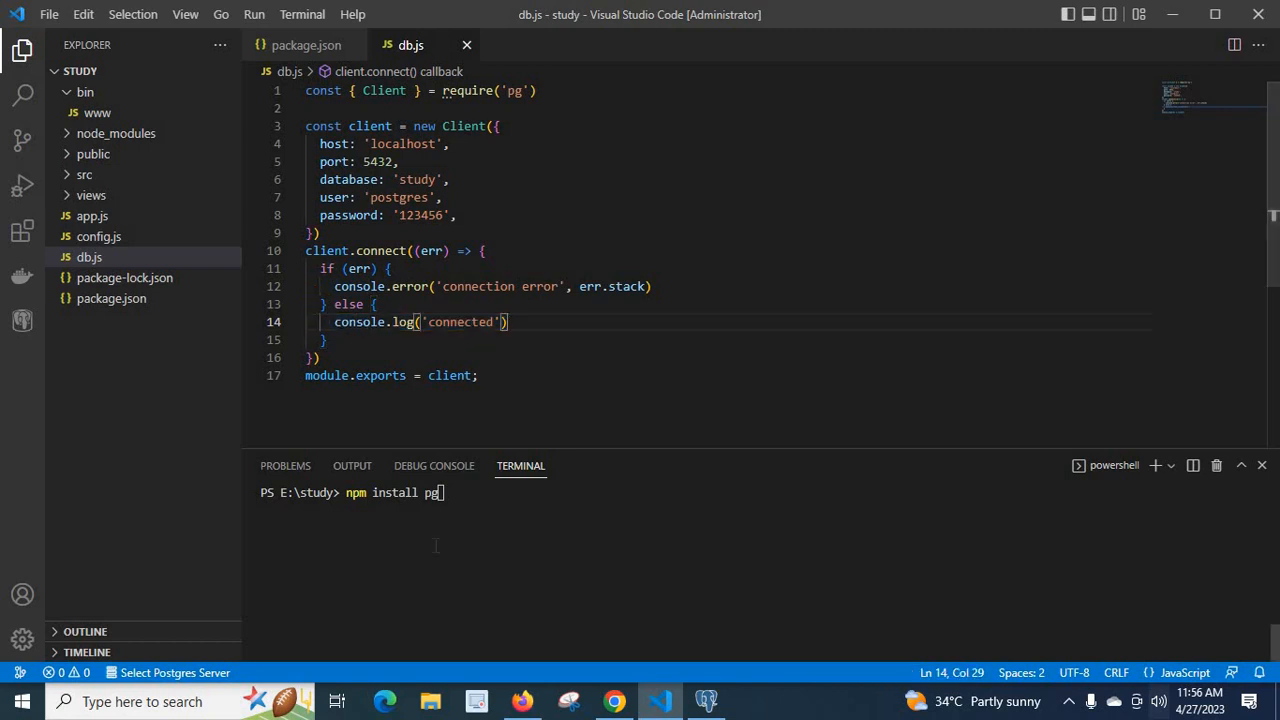
key("Backspace")
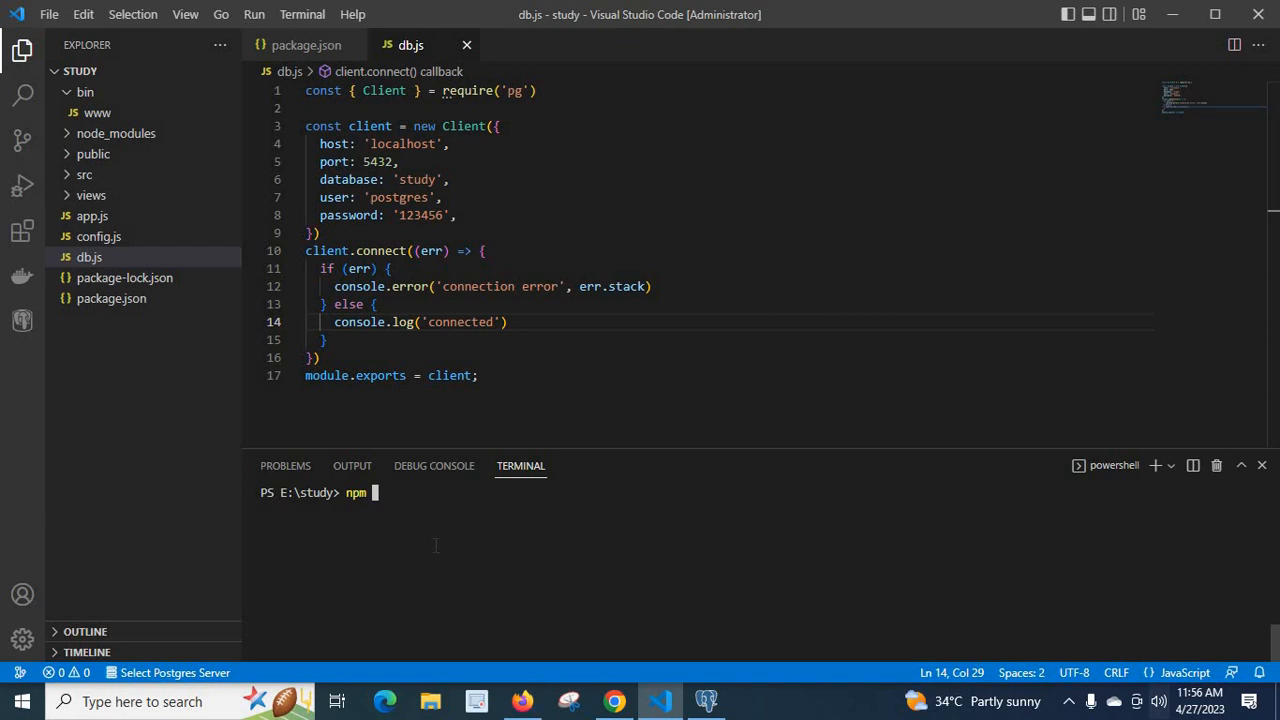
Type npm start, check package.json's nodemon start script, and run it to print connected
type("start")
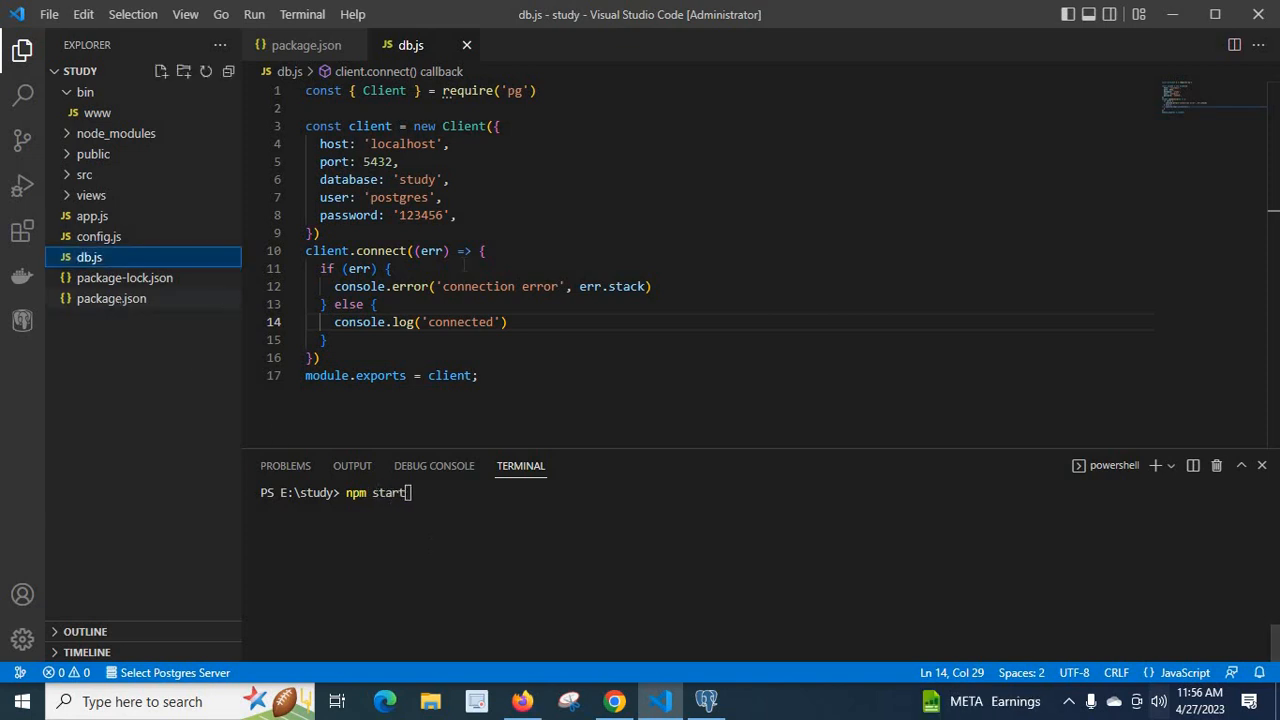
left_click(111, 298)
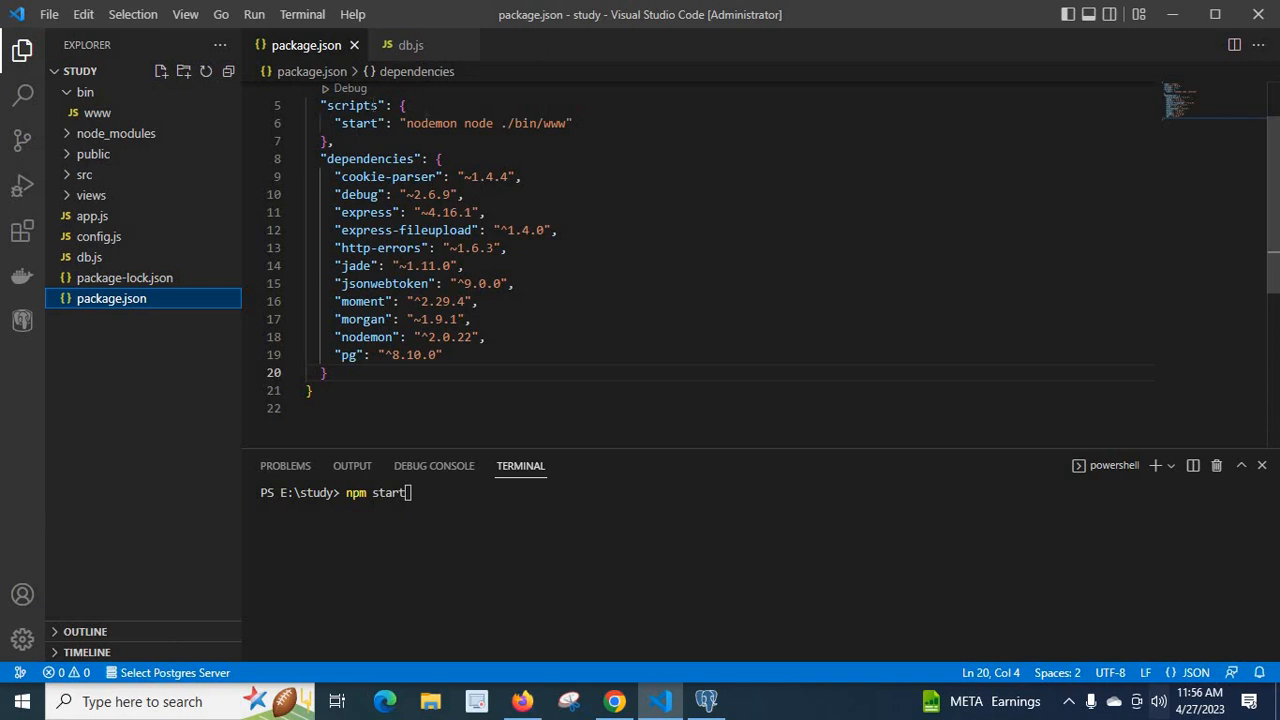
mouse_move(350, 105)
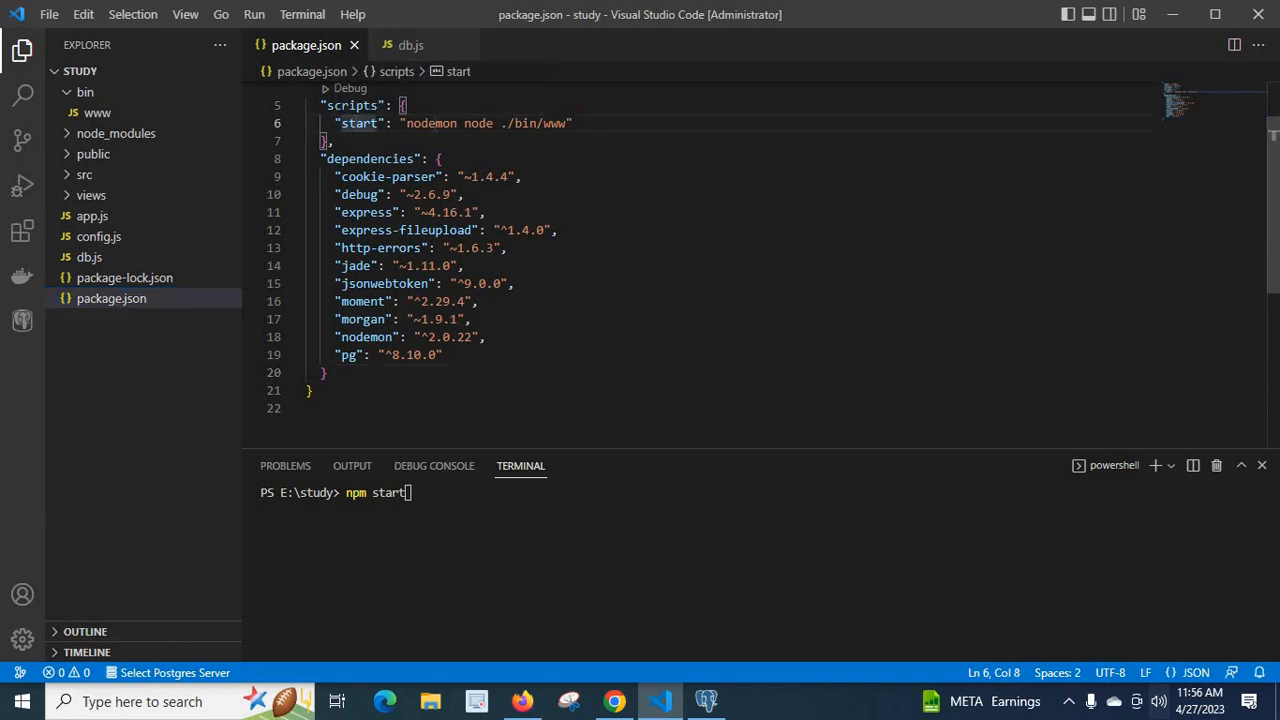
double_click(479, 123)
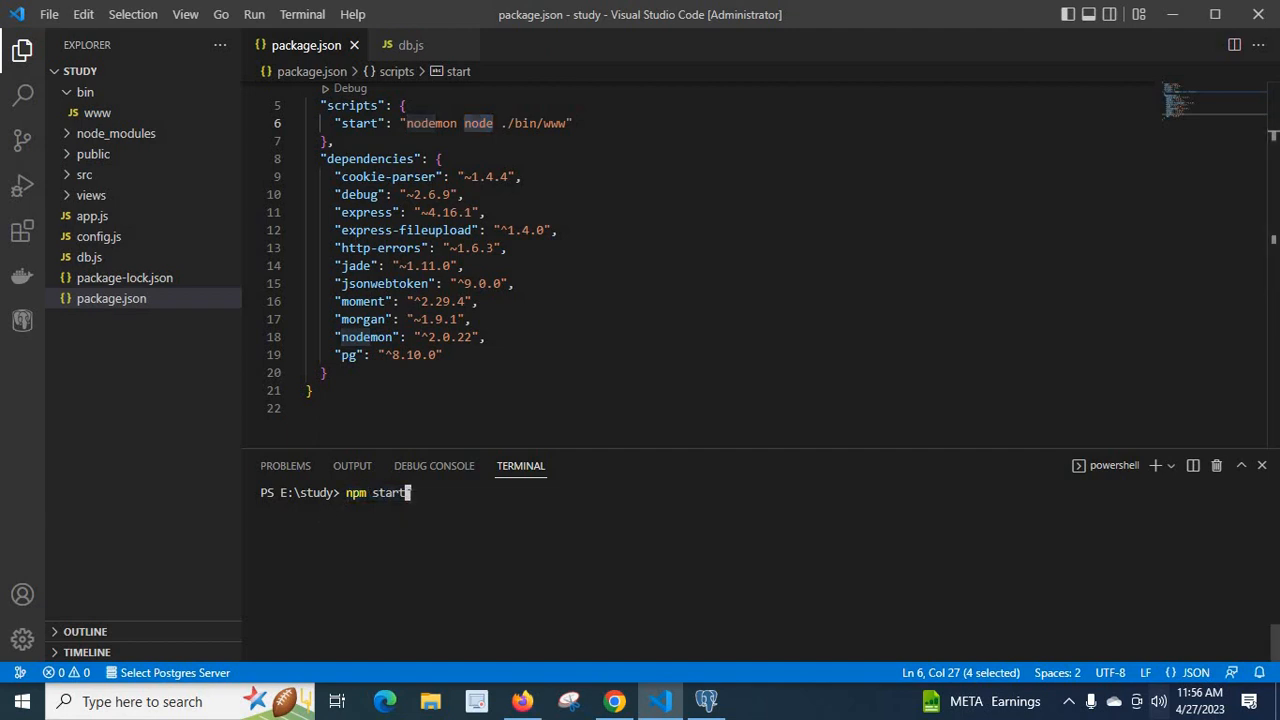
key("Return")
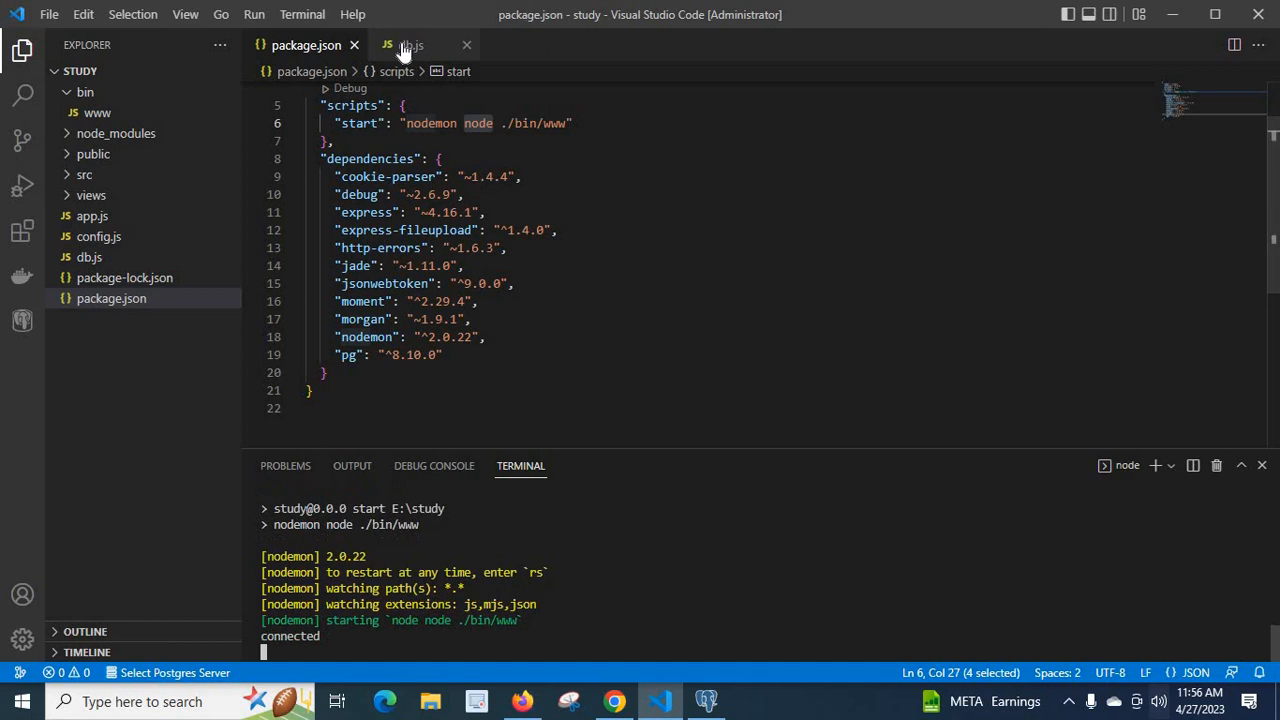
left_click(410, 45)
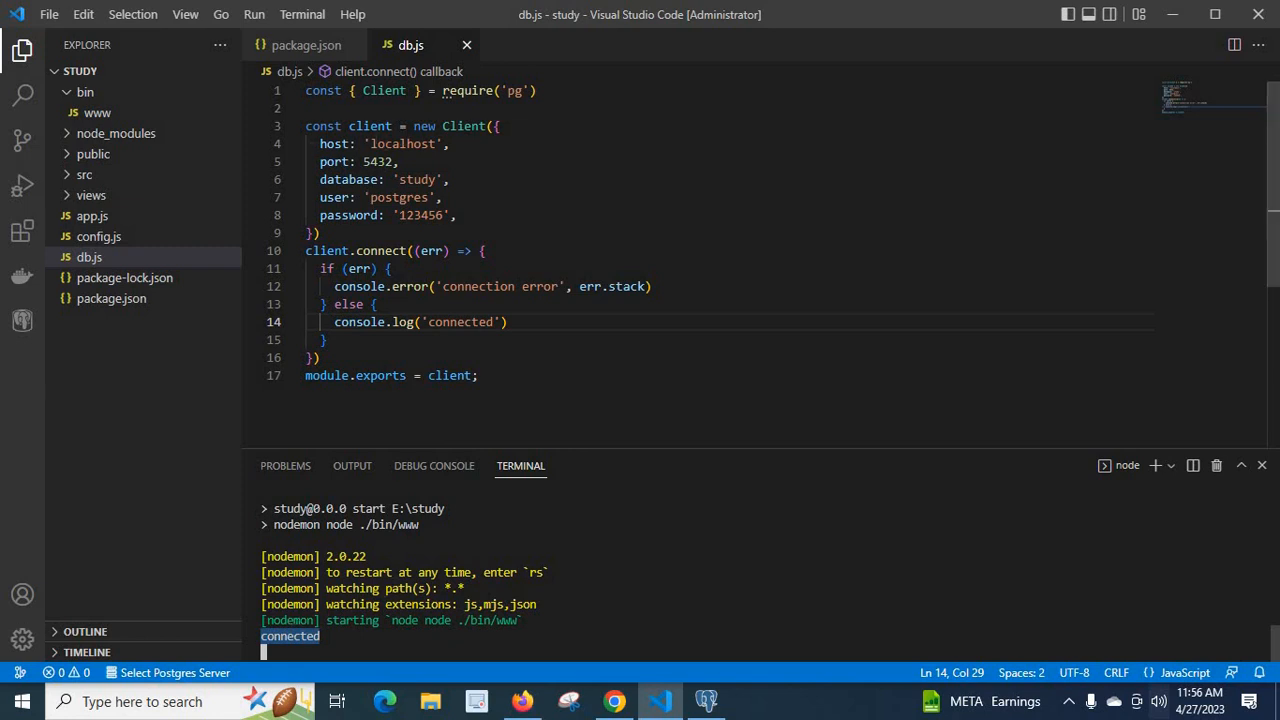
double_click(403, 143)
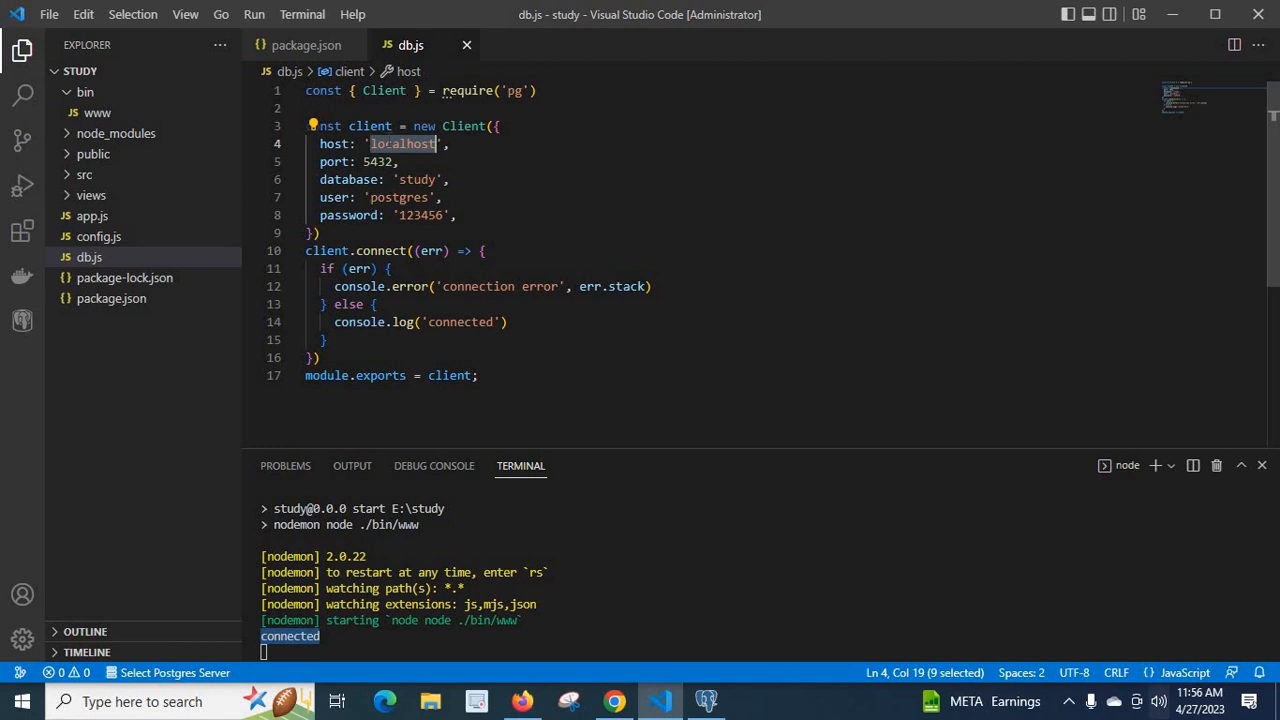
double_click(378, 161)
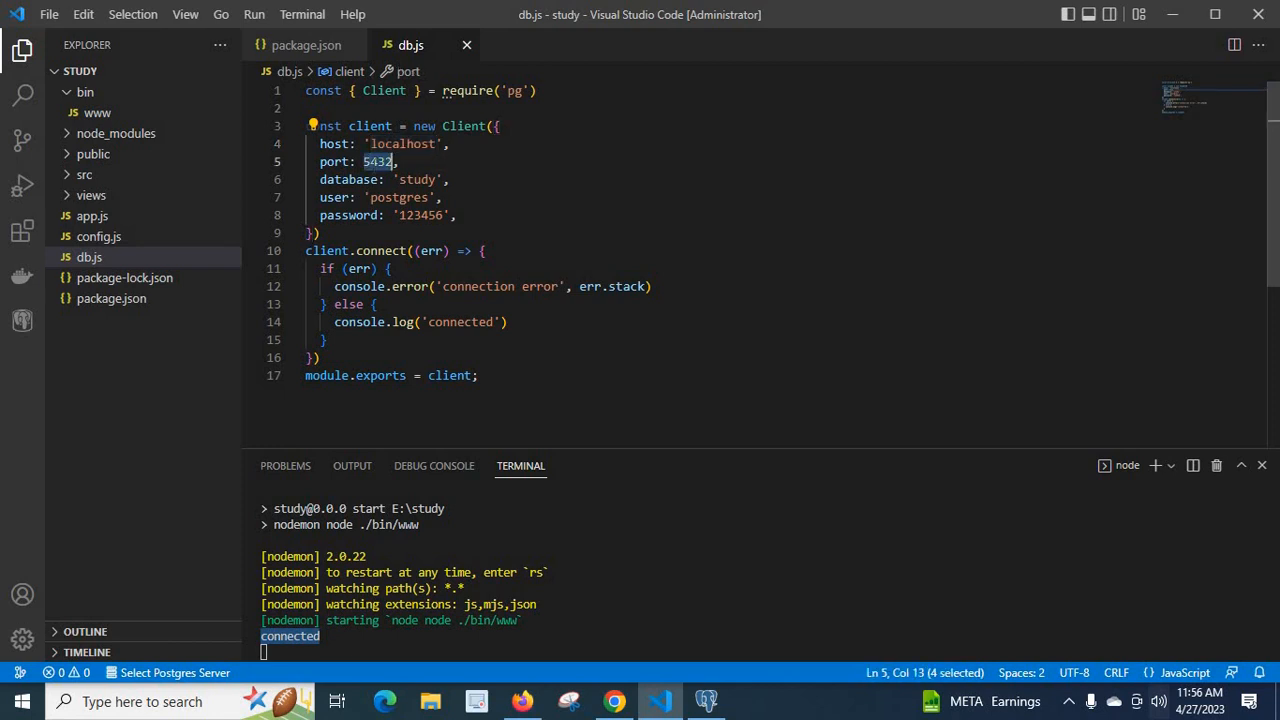
left_click(379, 197)
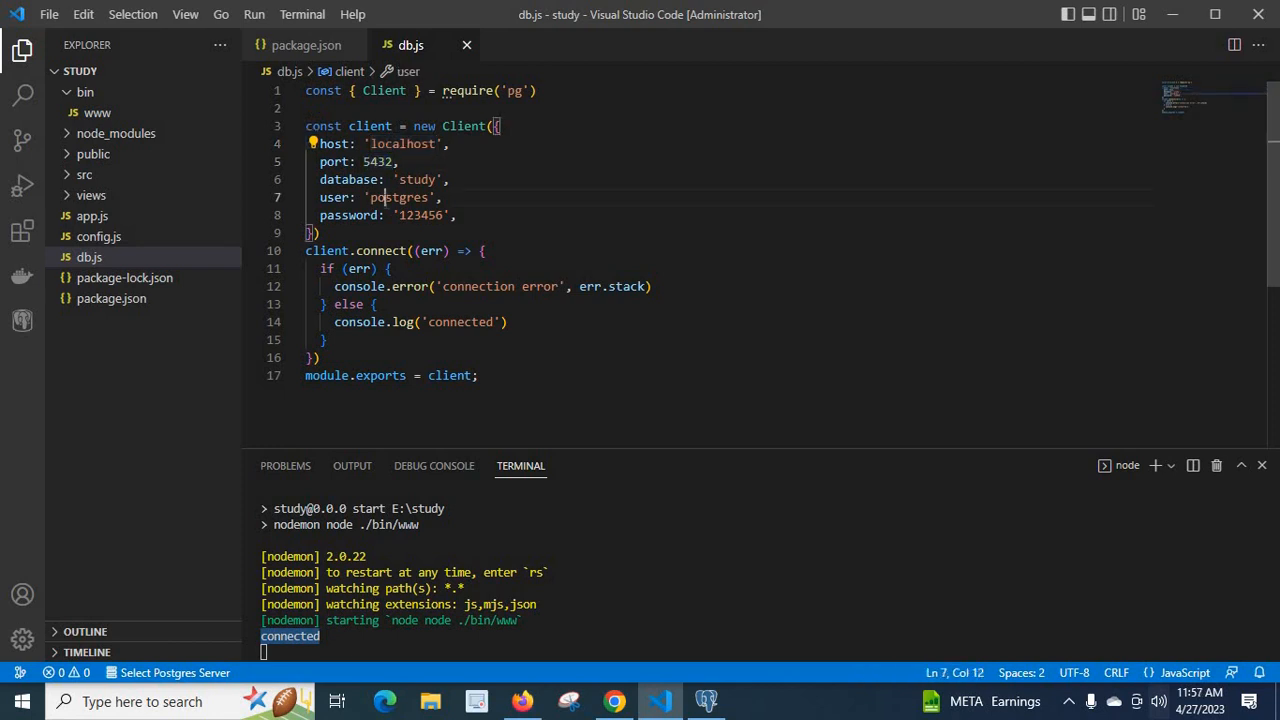
double_click(420, 215)
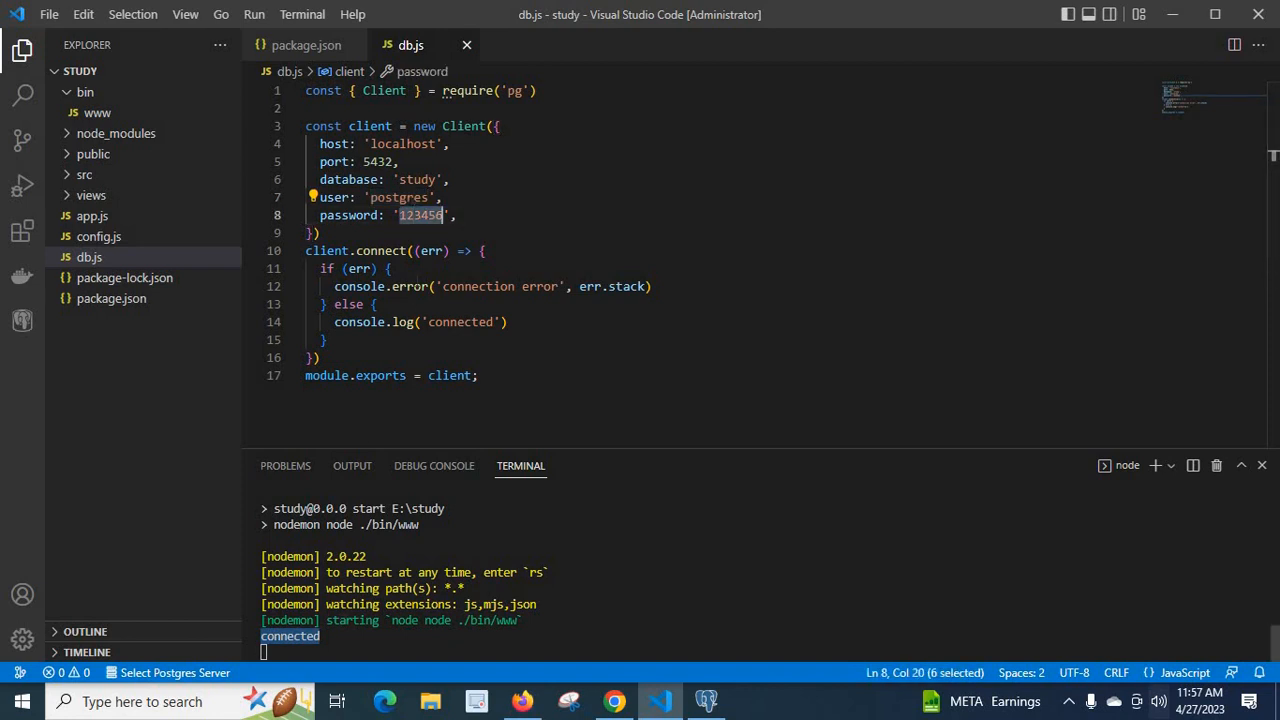
double_click(417, 179)
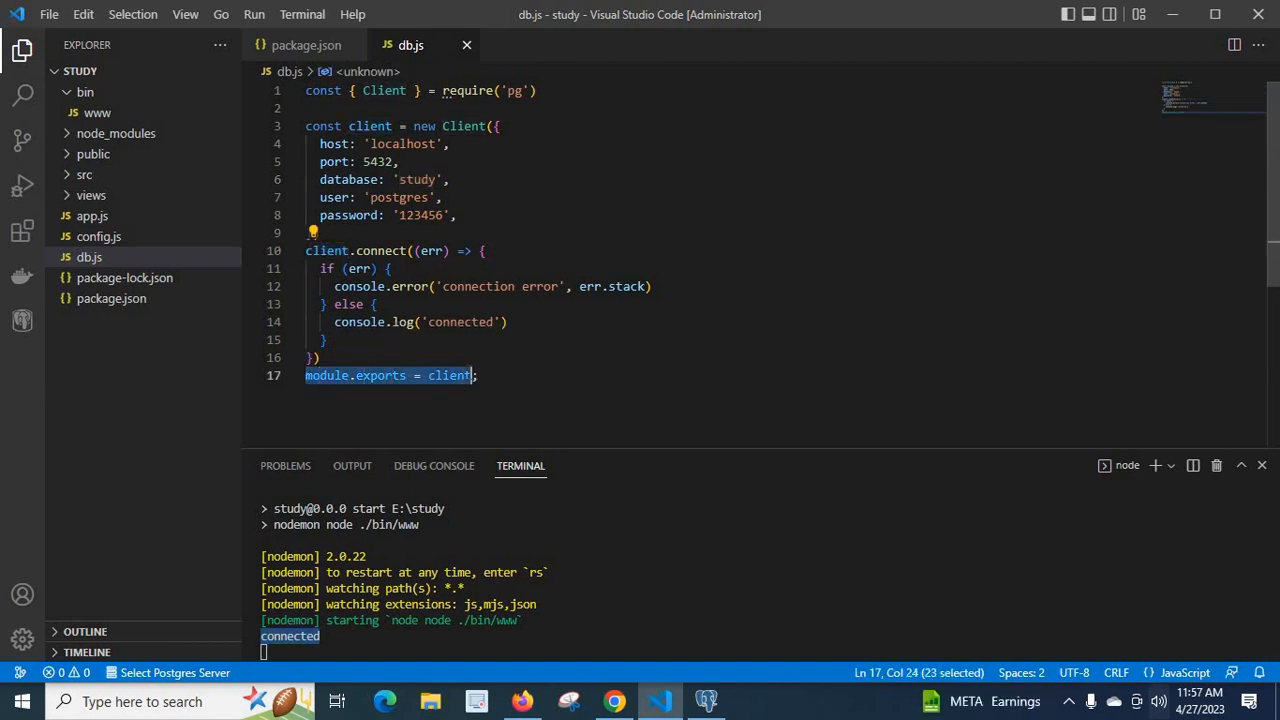
double_click(449, 375)
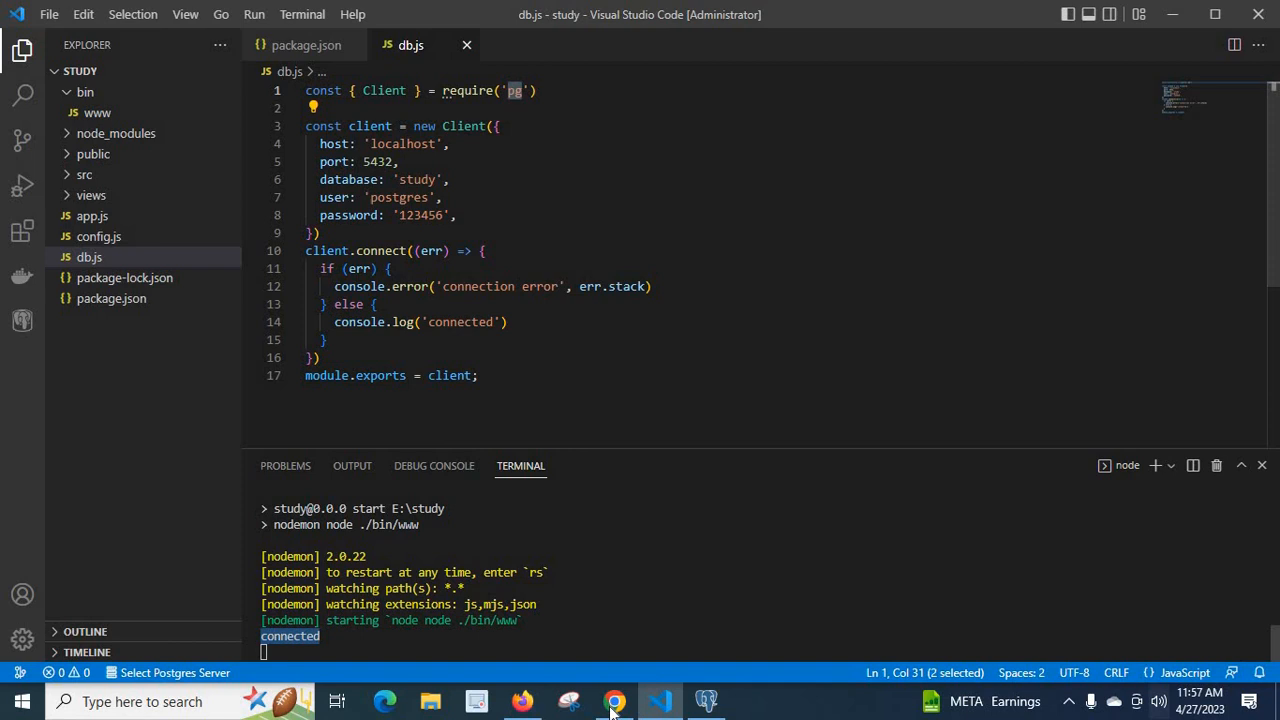
left_click(614, 700)
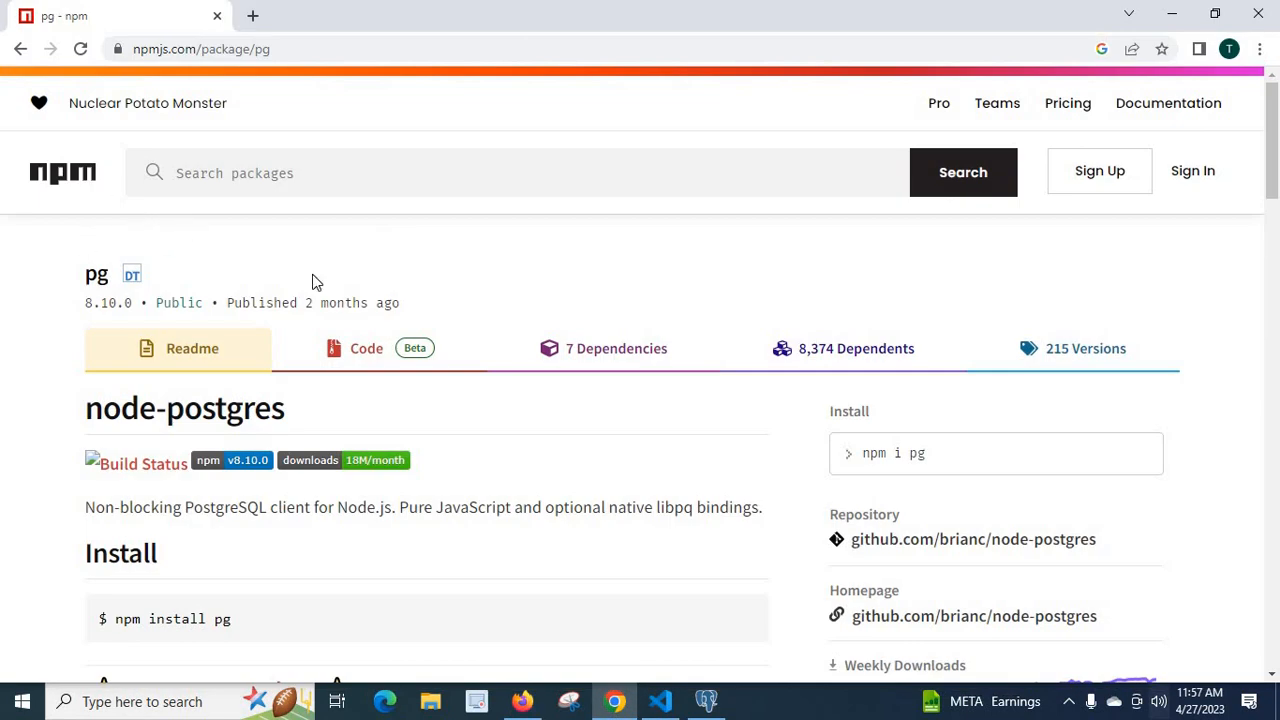
mouse_move(126, 614)
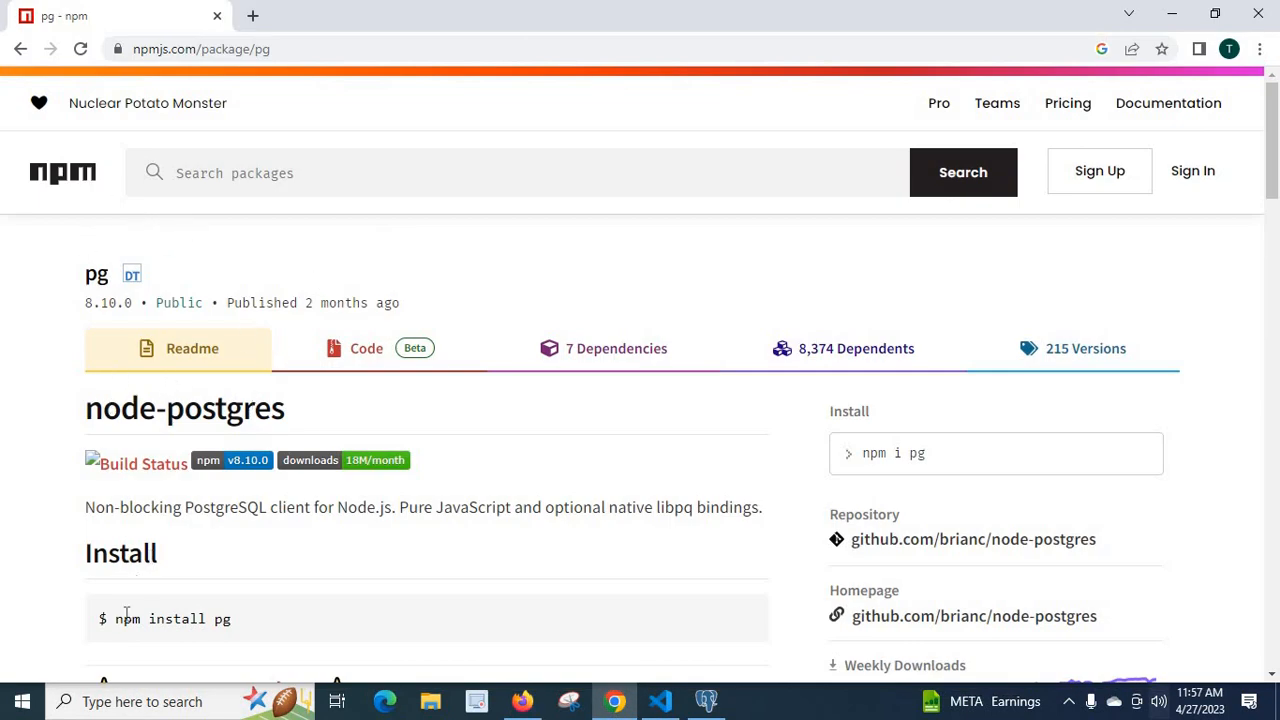
Select the 'npm install pg' command on the pg npm page and return to VS Code
triple_click(170, 619)
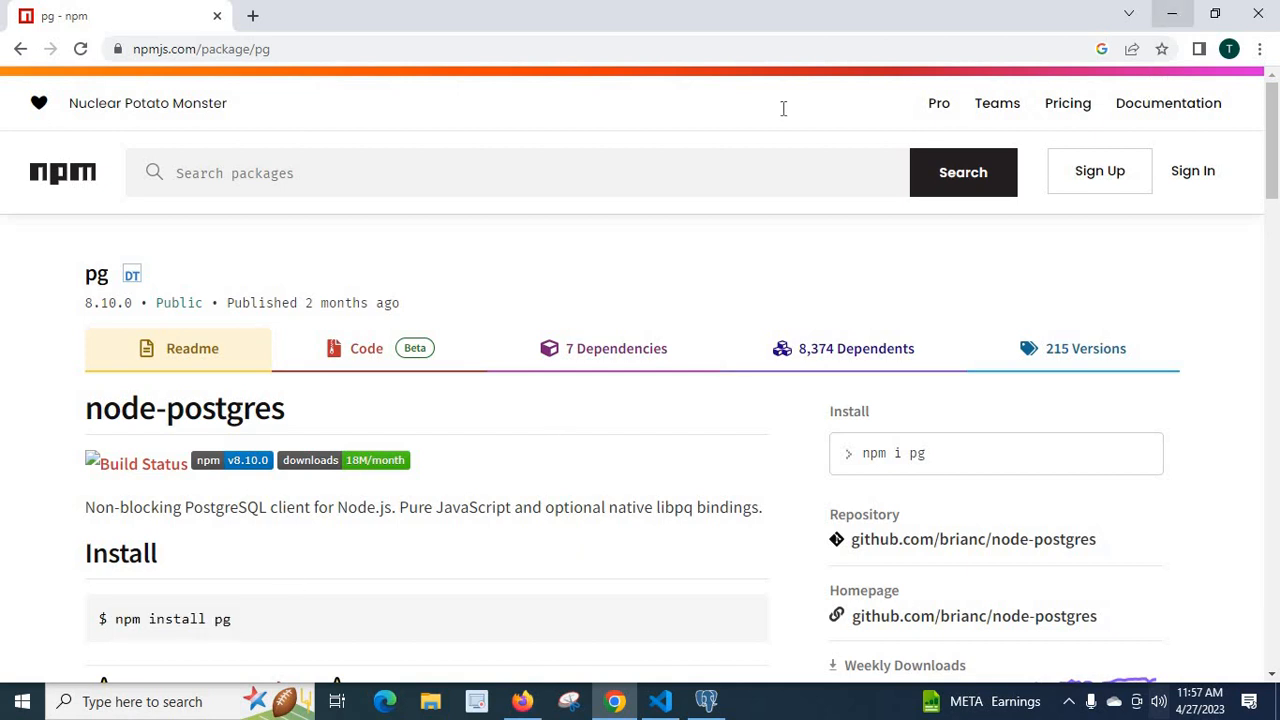
left_click(659, 701)
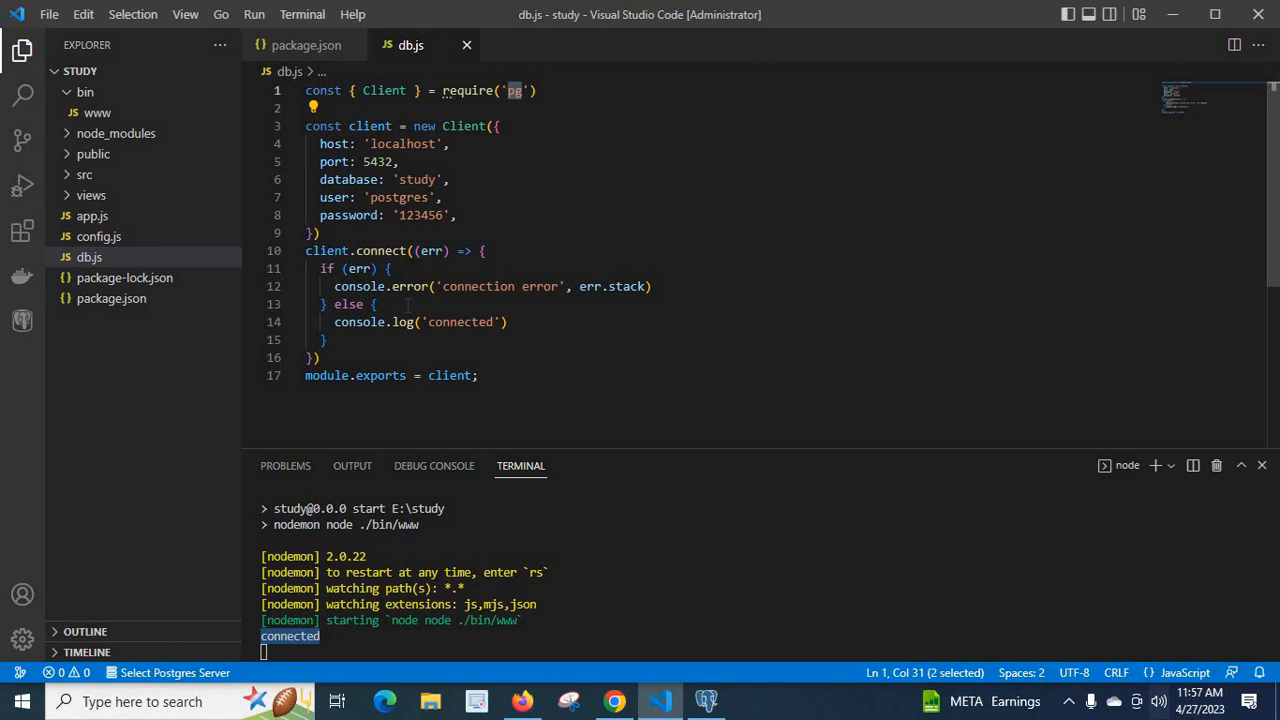
key("ctrl+a")
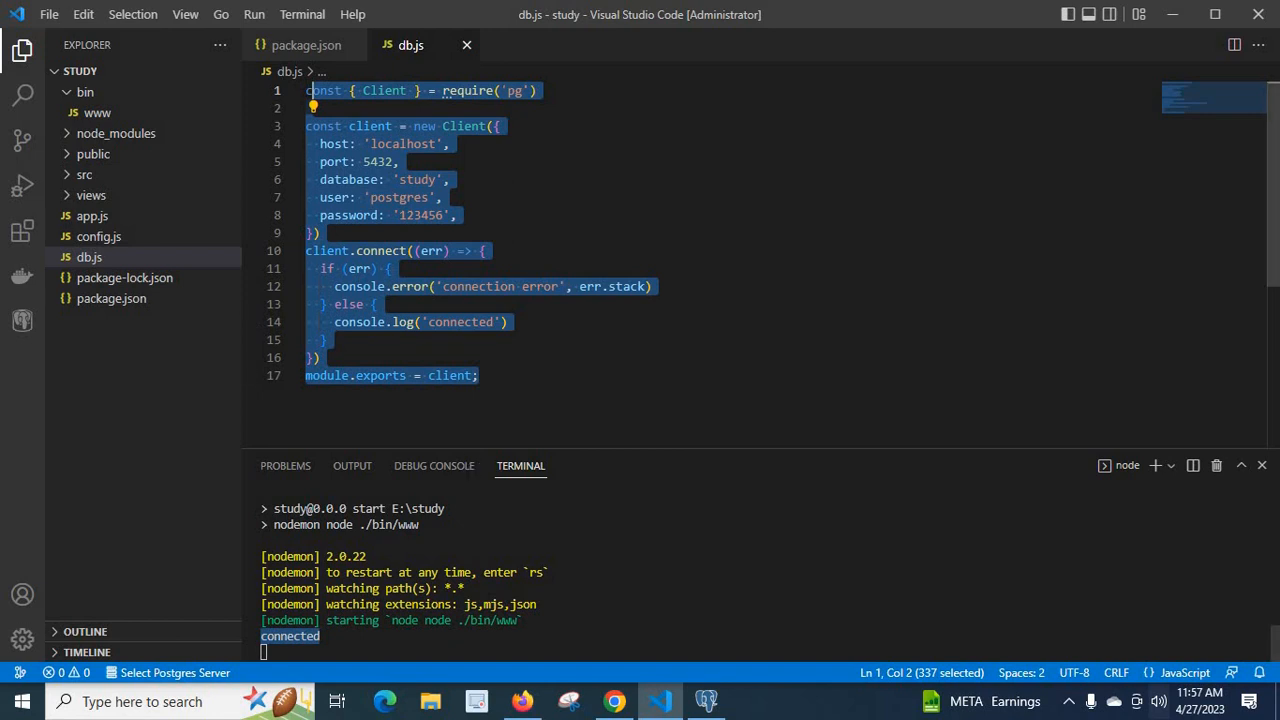
double_click(515, 90)
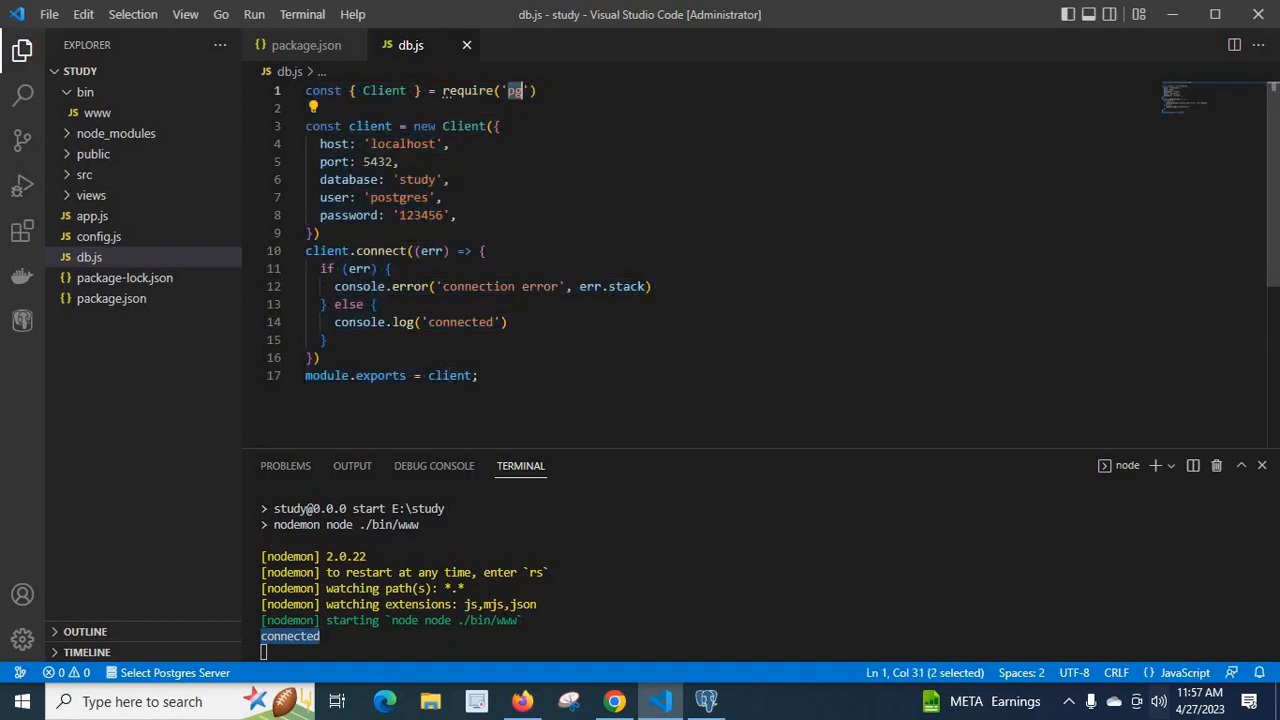
double_click(448, 375)
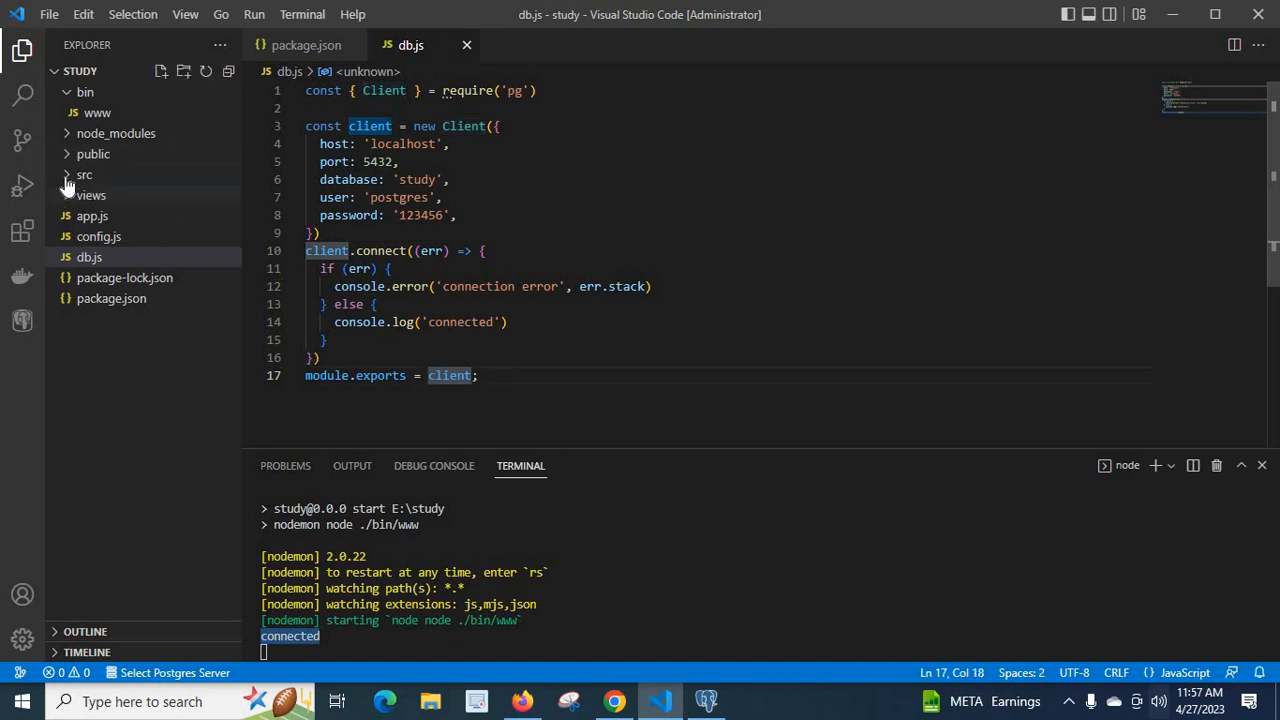
Open company.js from src/models and compare it against the full db.js code
left_click(85, 175)
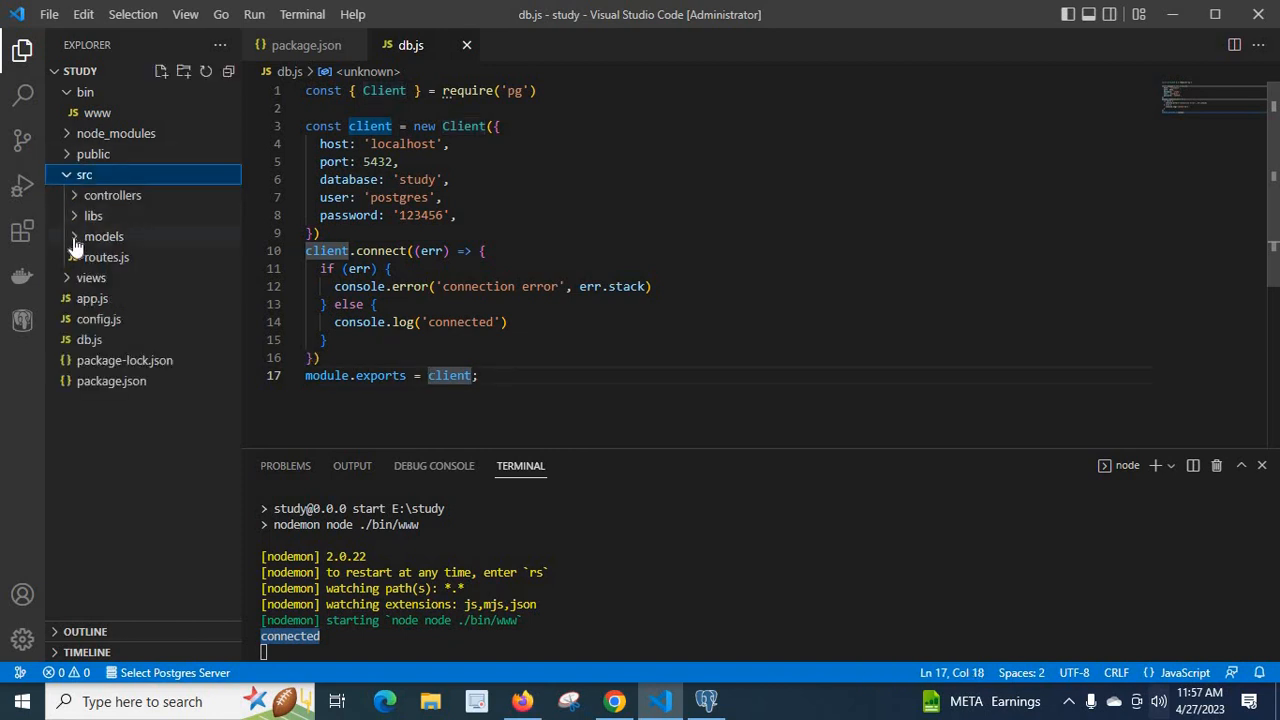
left_click(121, 257)
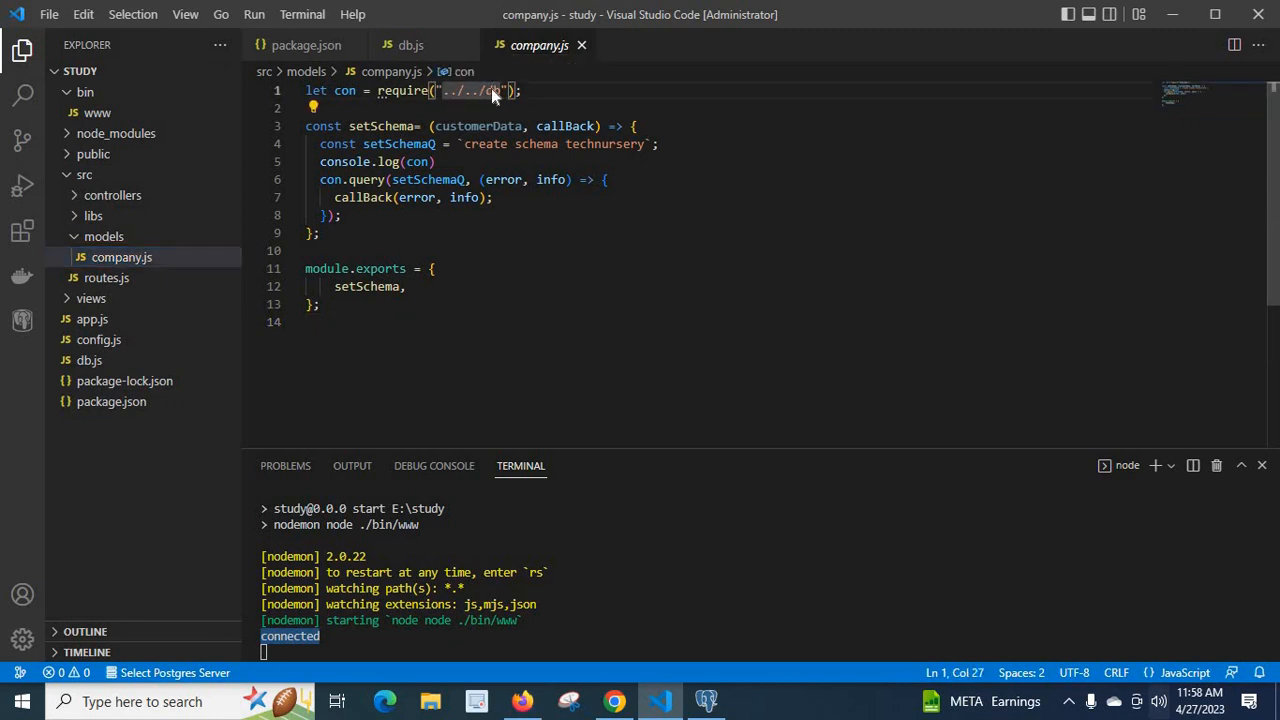
left_click(411, 45)
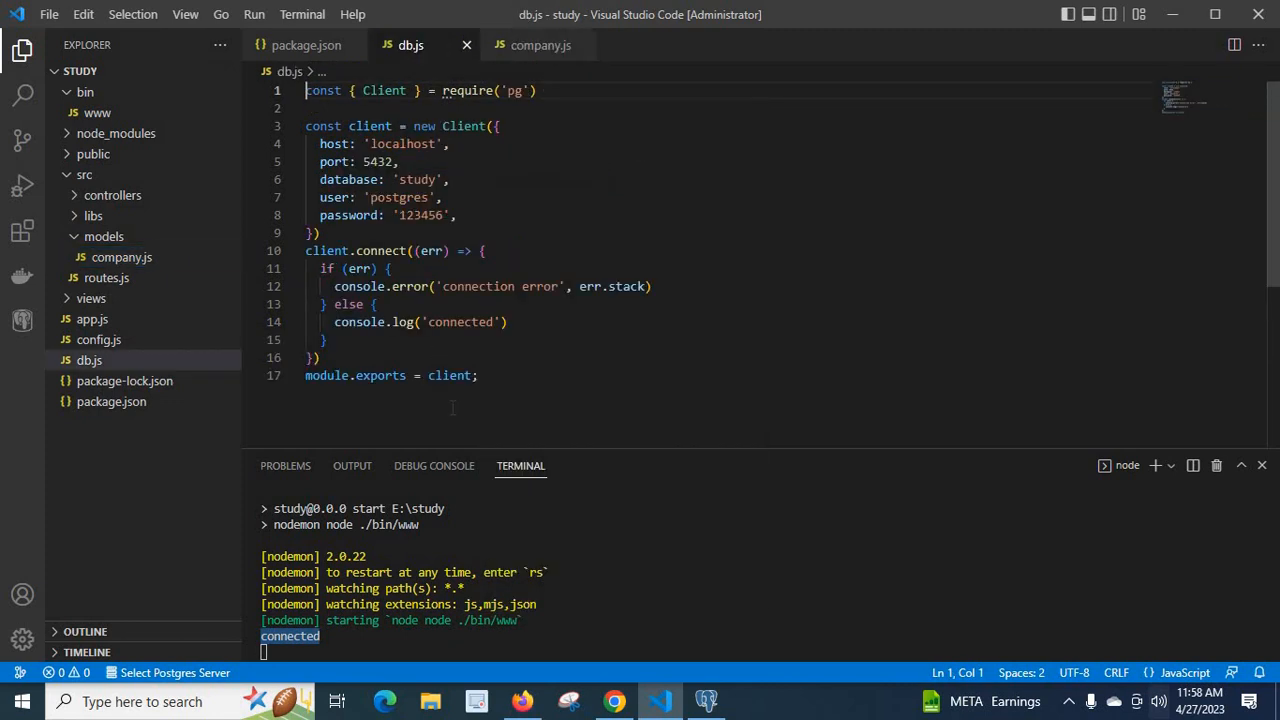
key("ctrl+a")
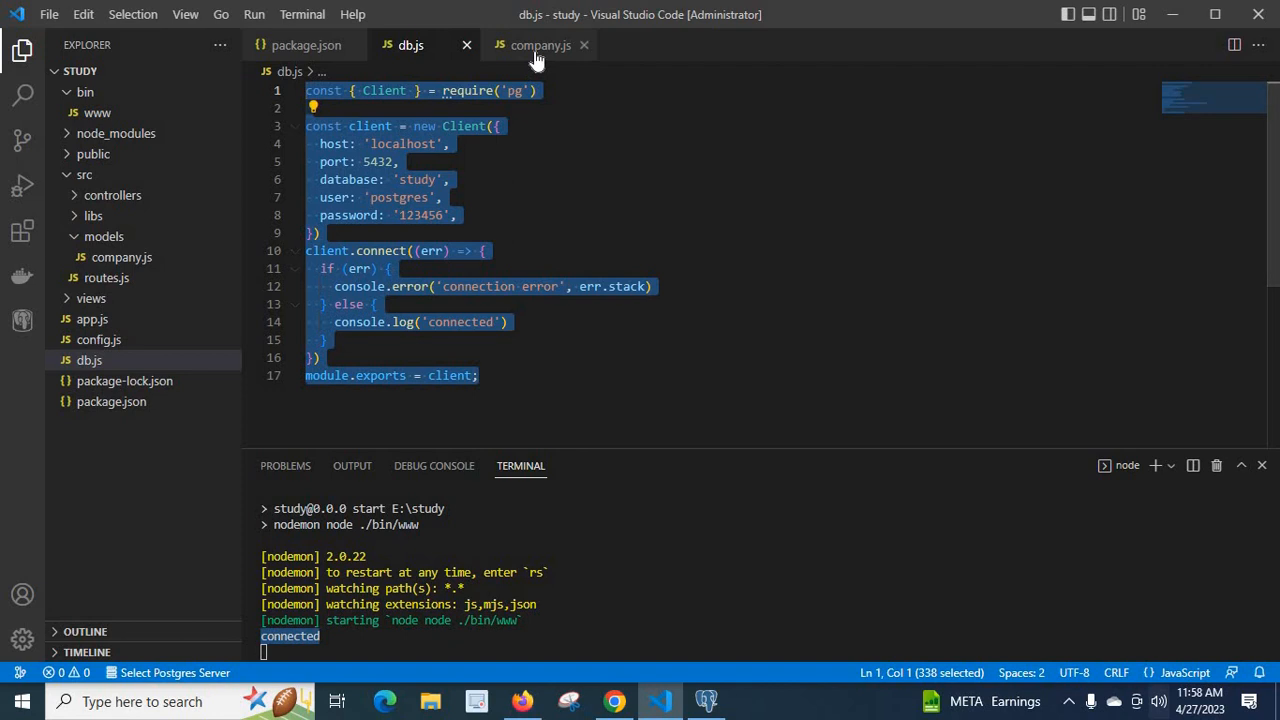
Trace the con variable into company.js's setSchema query, then return to db.js
left_click(540, 45)
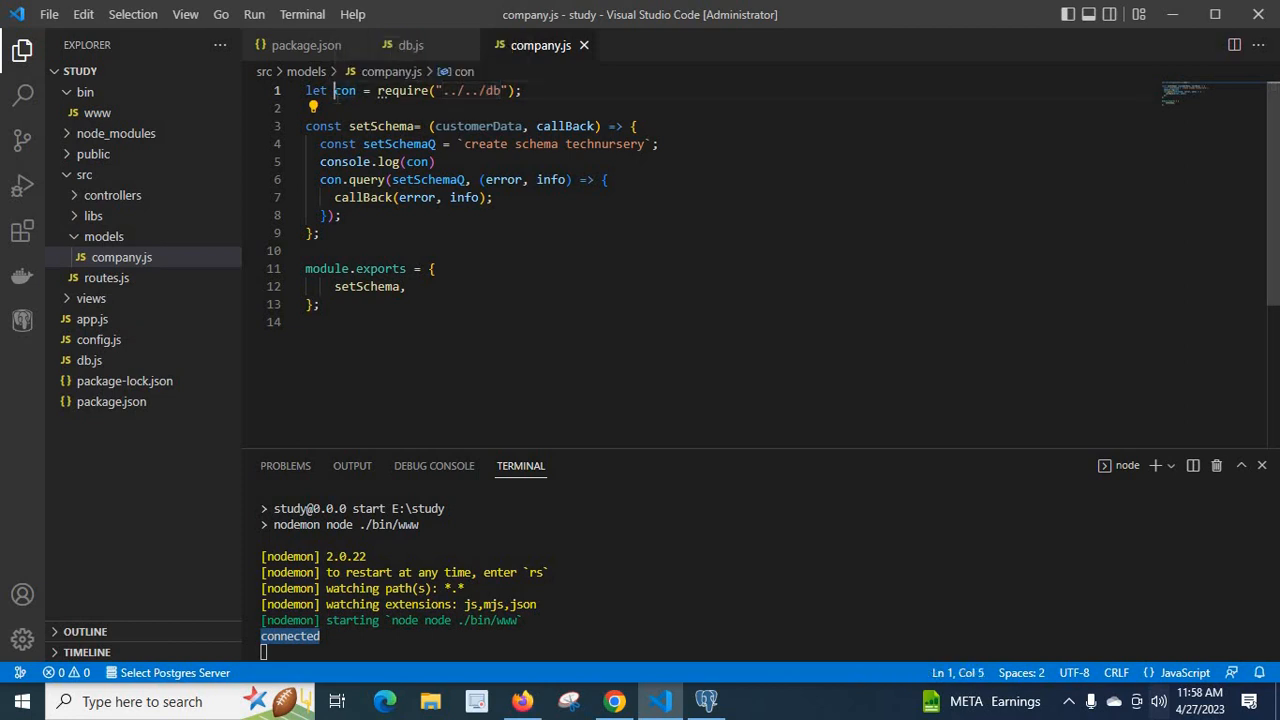
left_click(305, 90)
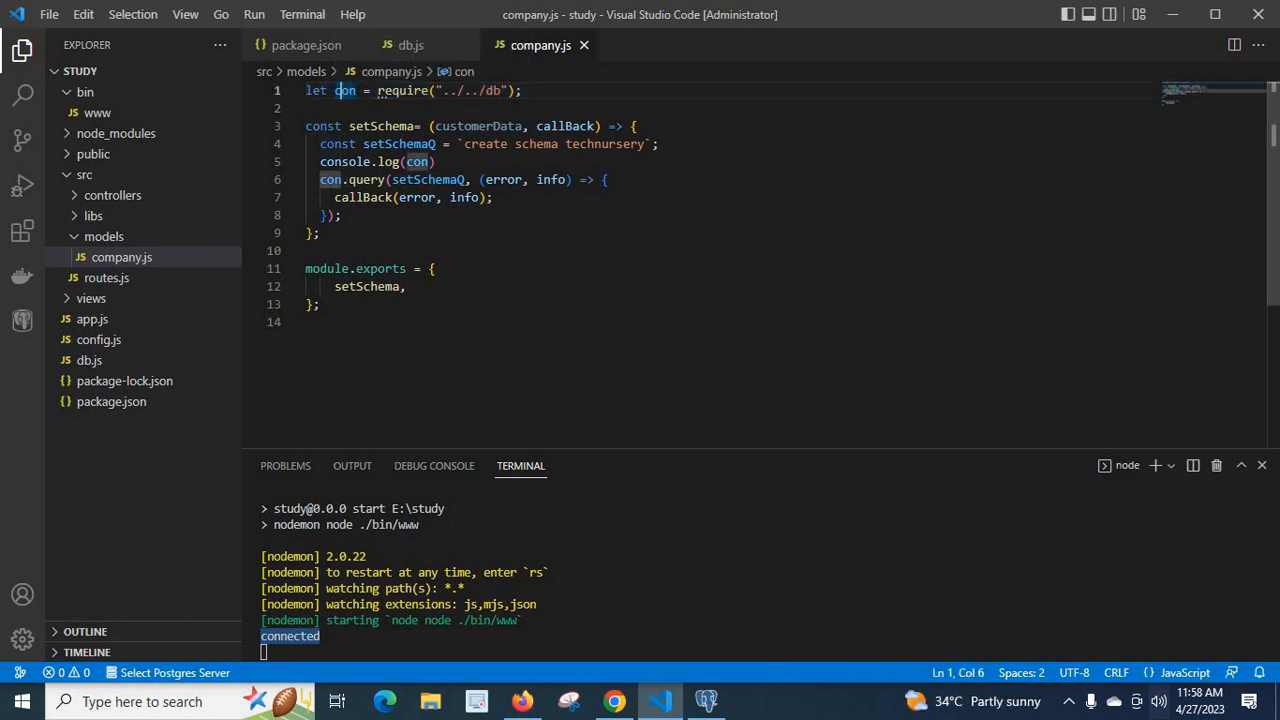
left_click(320, 179)
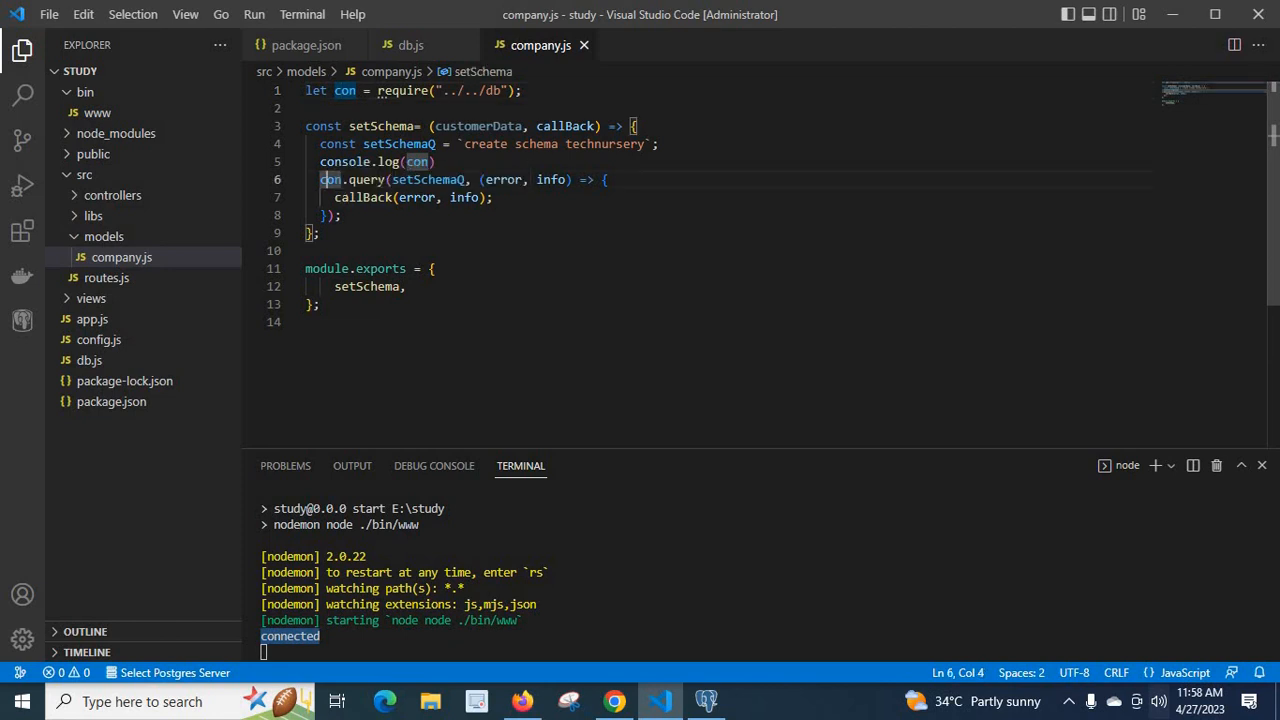
double_click(427, 179)
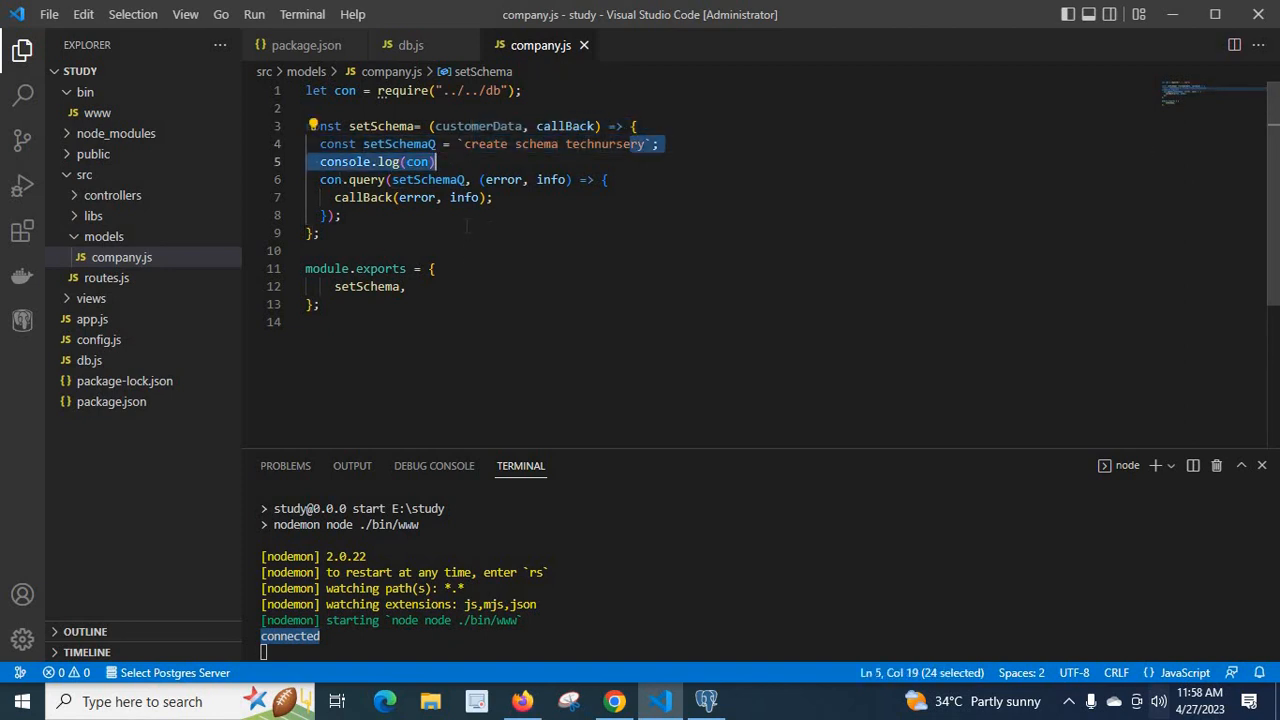
mouse_move(137, 267)
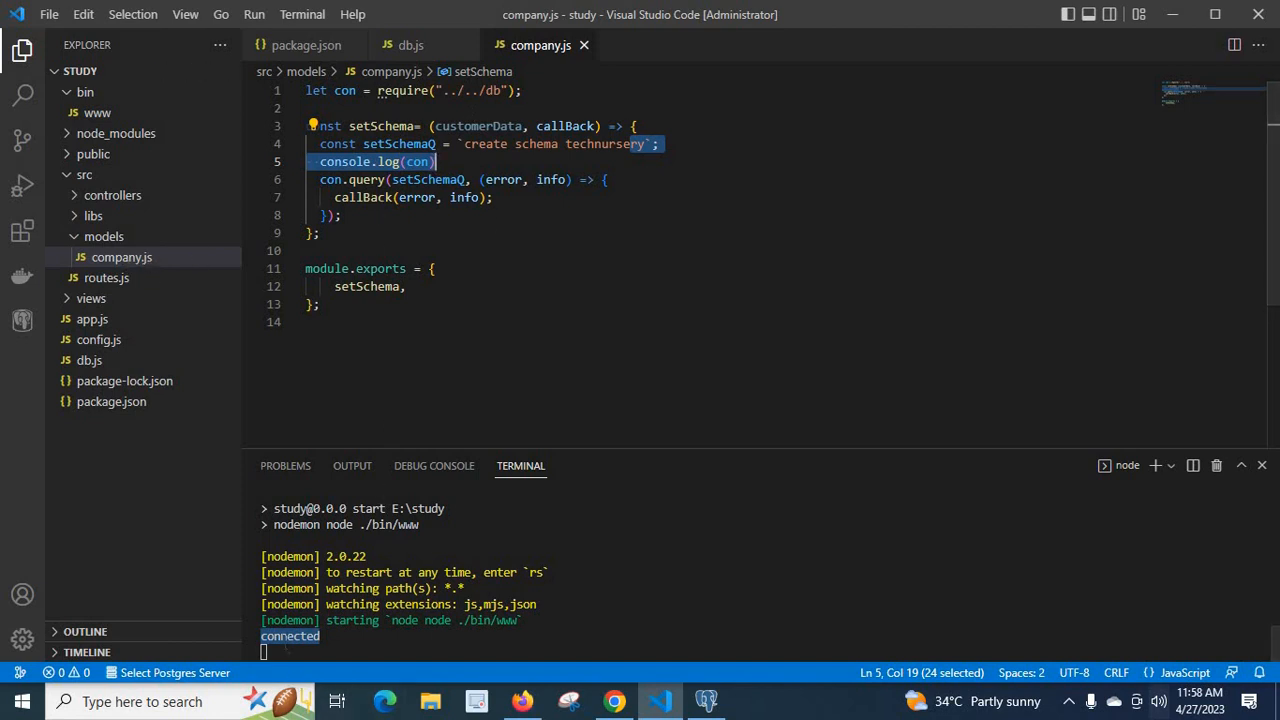
left_click(463, 143)
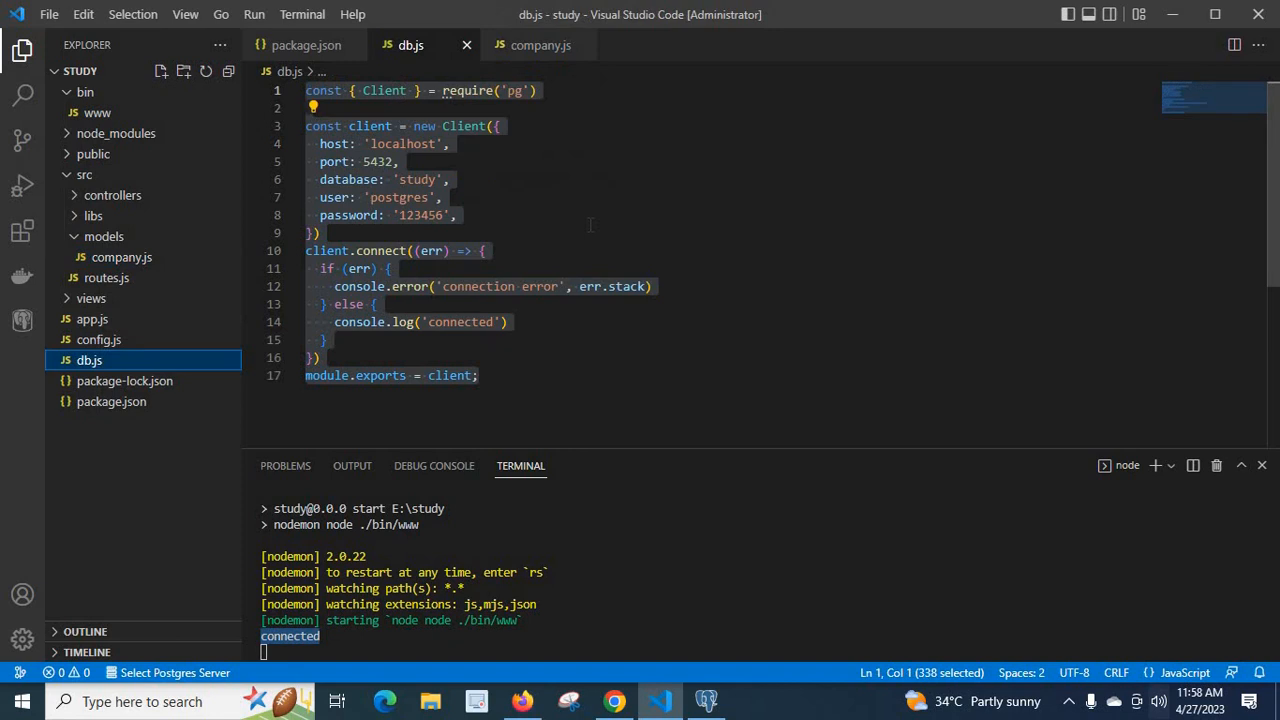
left_click(318, 233)
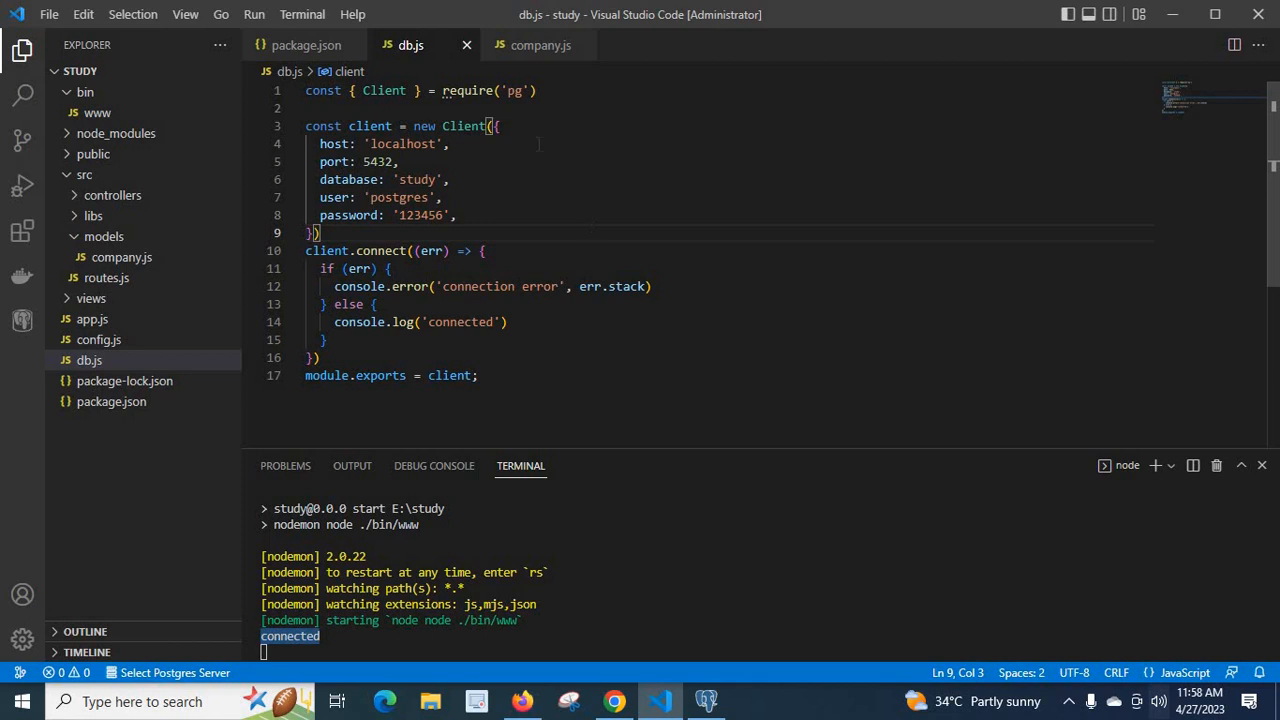
double_click(514, 90)
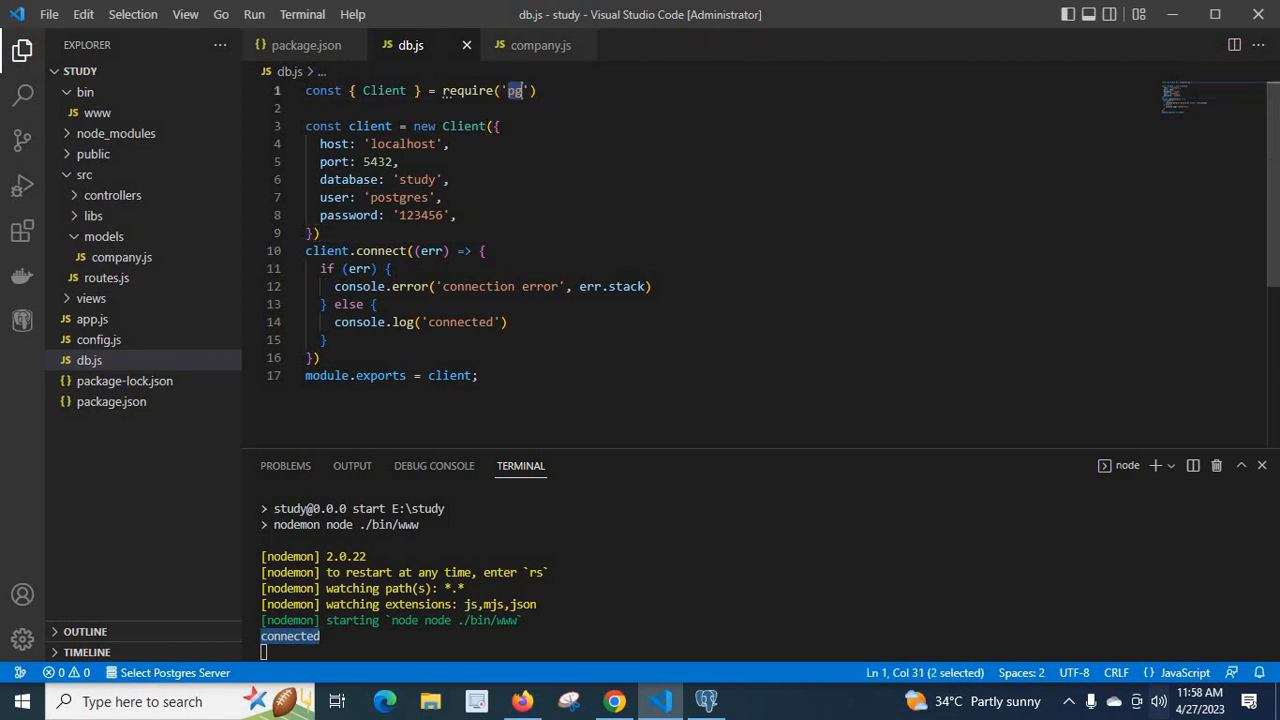
mouse_move(513, 90)
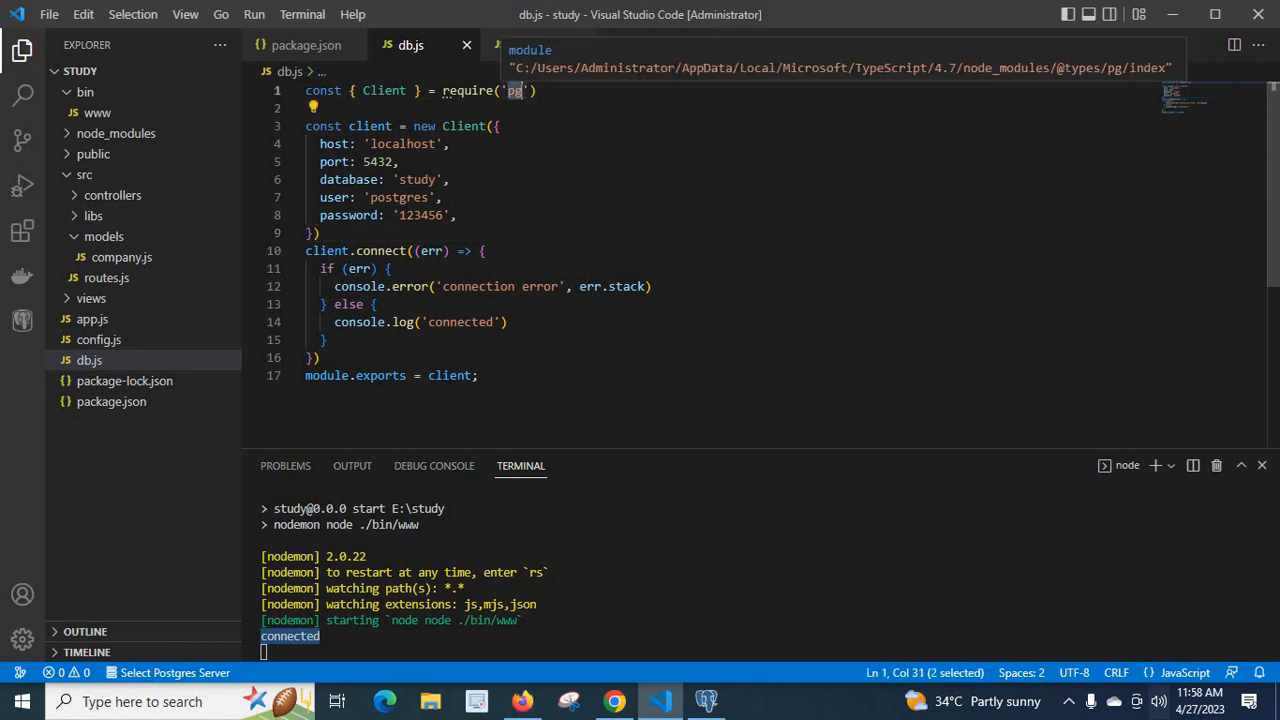